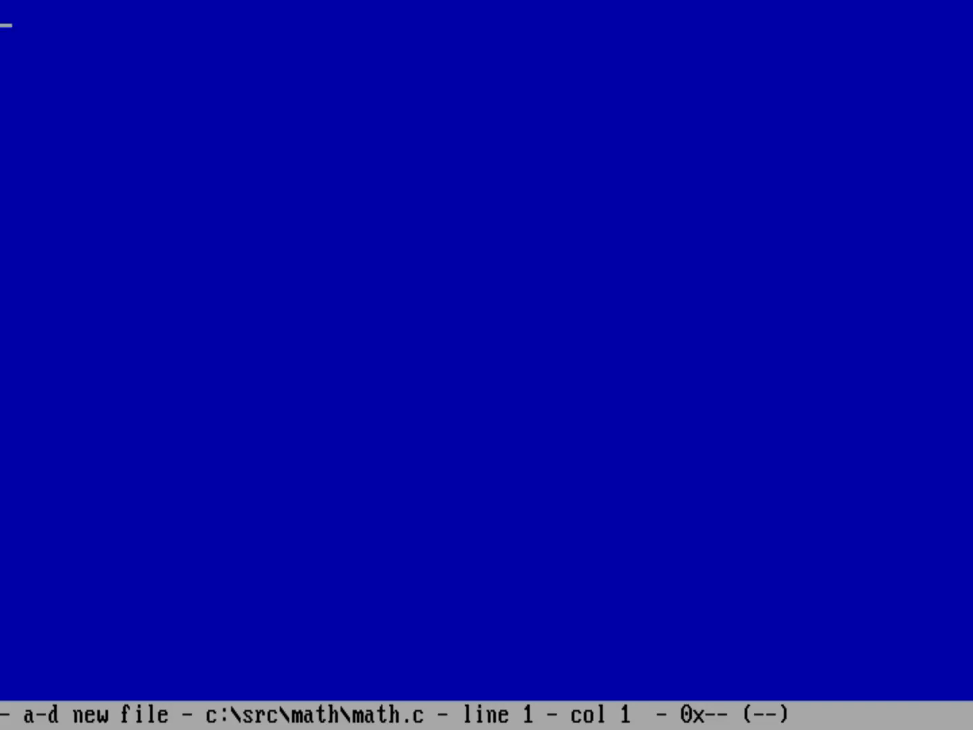
Step: Begin math.c with #include <stdio.h> and #include <stdlib.h> /* atof */ lines
text(#include <stdio.h>)
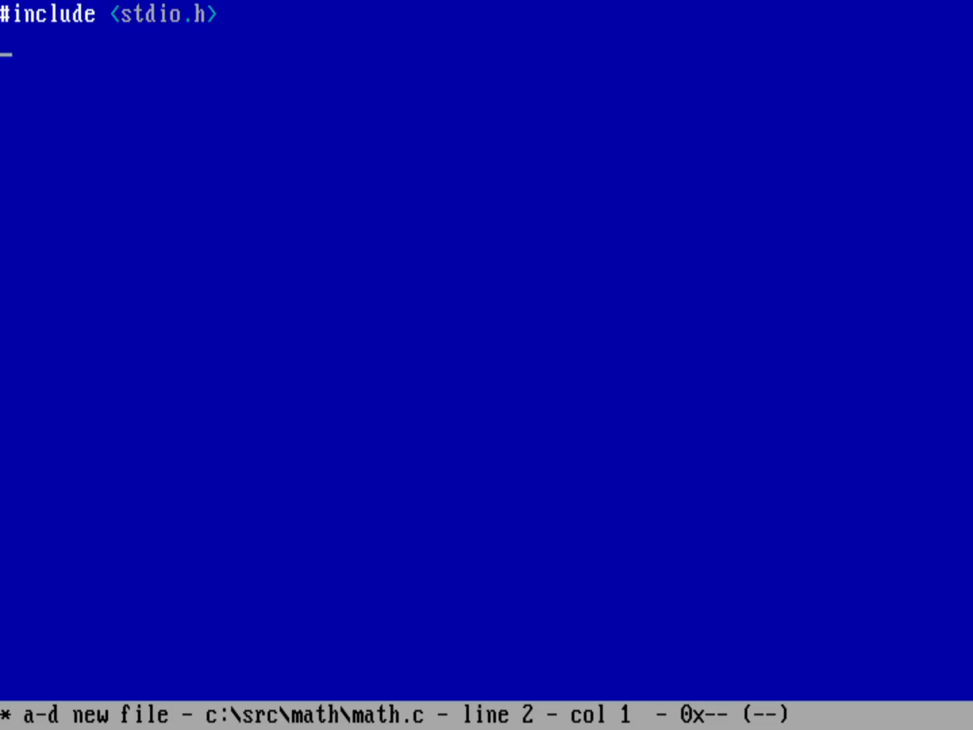
text(#)
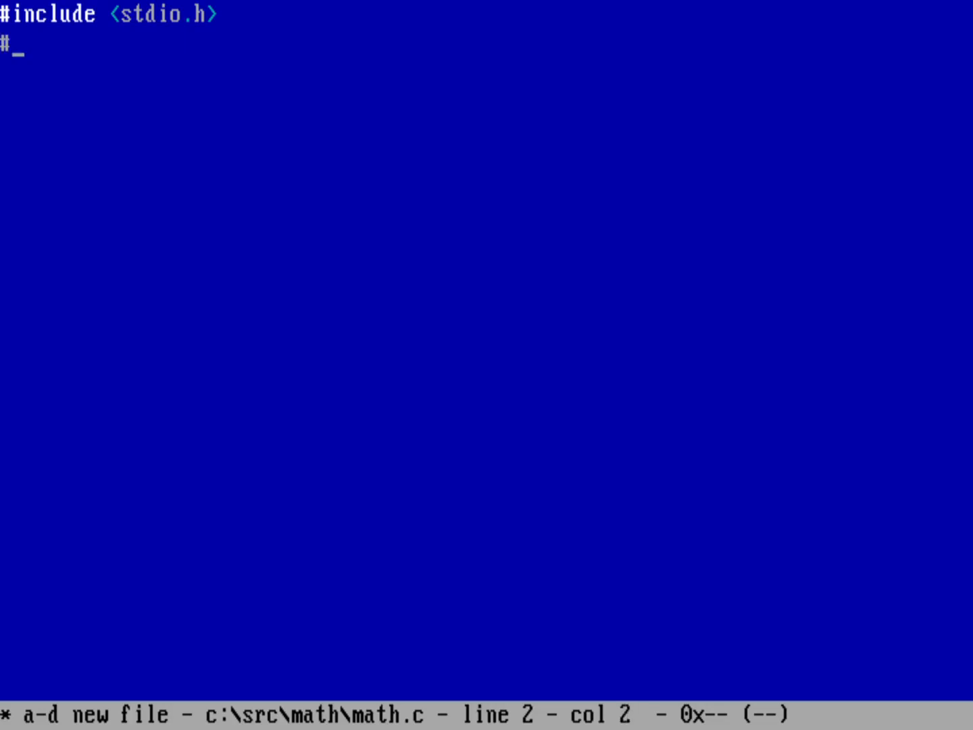
text(include <stdlib.h> /* atof */)
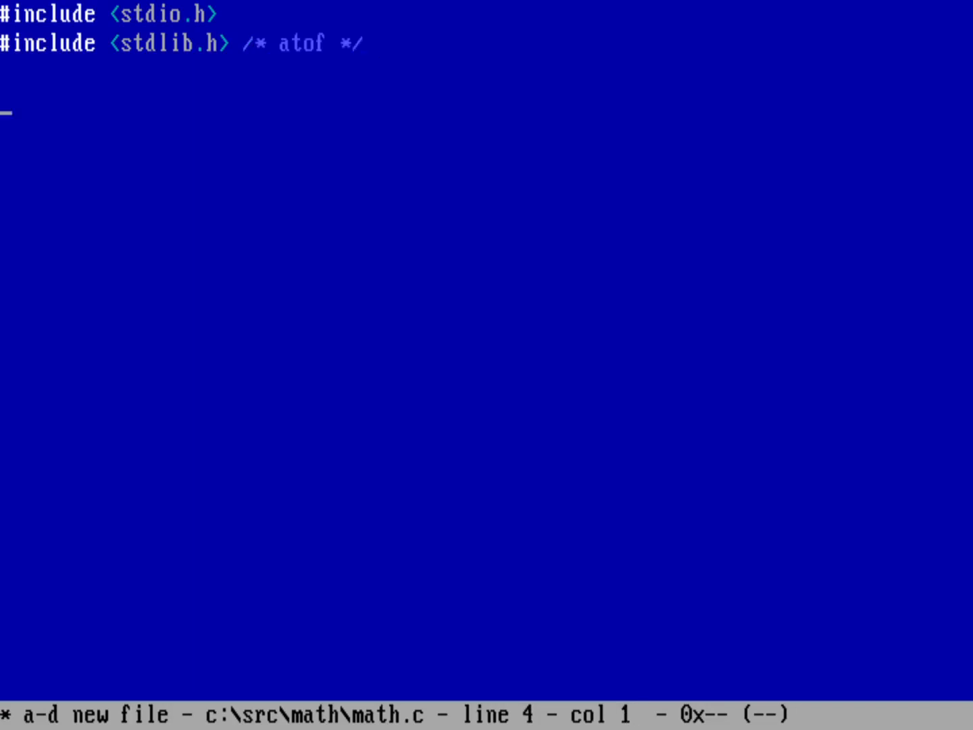
Step: Declare int main(int argc, char **argv) and open its body
text(int)
click(486, 131)
text(main)
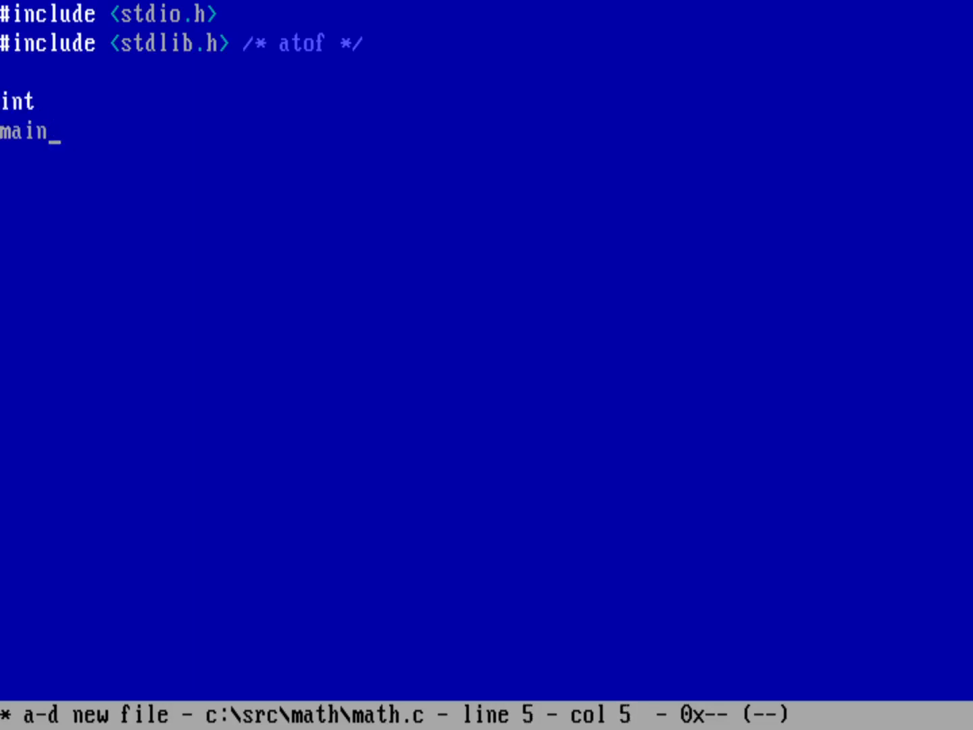
text(())
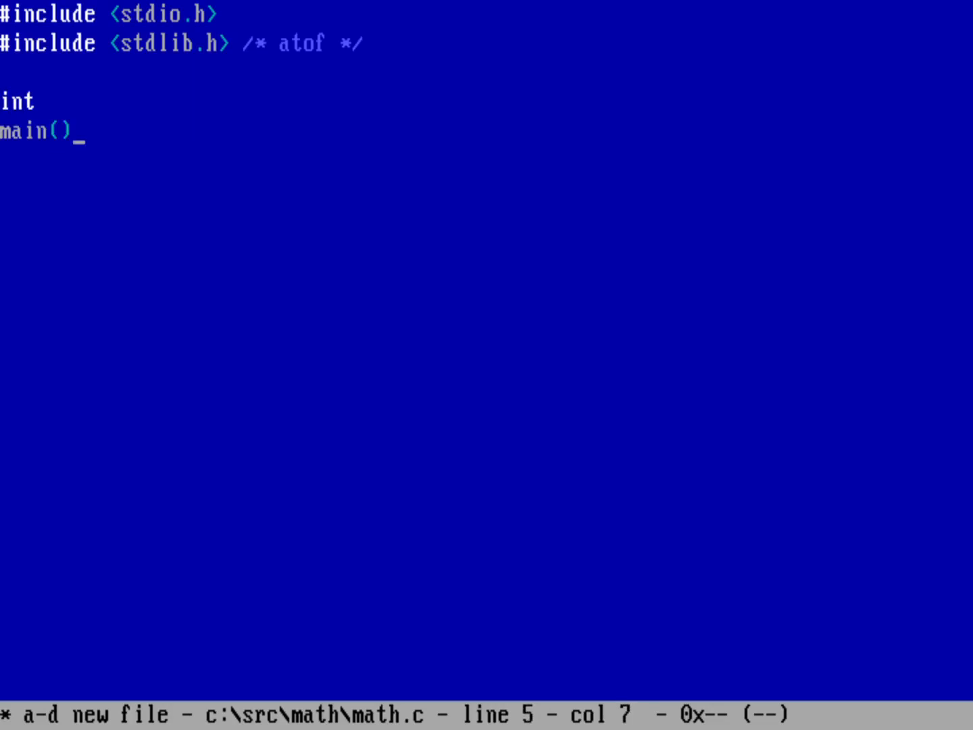
key(Backspace)
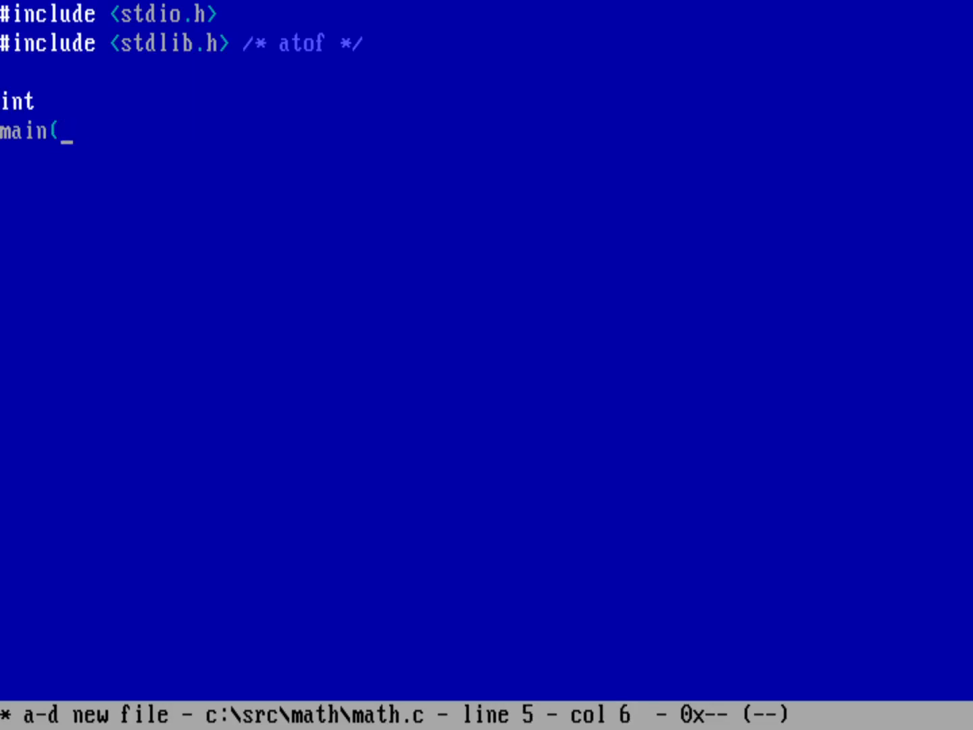
text(int artg)
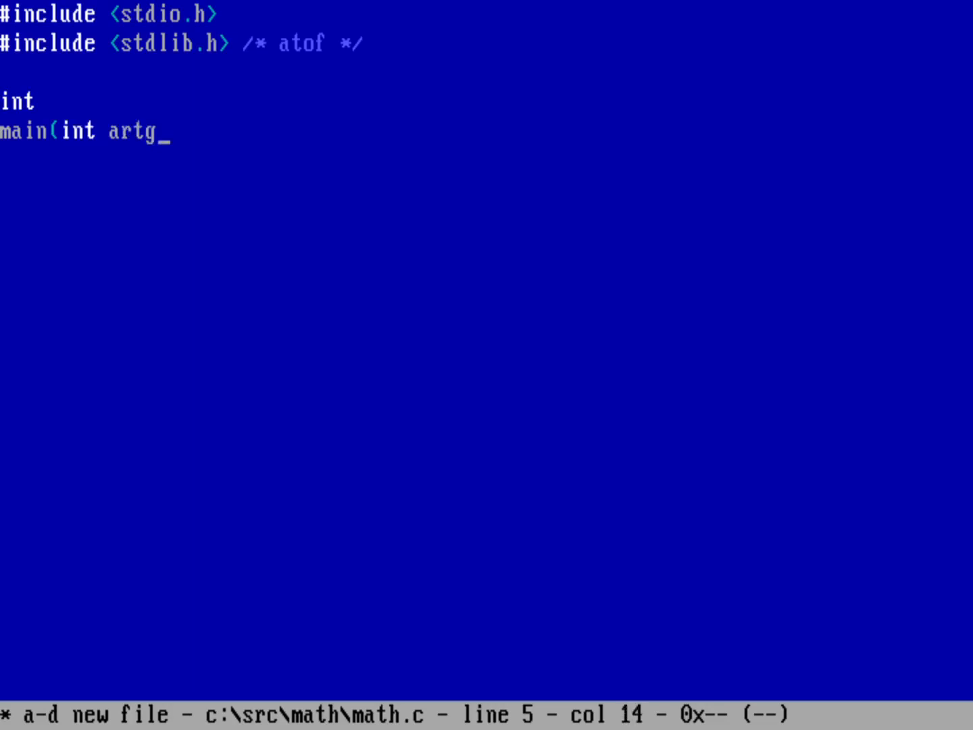
text(c, char)
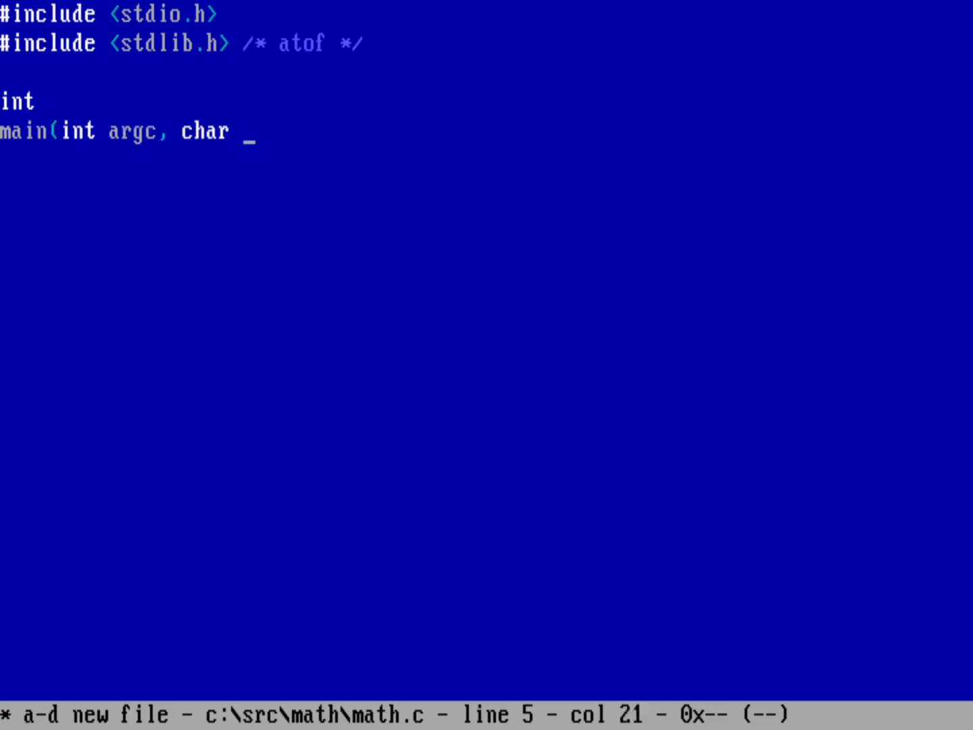
text(**argv))
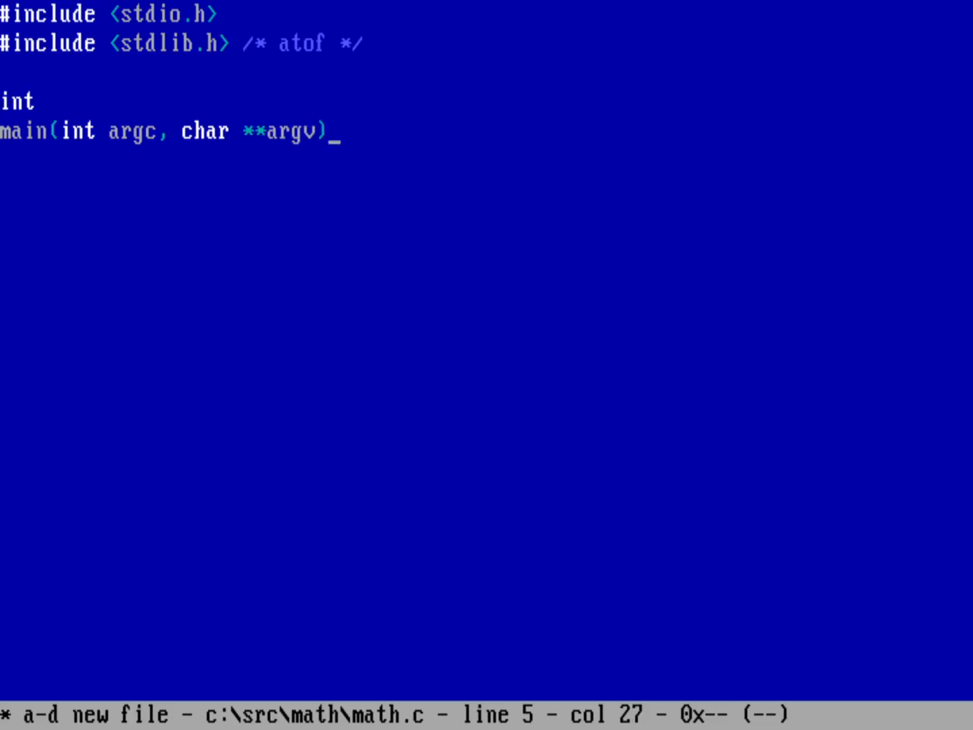
key(Enter)
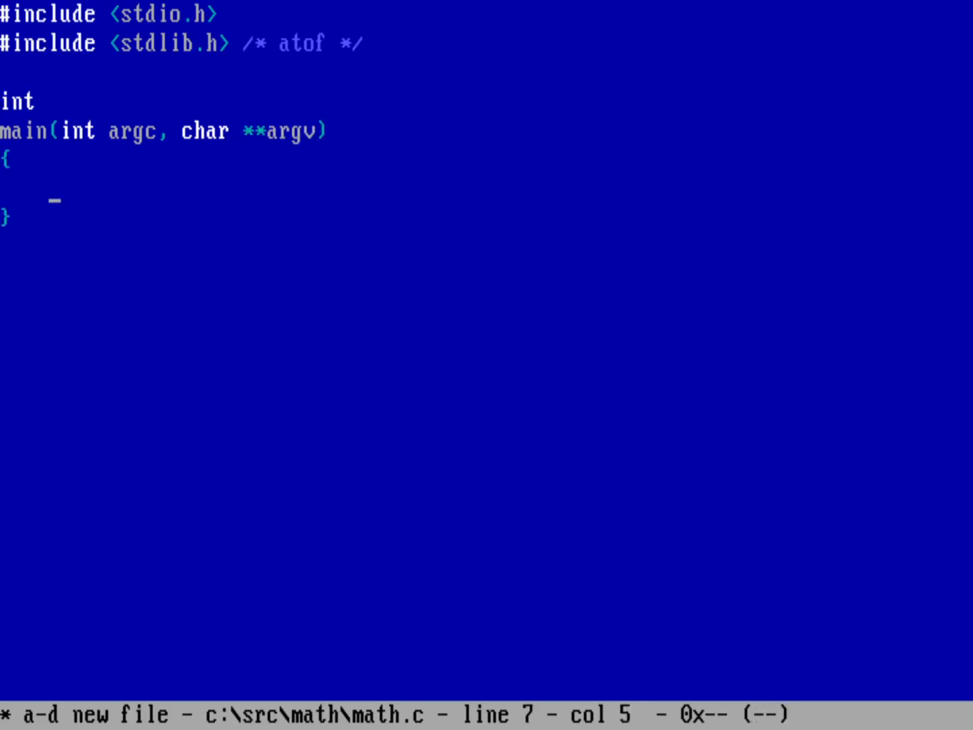
Step: Add a /* math a op b */ comment and begin an if ( statement
text(/*)
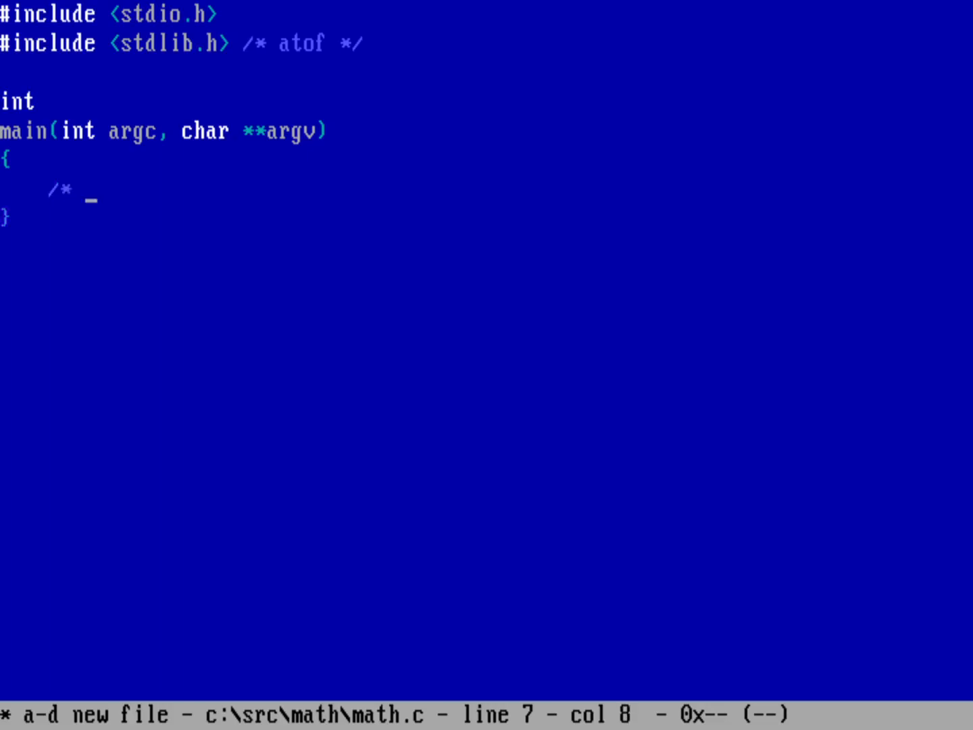
text(math)
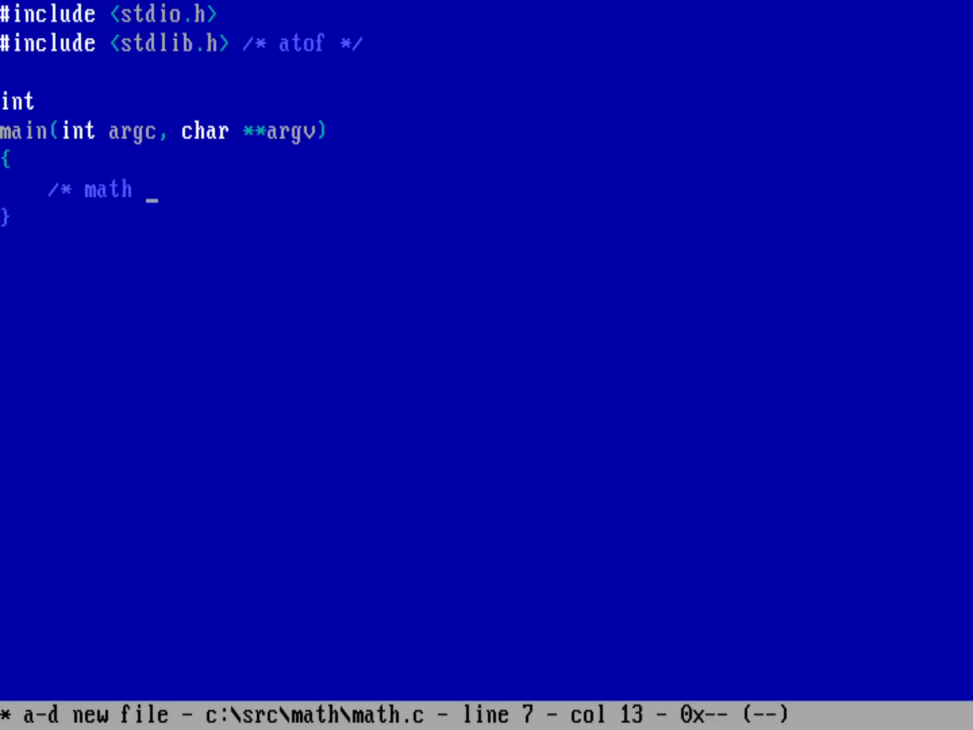
text(a op)
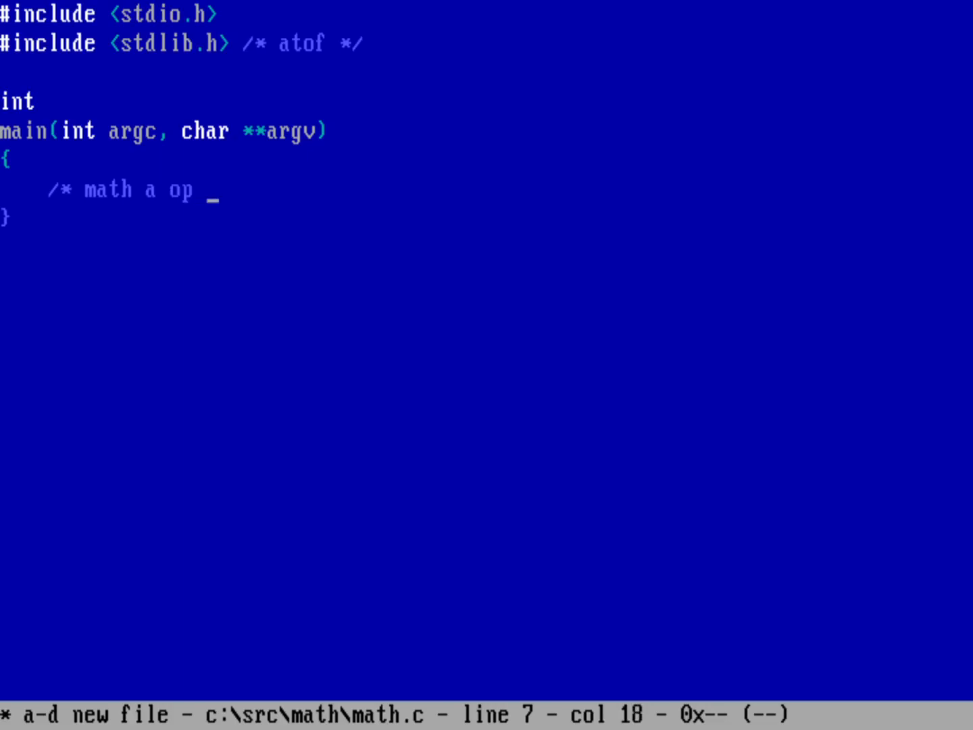
text(b */)
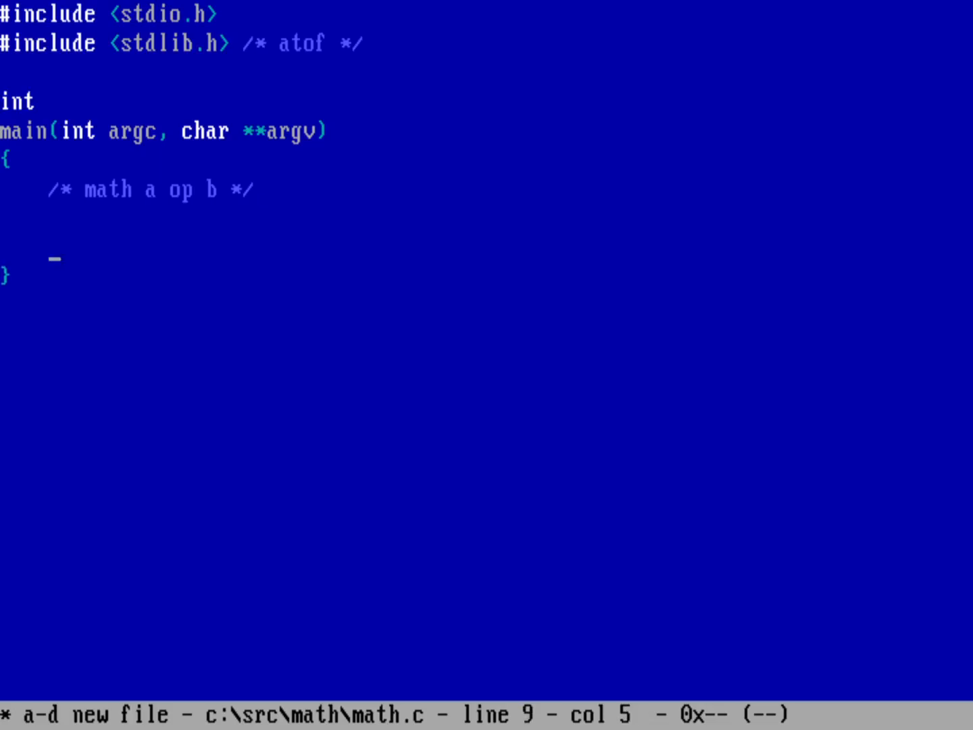
text(if ()
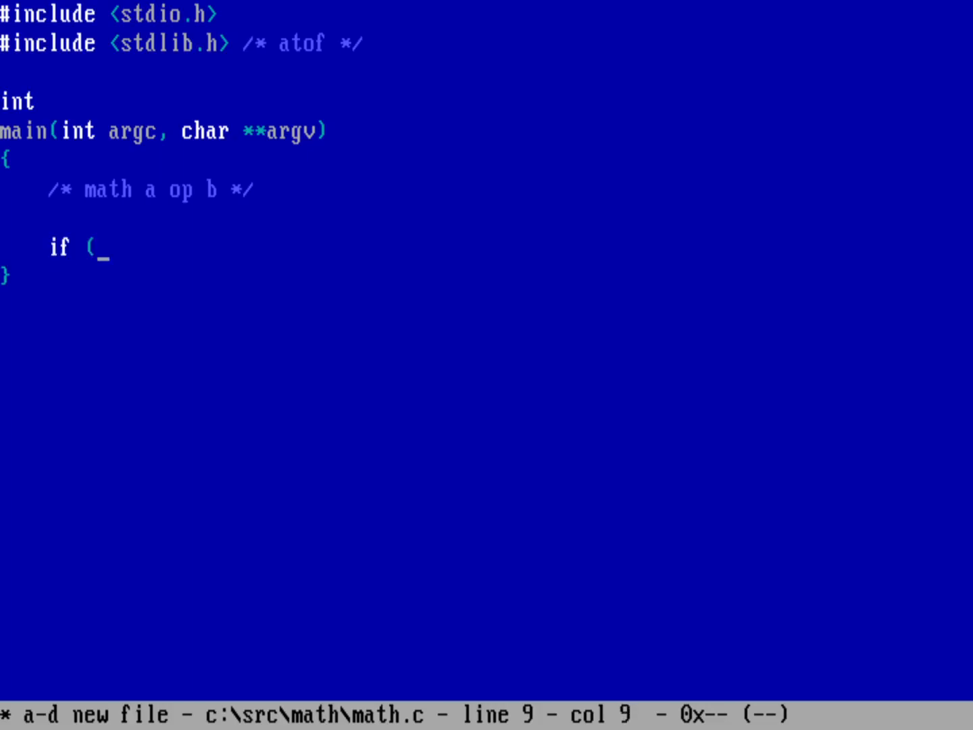
Step: Complete the argc == 4 condition and start math(argv[2][0] as the operator argument
text(argc == 4) {)
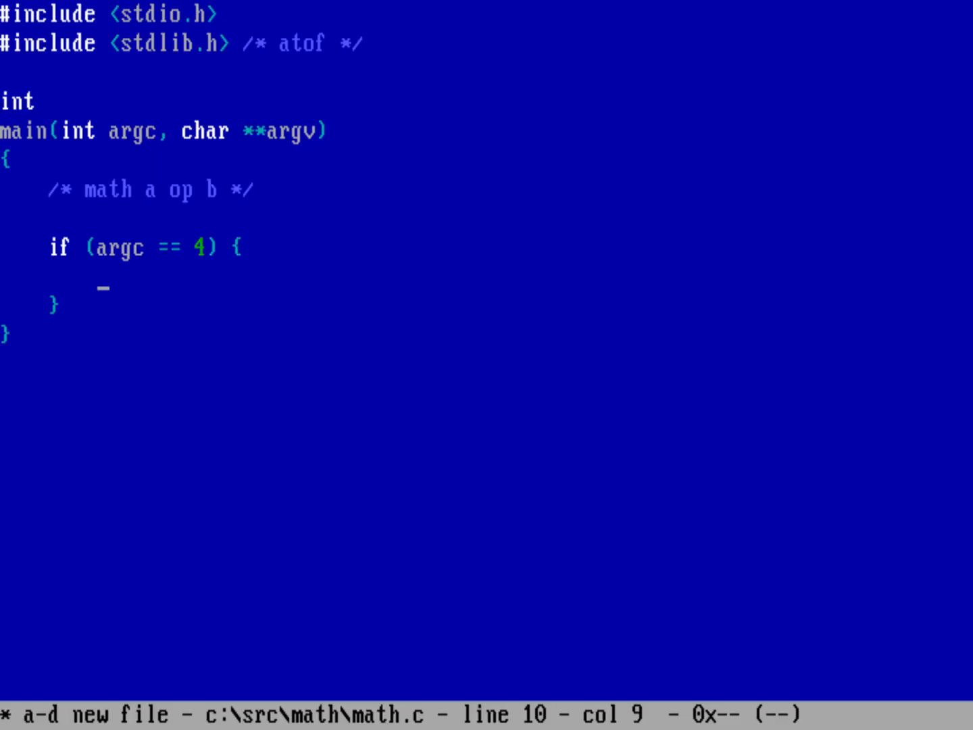
text(mat)
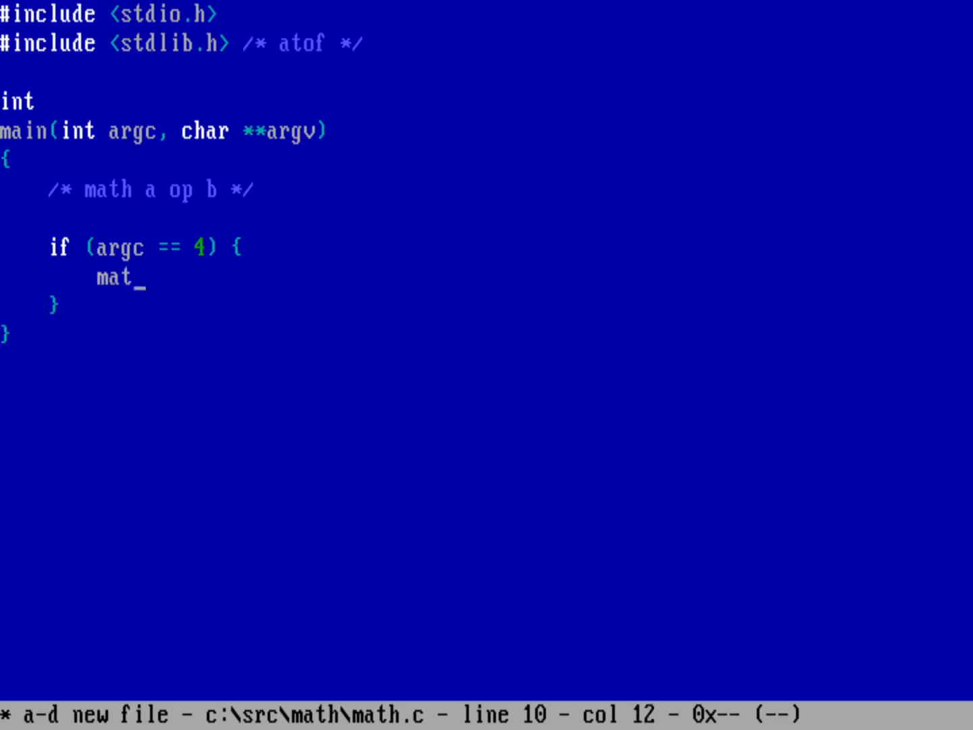
text(h()
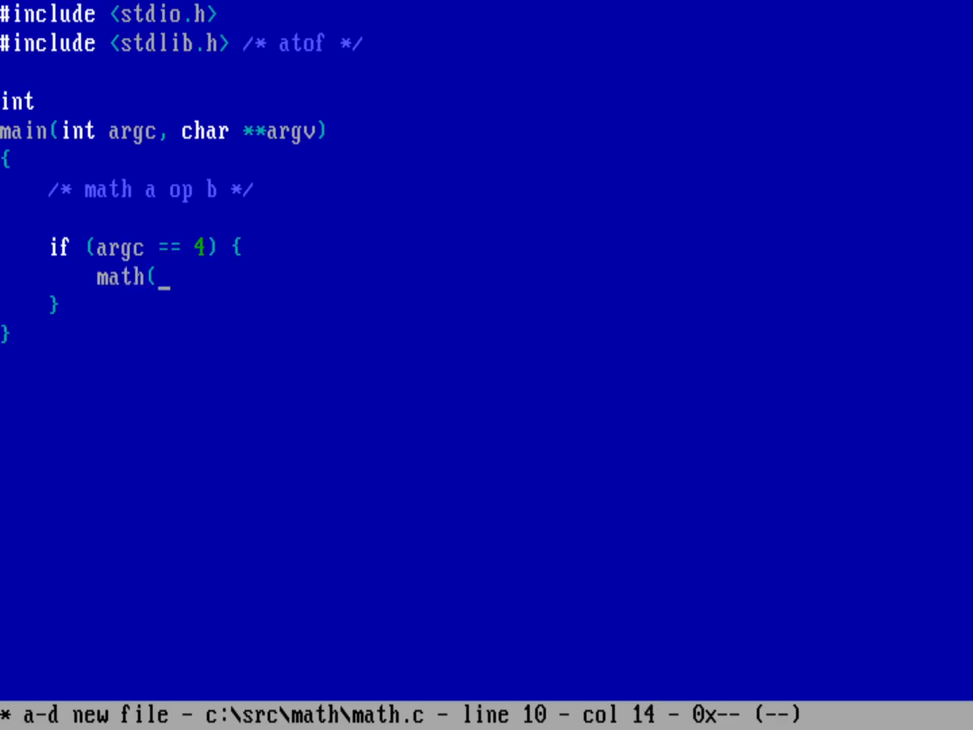
text(arg)
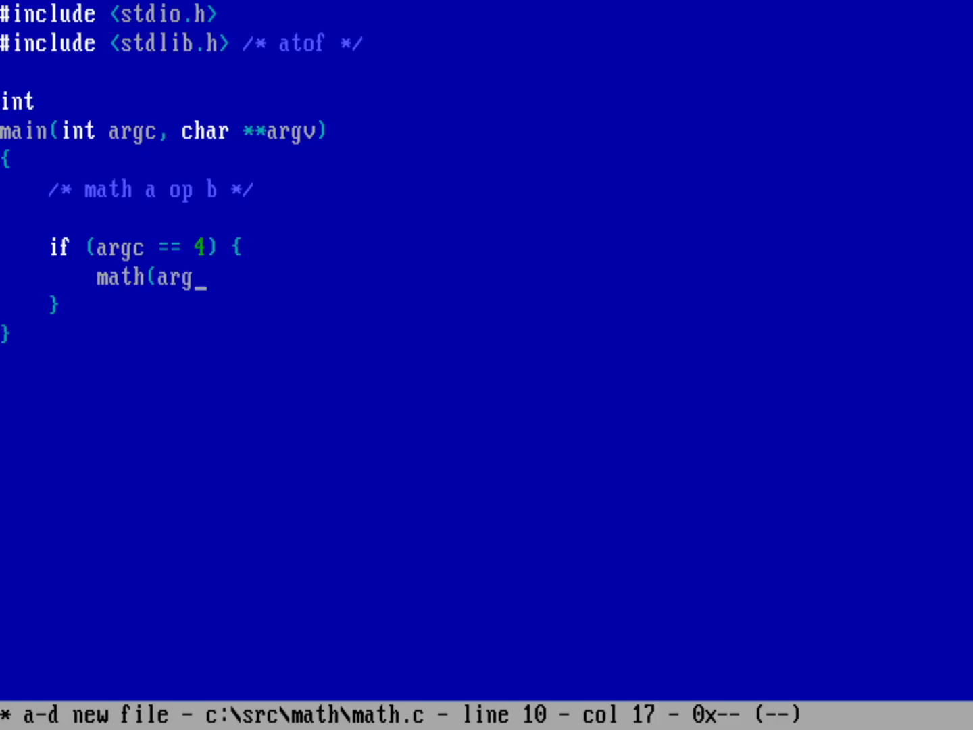
text(vp)
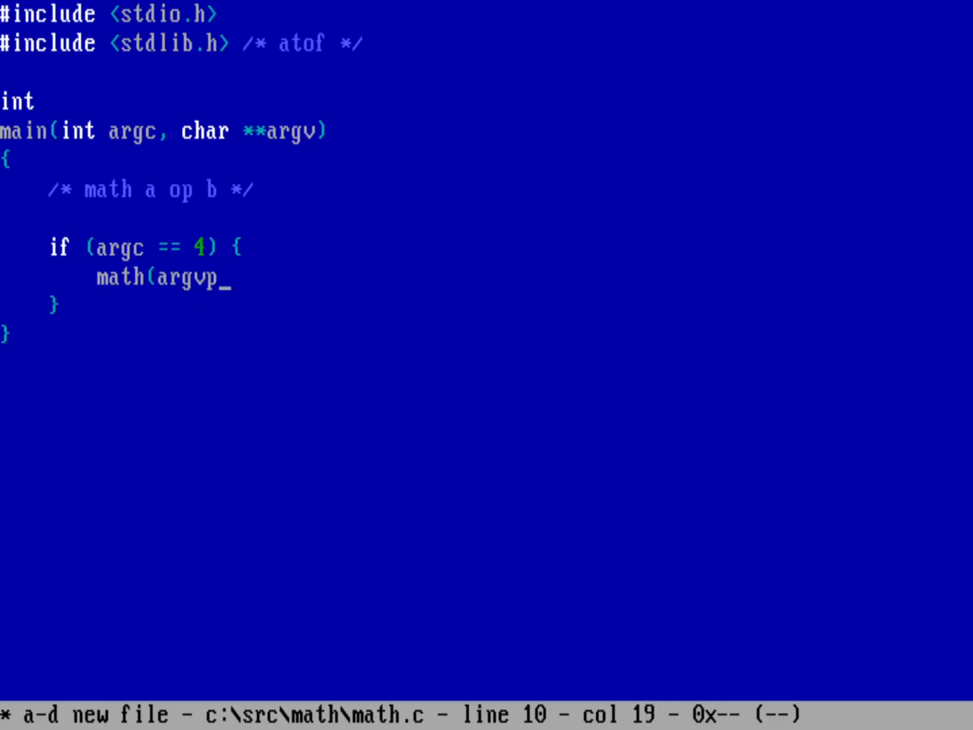
text([2])
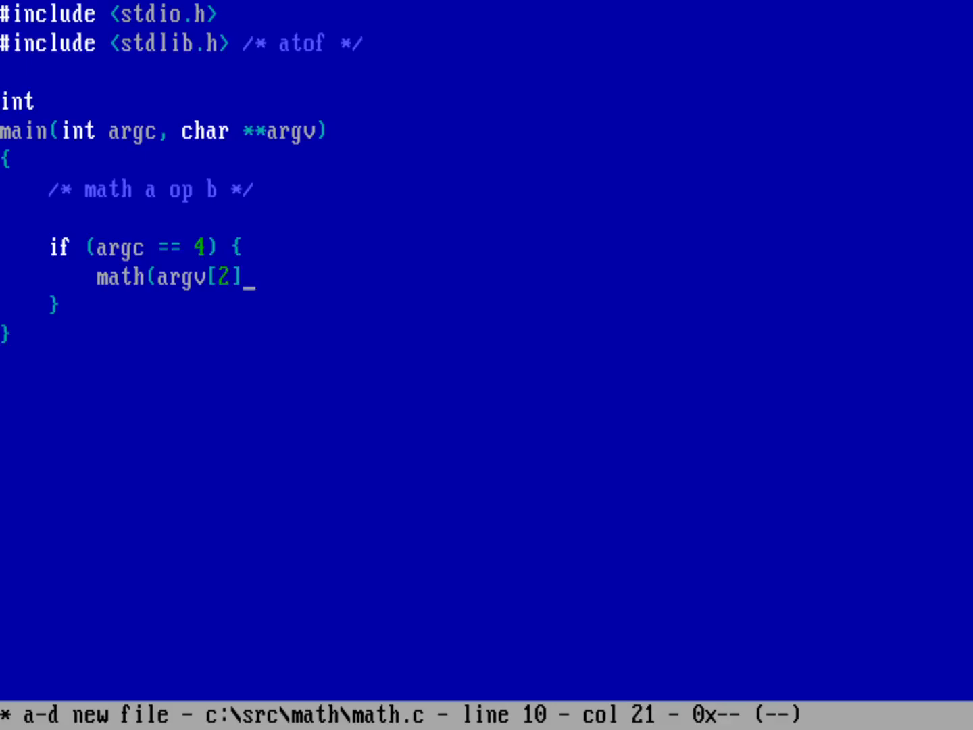
text([0)
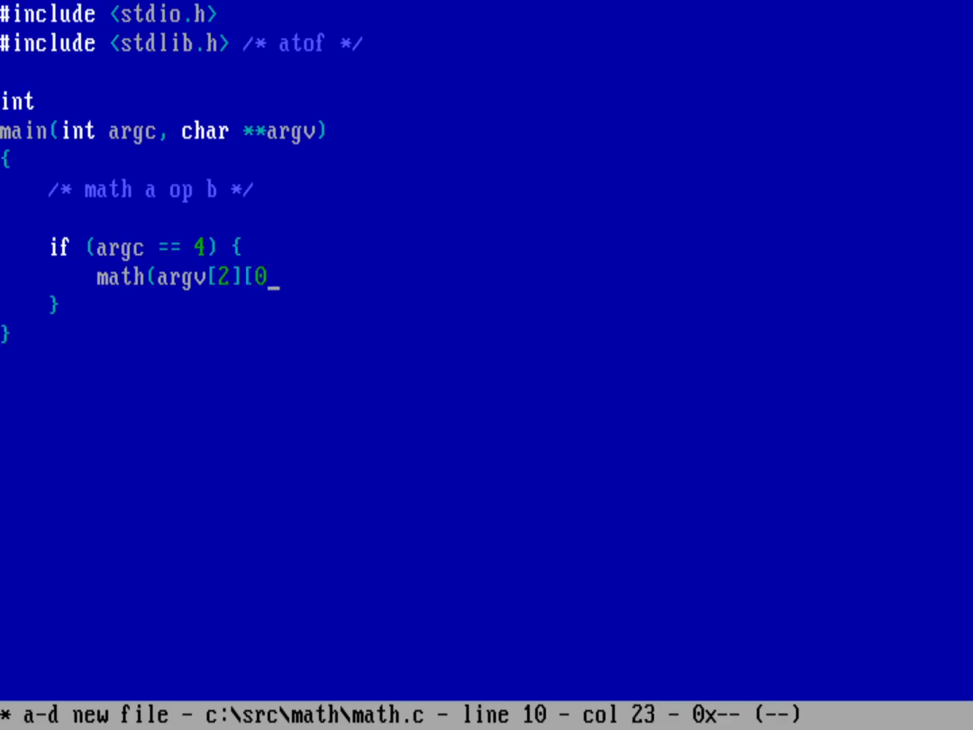
text(],)
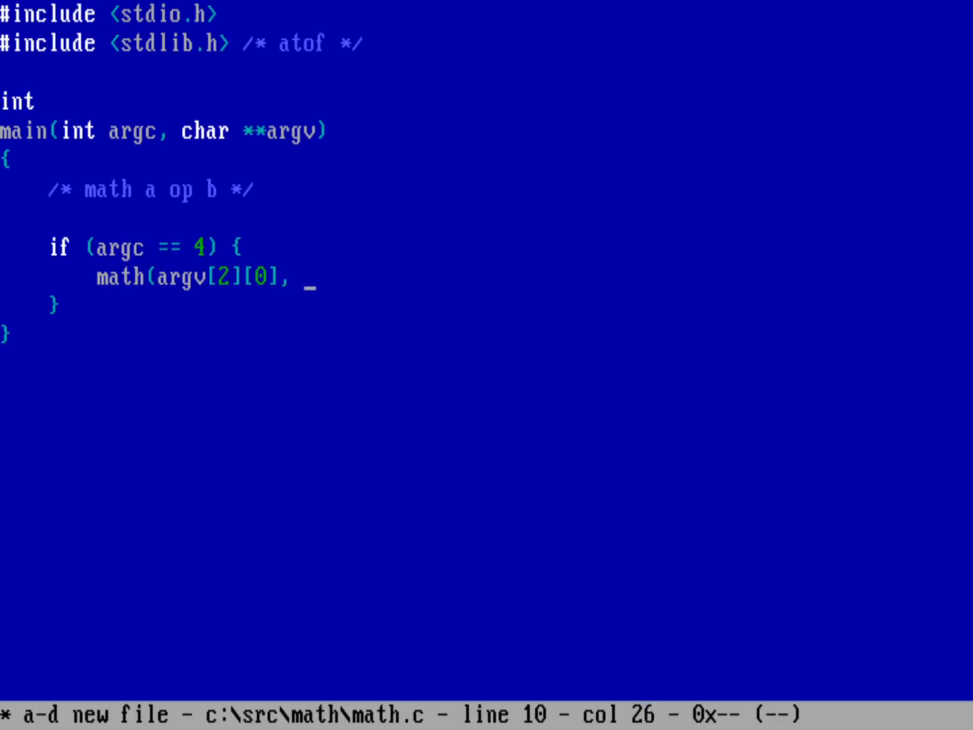
Step: Pass atof(argv[1]) and atof(argv[3]) as the numbers and close the math call
text(argv[1])
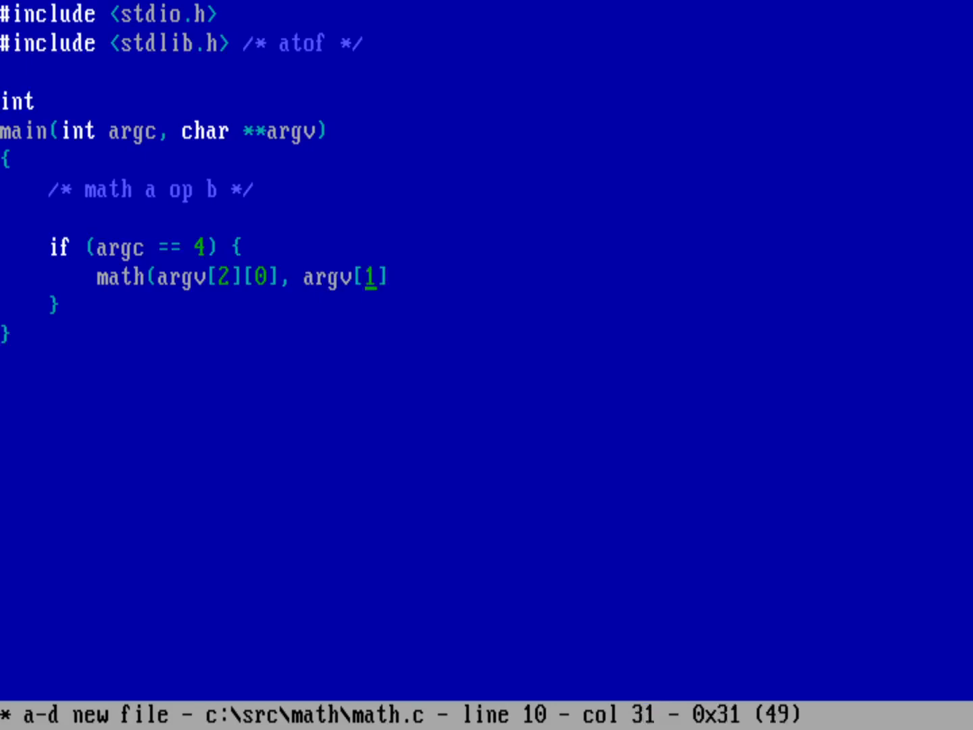
text(atof(a)
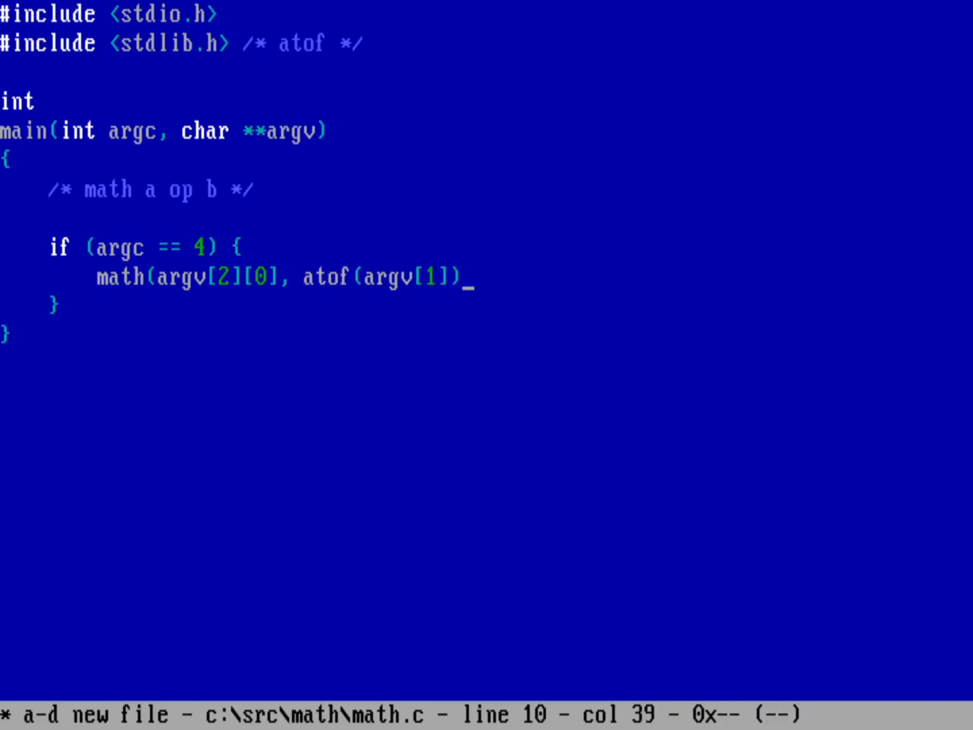
text(,)
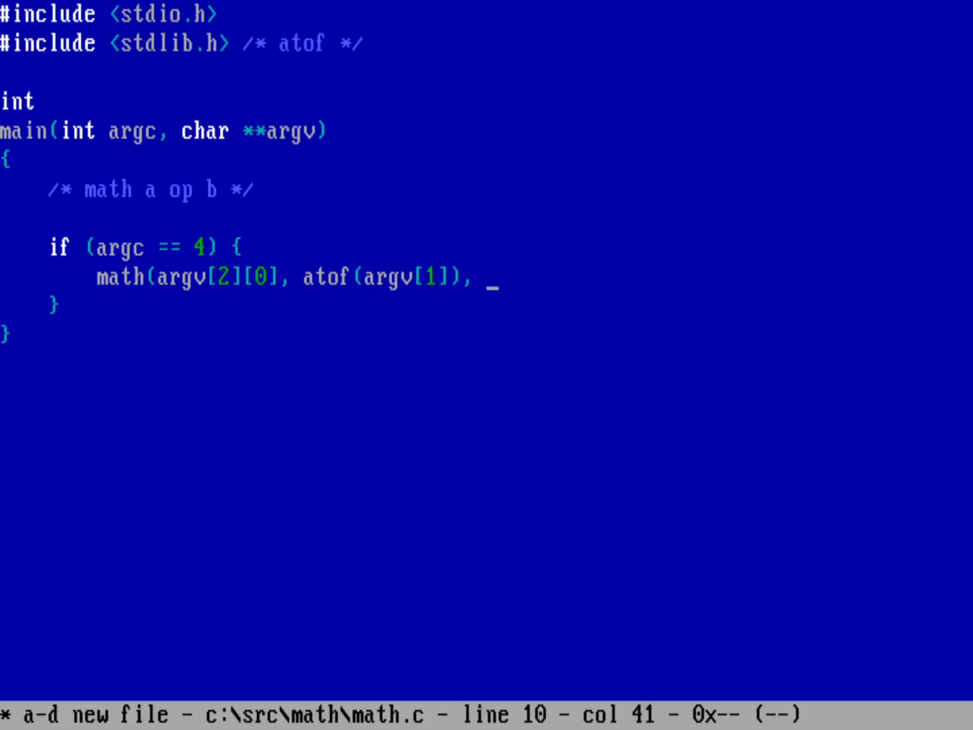
text(argv[3)
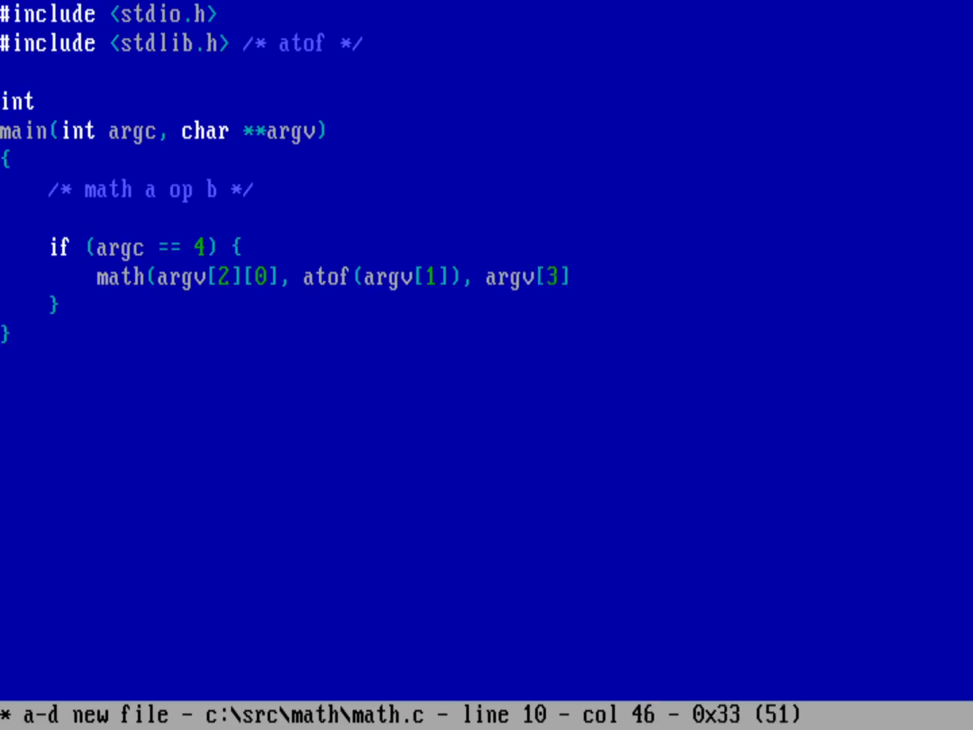
text(atofa)
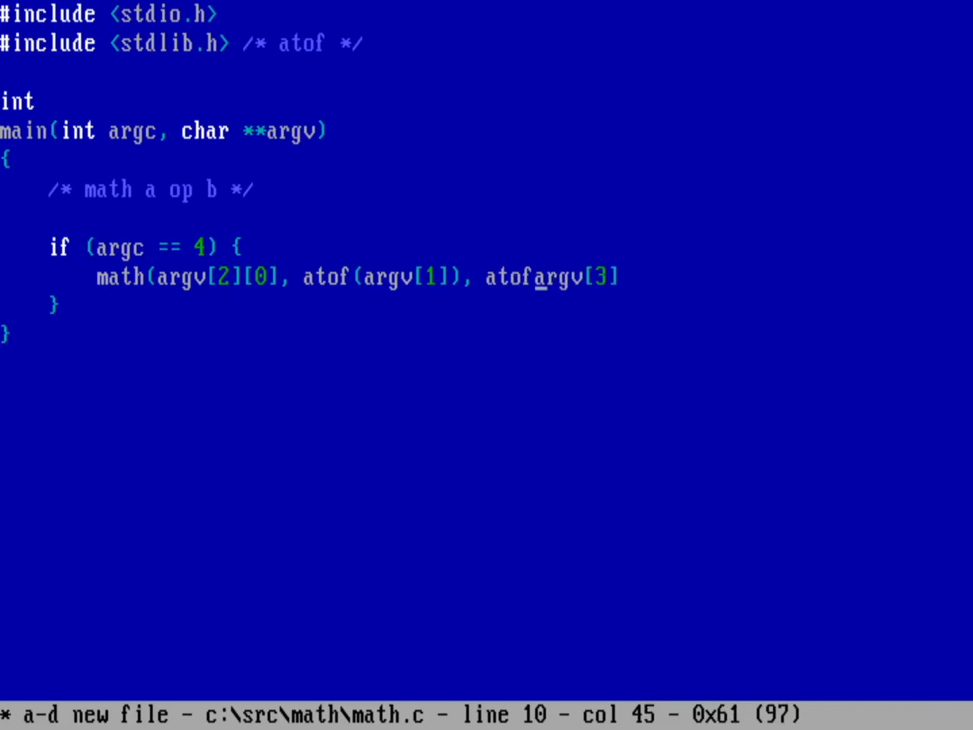
text(()
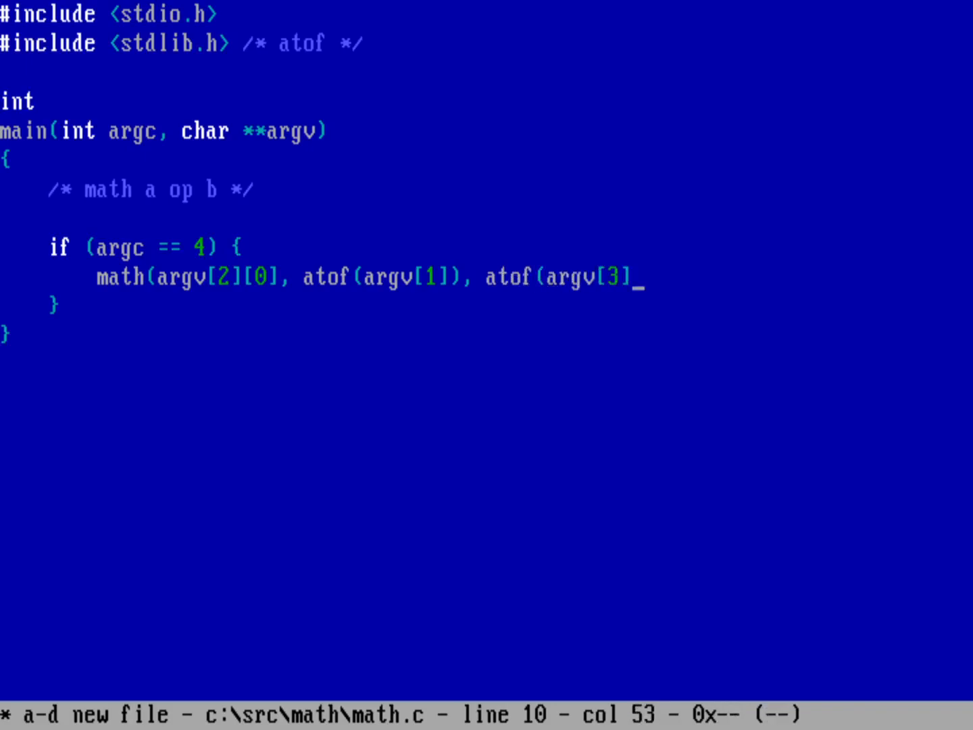
text())
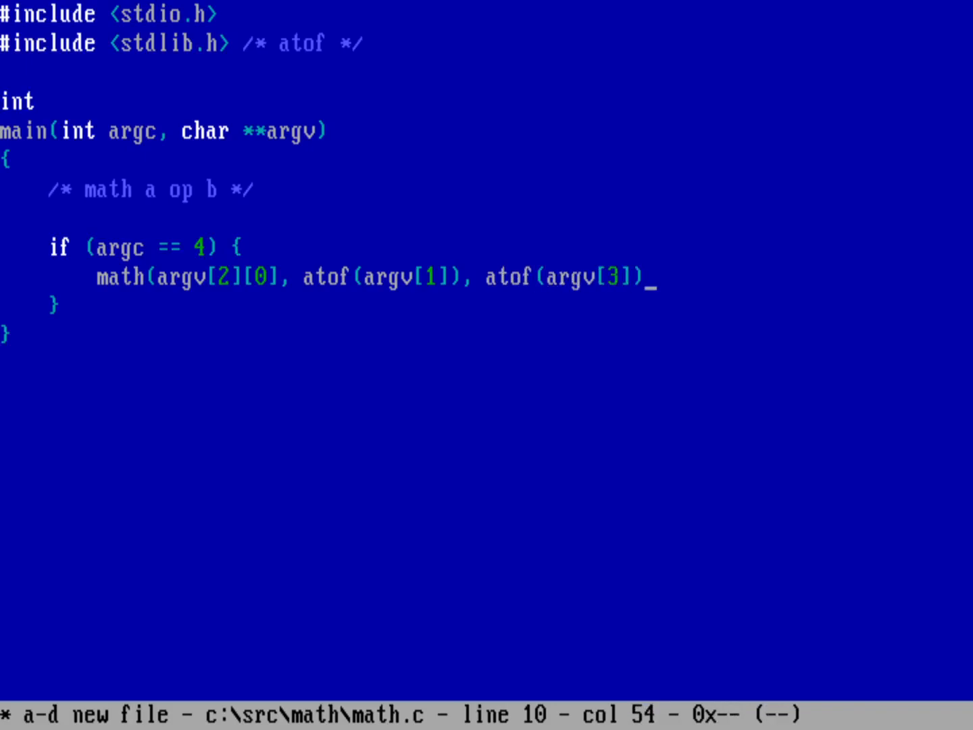
text())
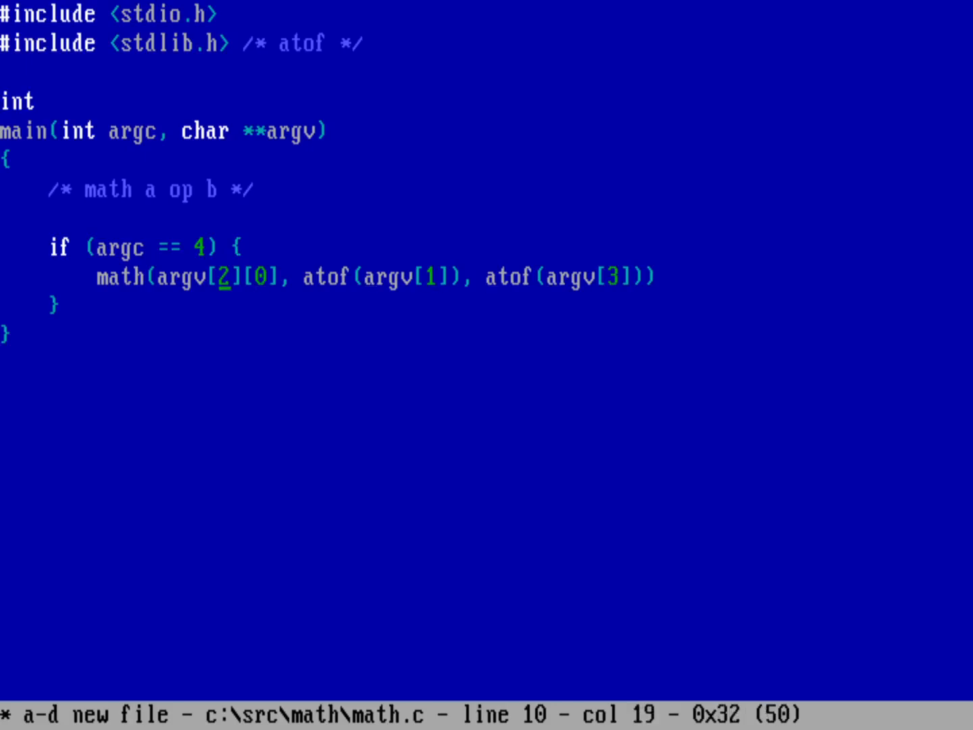
Step: Wrap the math call in printf("%lf\n", ...); and start a new line below
text(p)
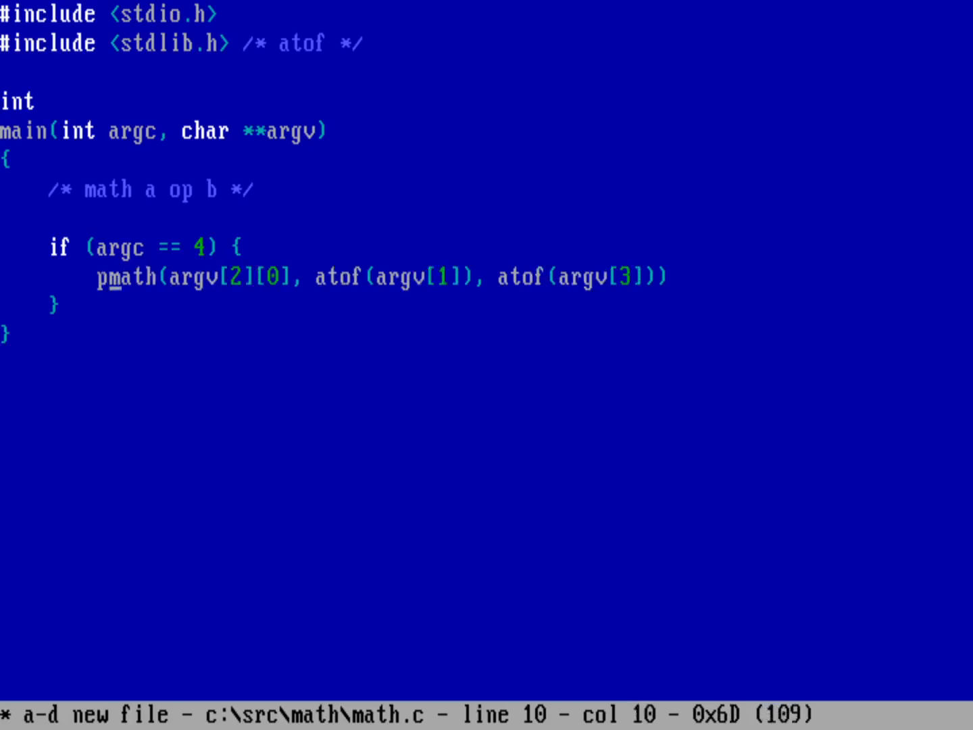
text(printf)
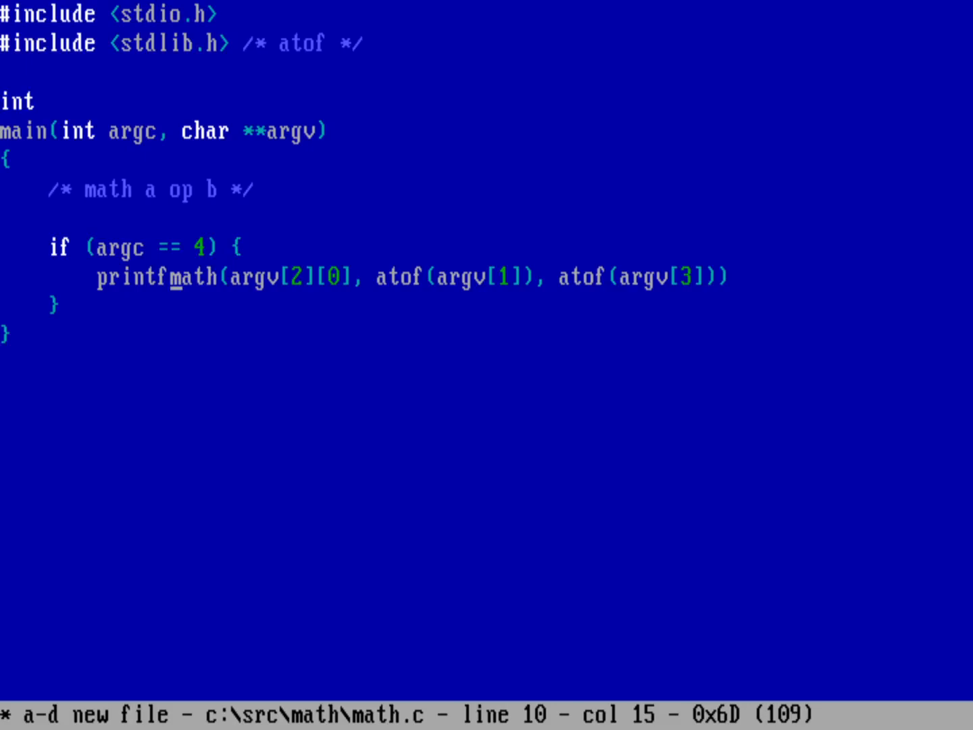
text((")
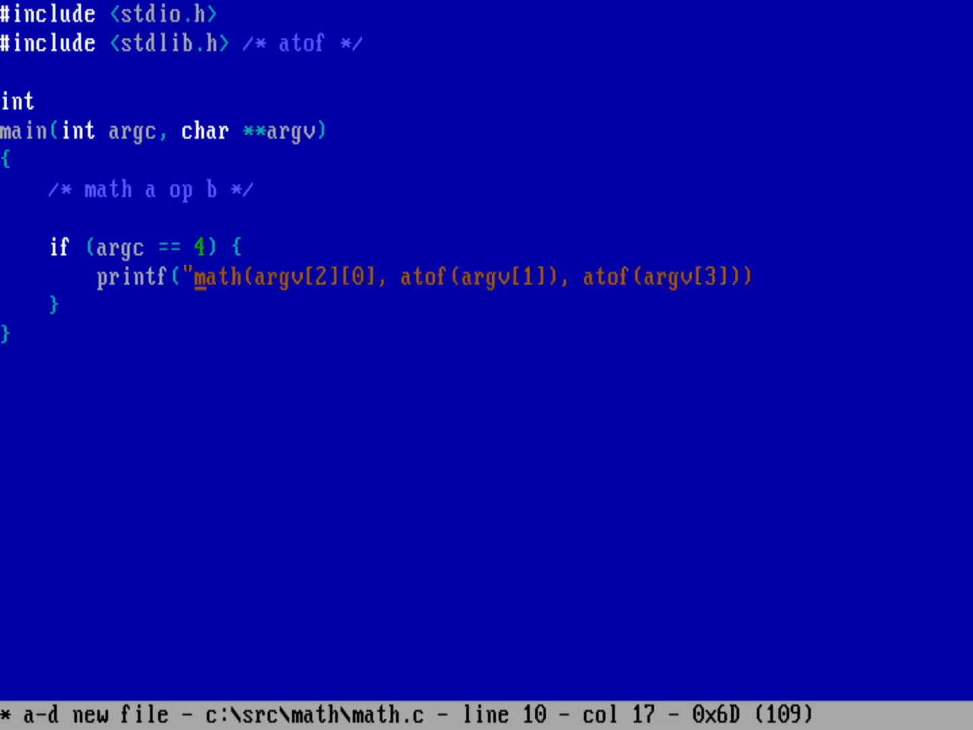
text(%l)
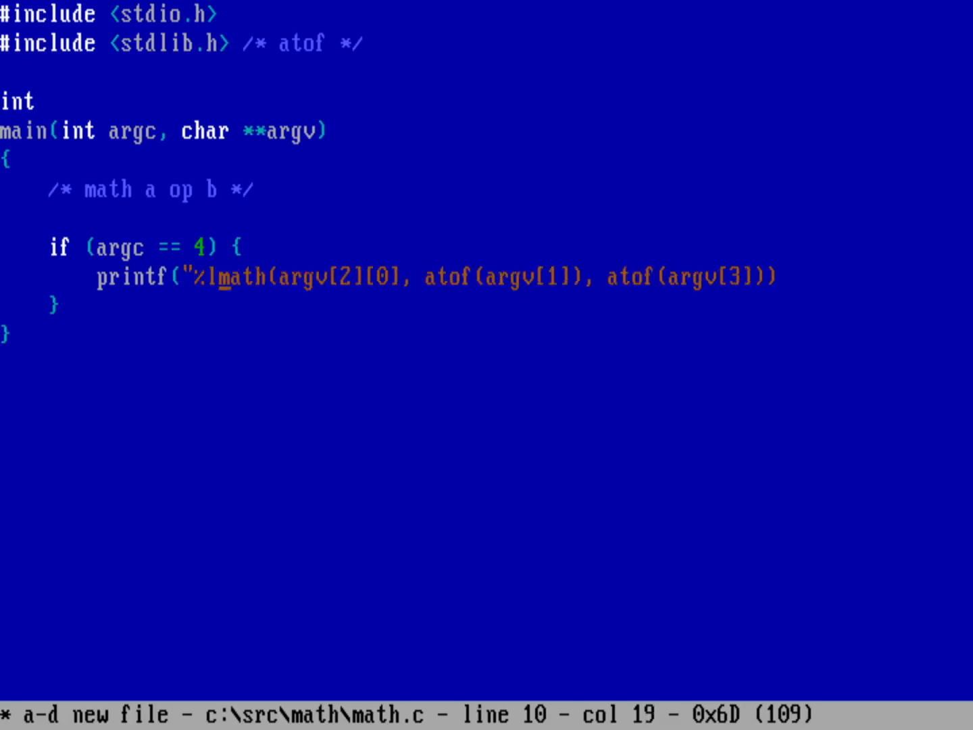
text(f)
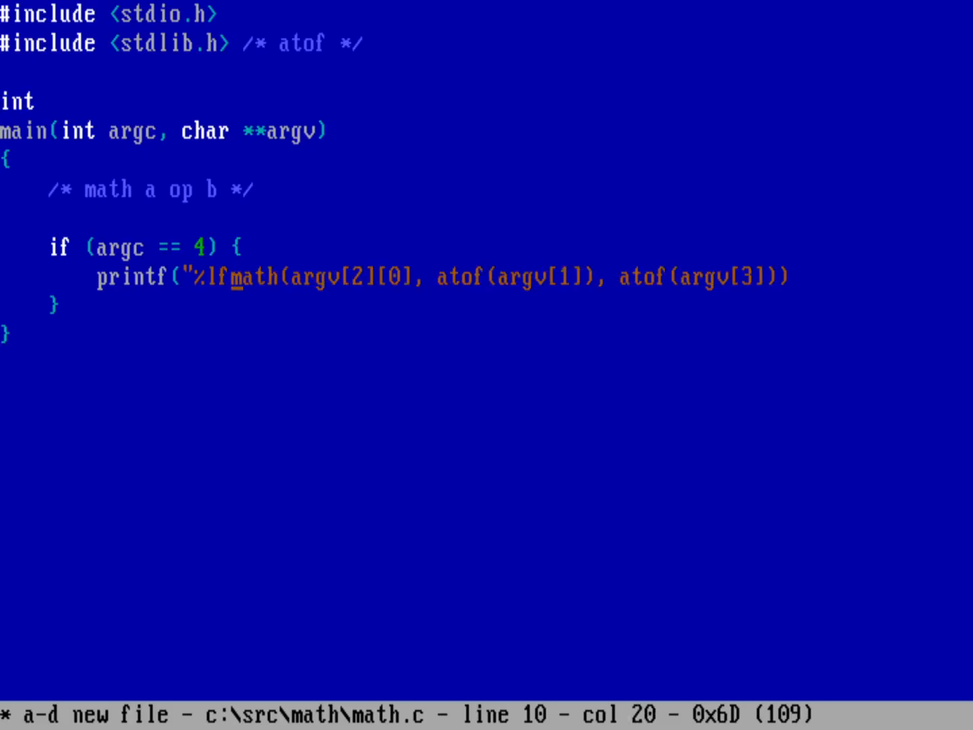
text(\n)
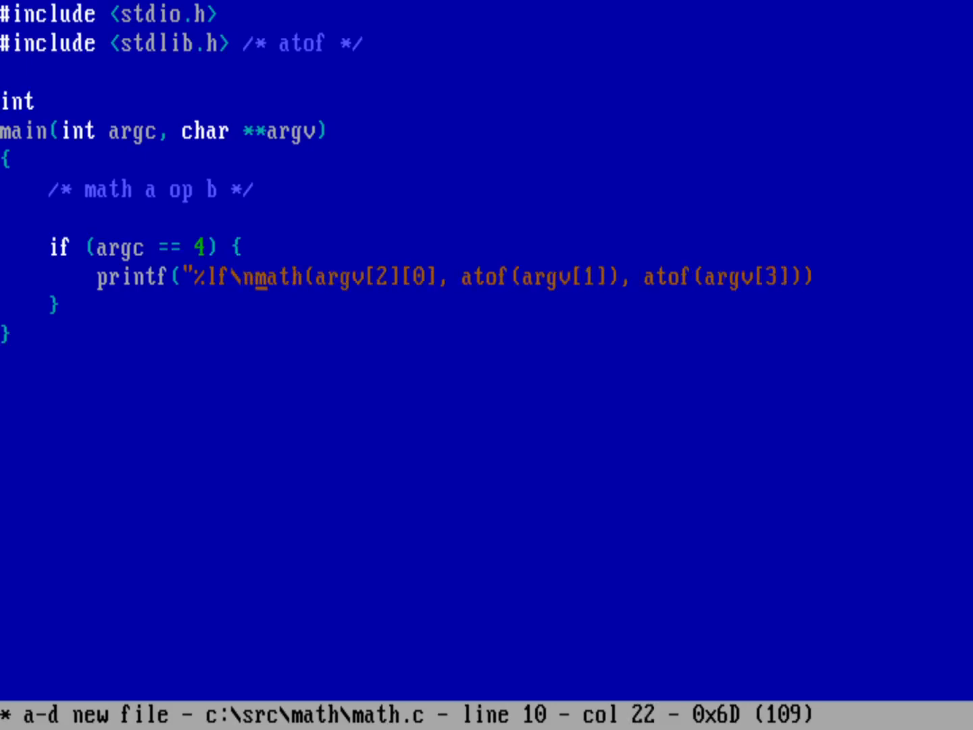
text(",)
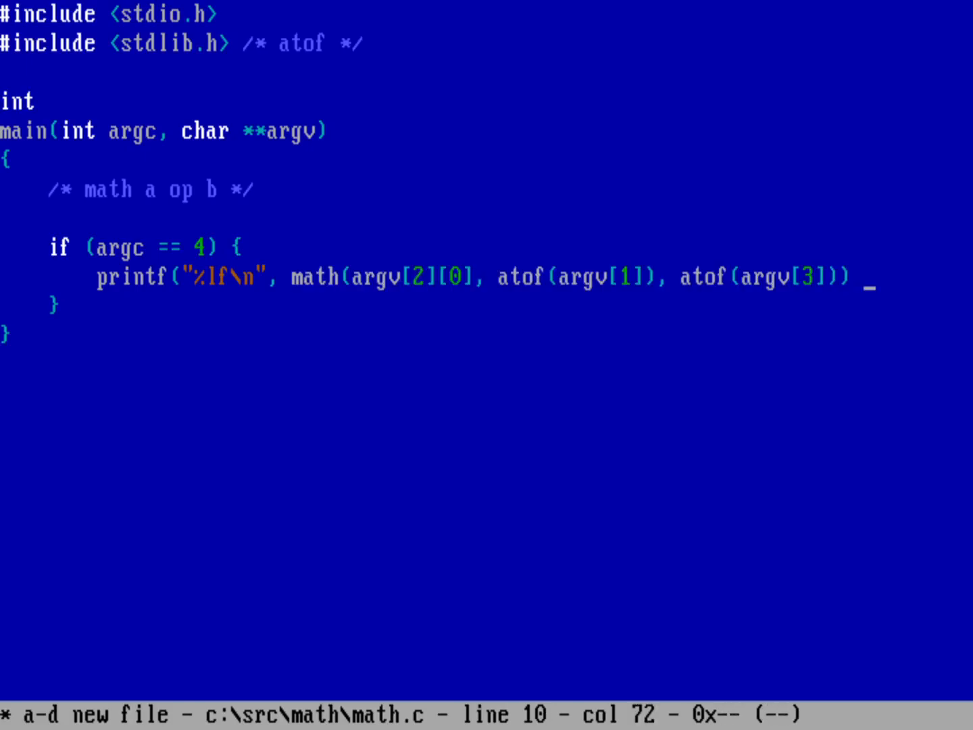
text())
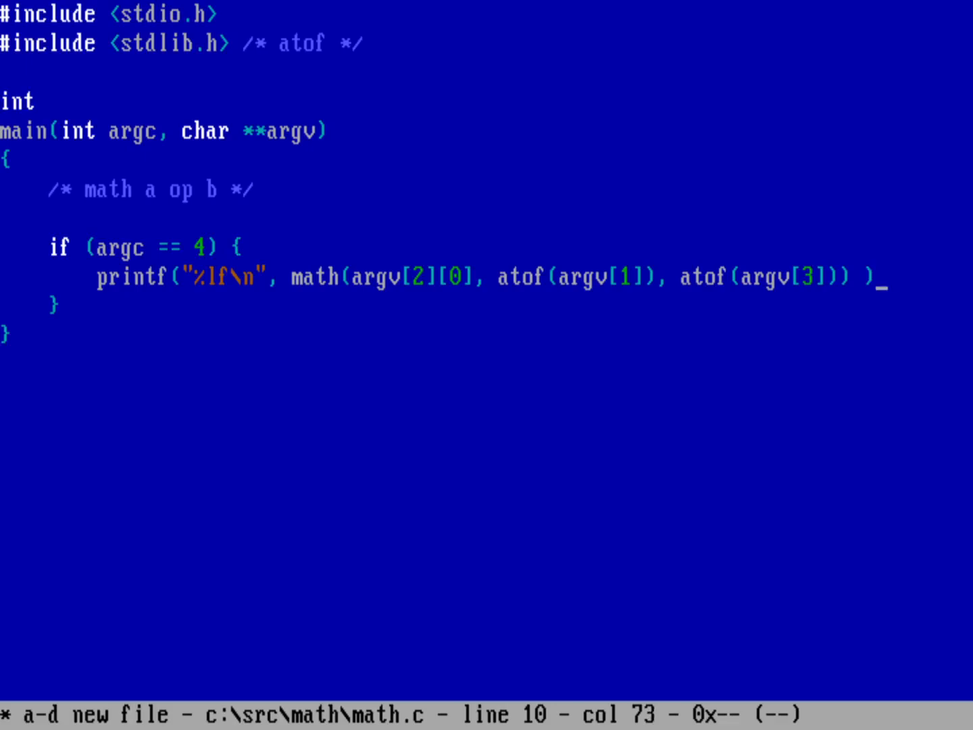
text(;)
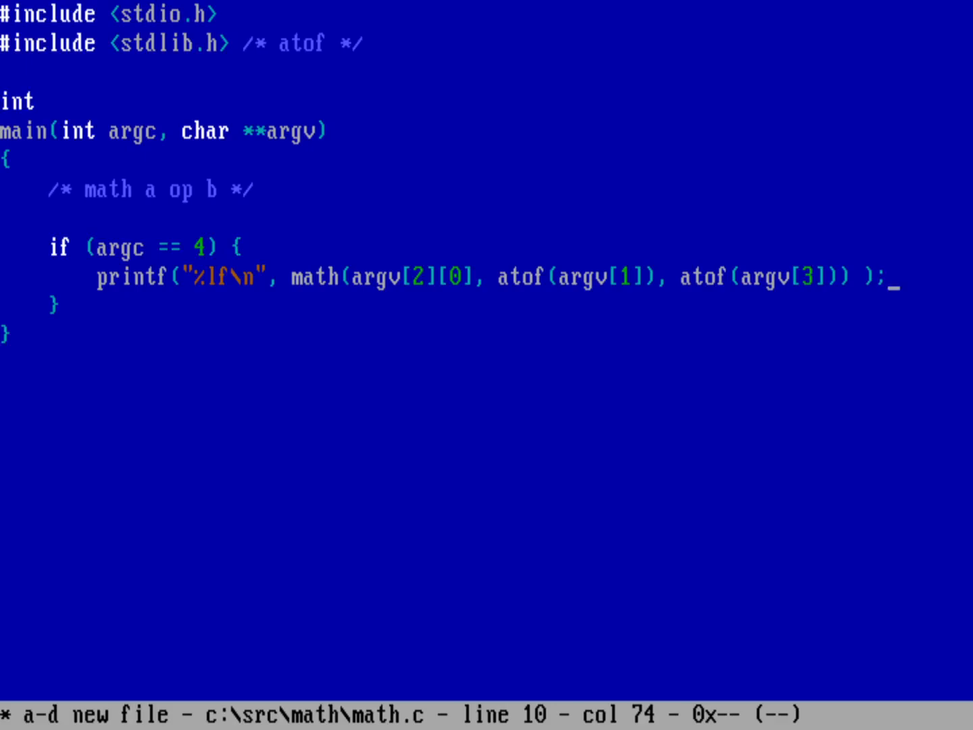
key(Enter)
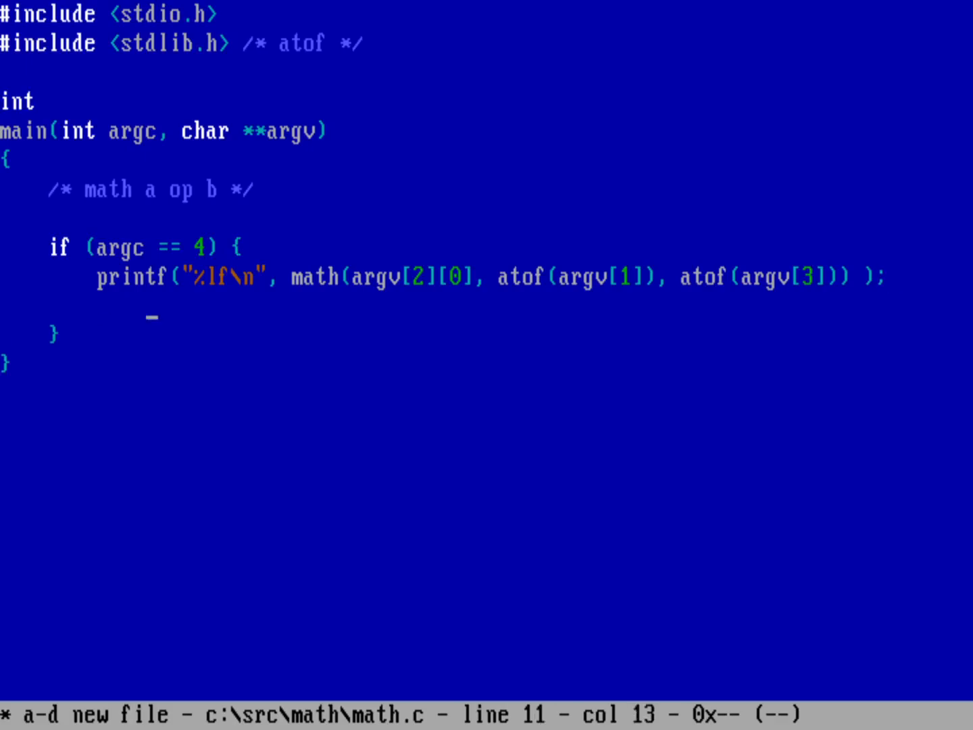
Step: Add return 0 after printing, then puts("usage: MATH a op b"); with return 1
text(return 0;)
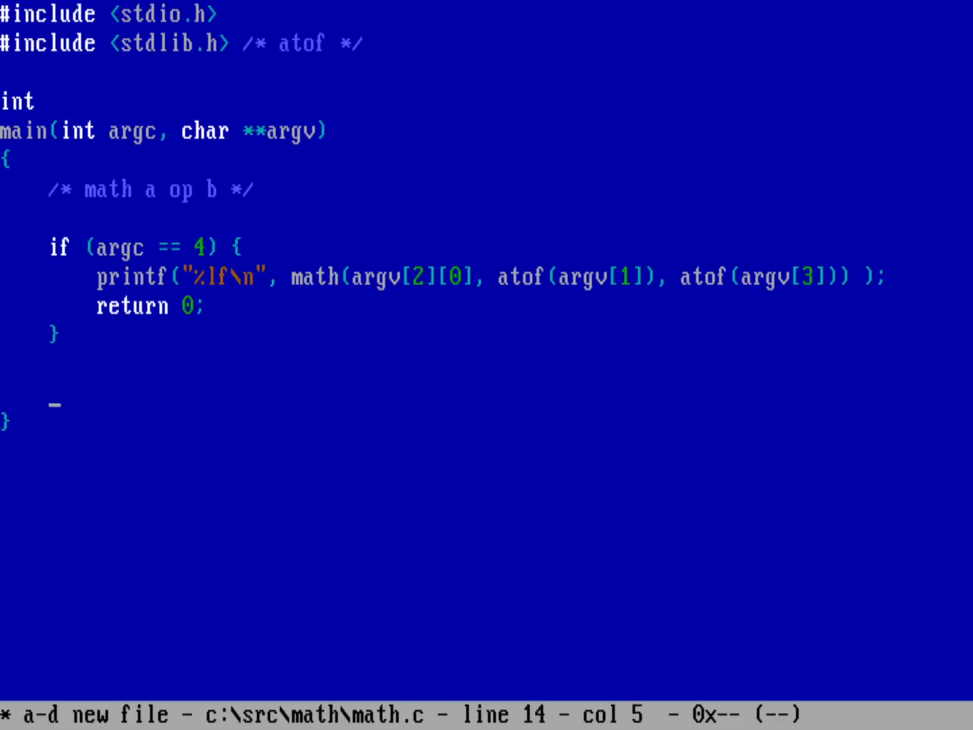
text(puts)
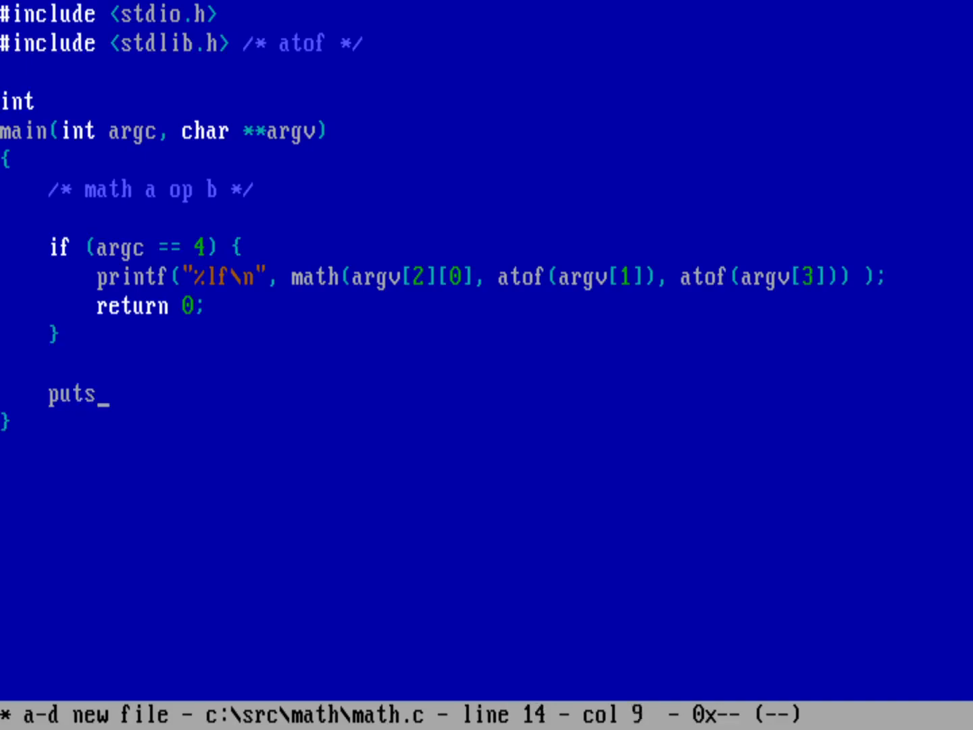
text((")
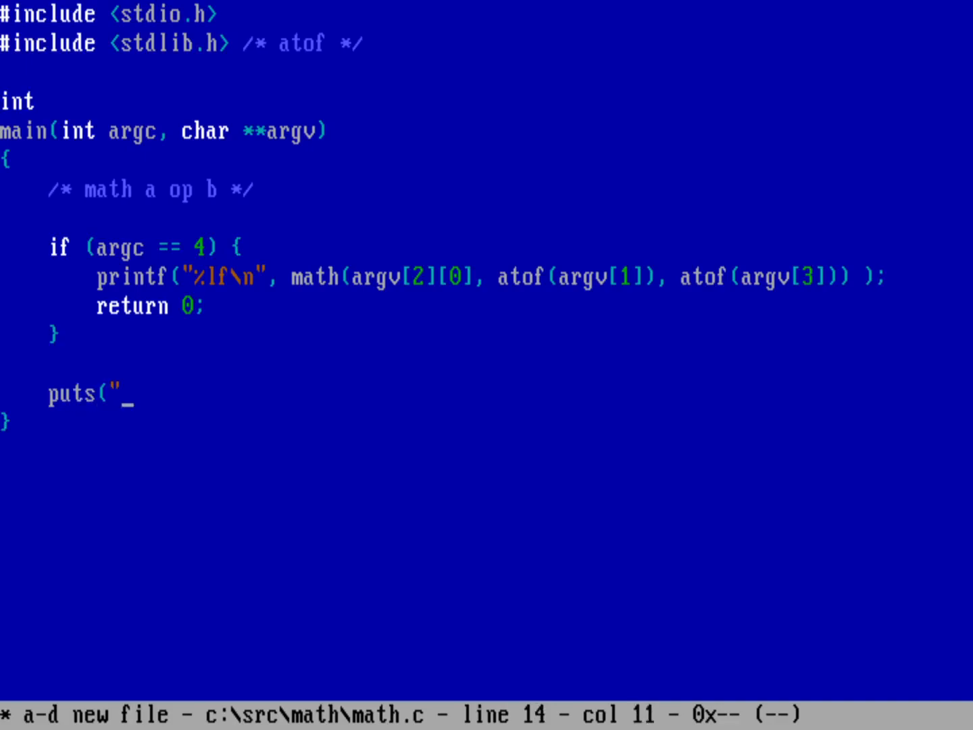
text(usage)
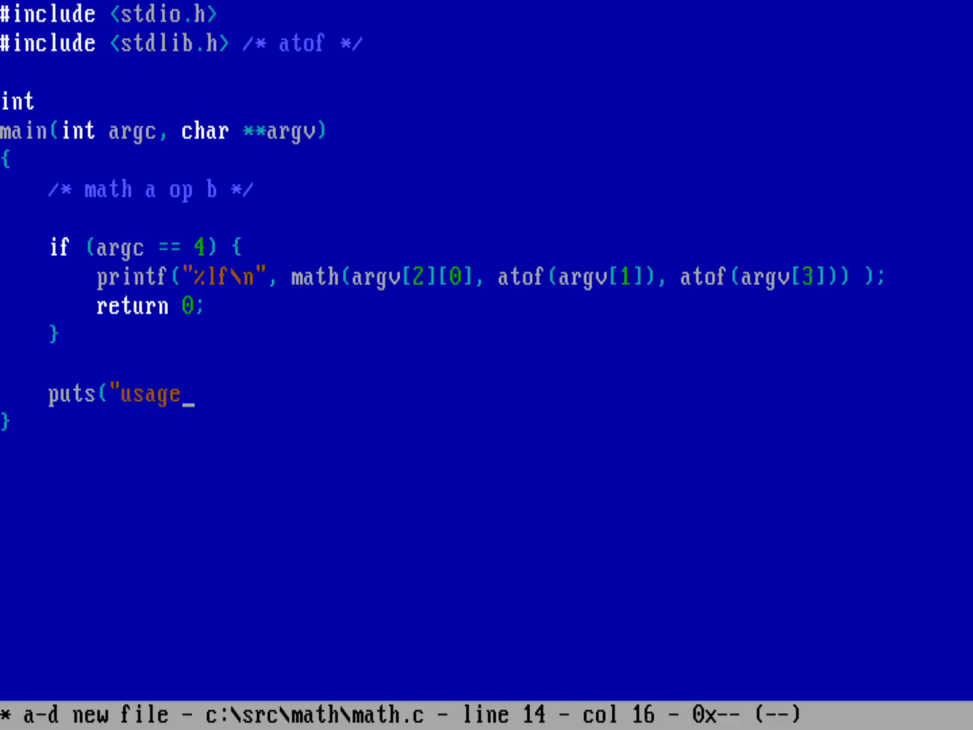
text(: MATH a o)
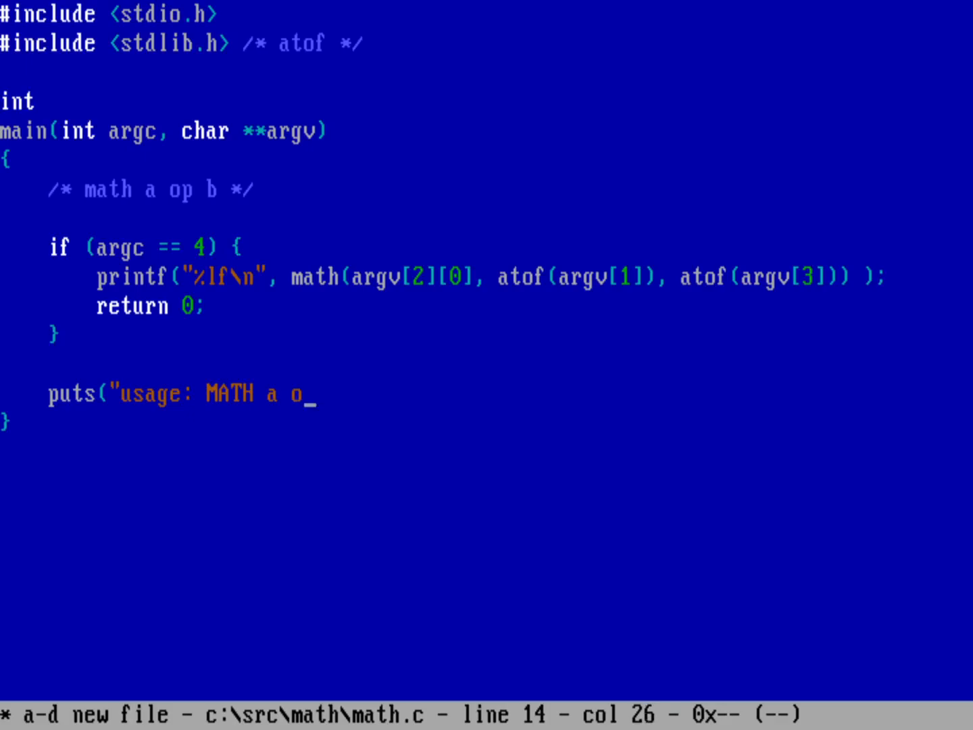
text(p b");)
text(return 1;)
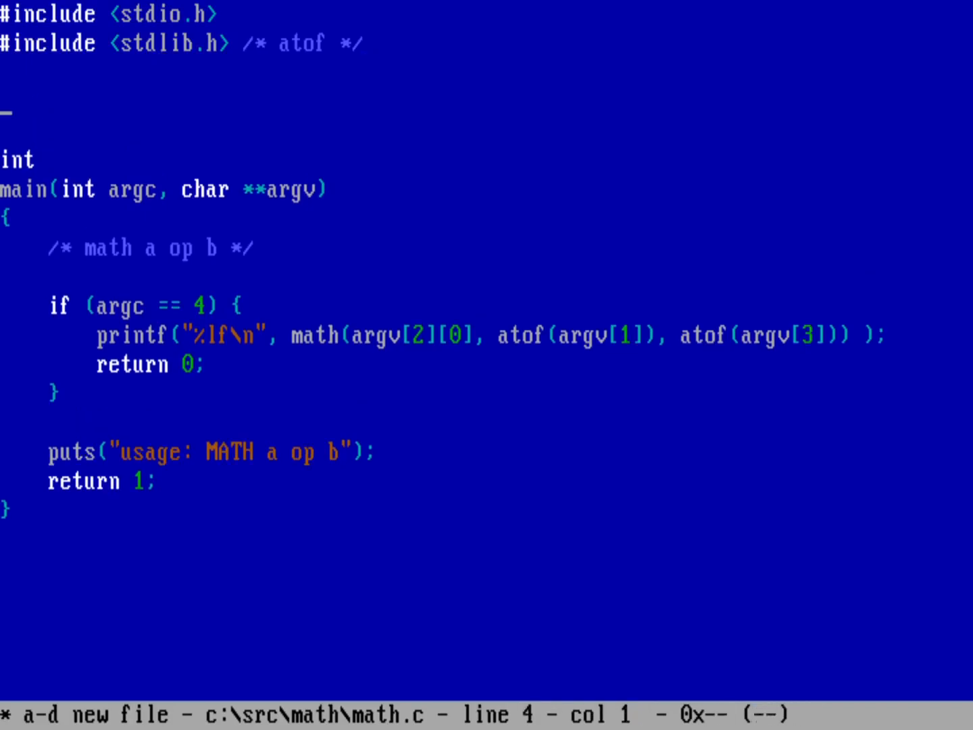
Step: Declare double math(char op, double a, double b) above main and begin switch( in its body
text(double)
click(486, 131)
text(math)
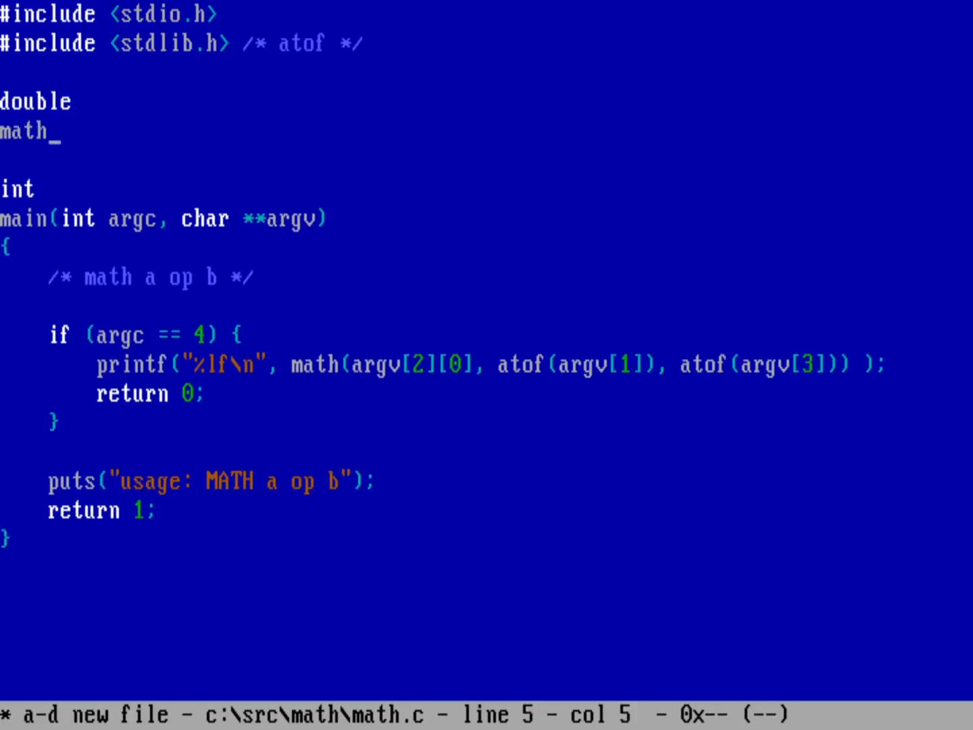
text(()
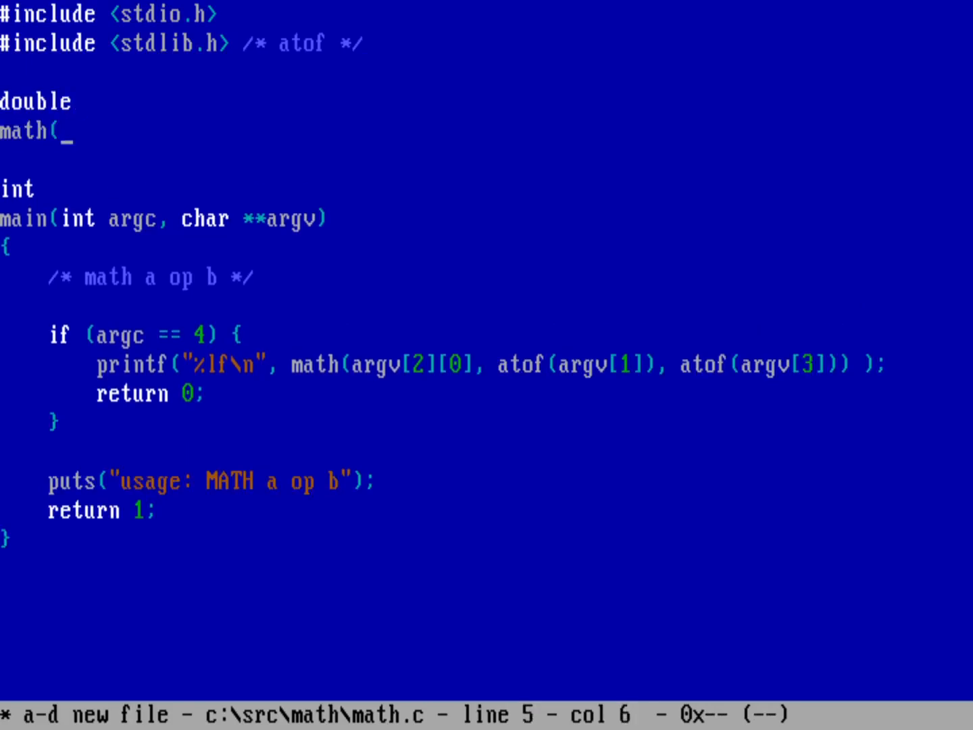
text(char)
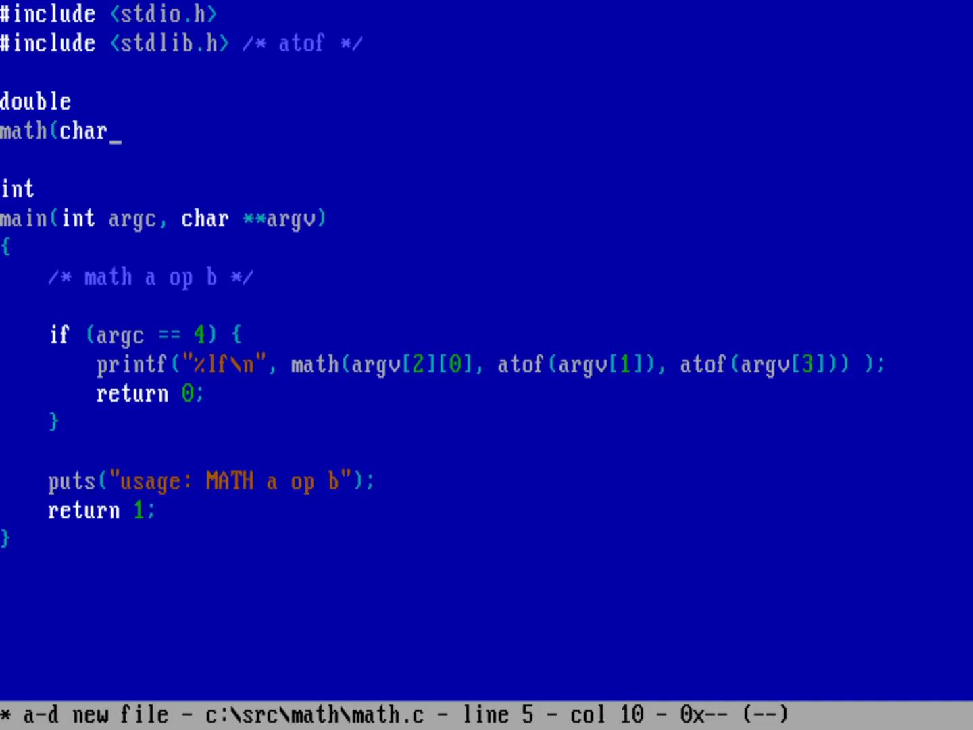
text(op,)
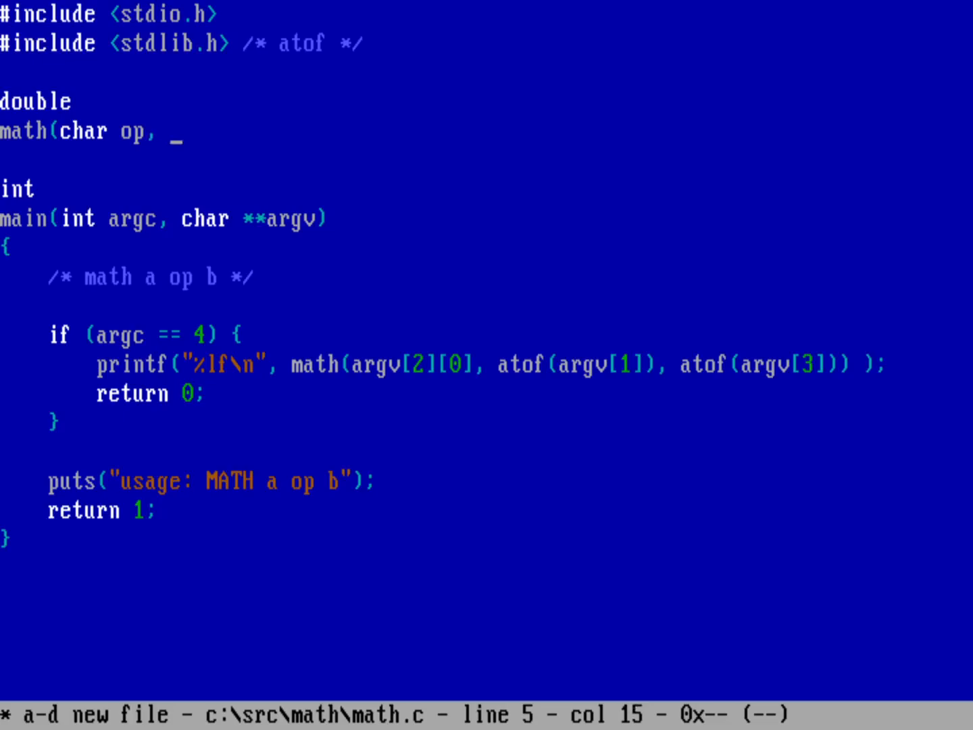
text(double a)
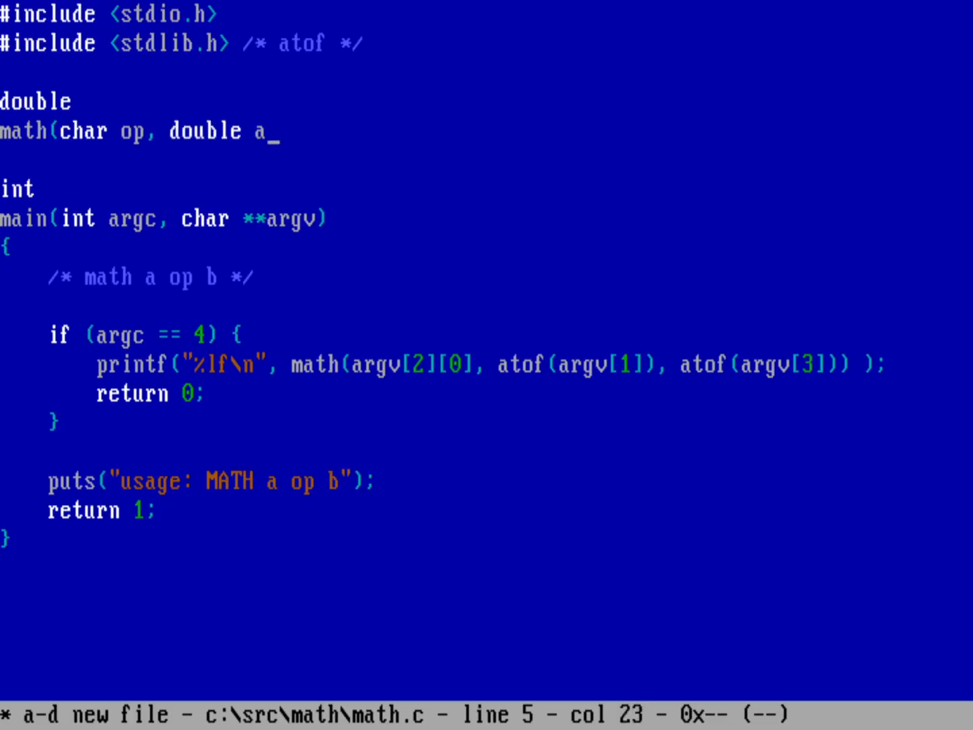
text(, douib)
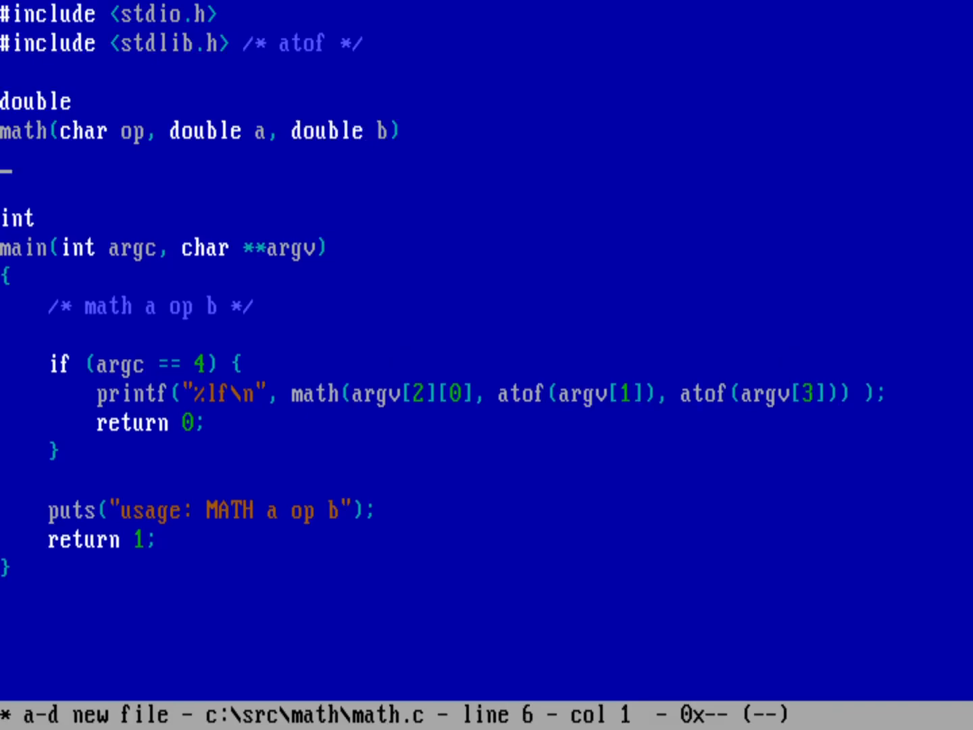
text({)
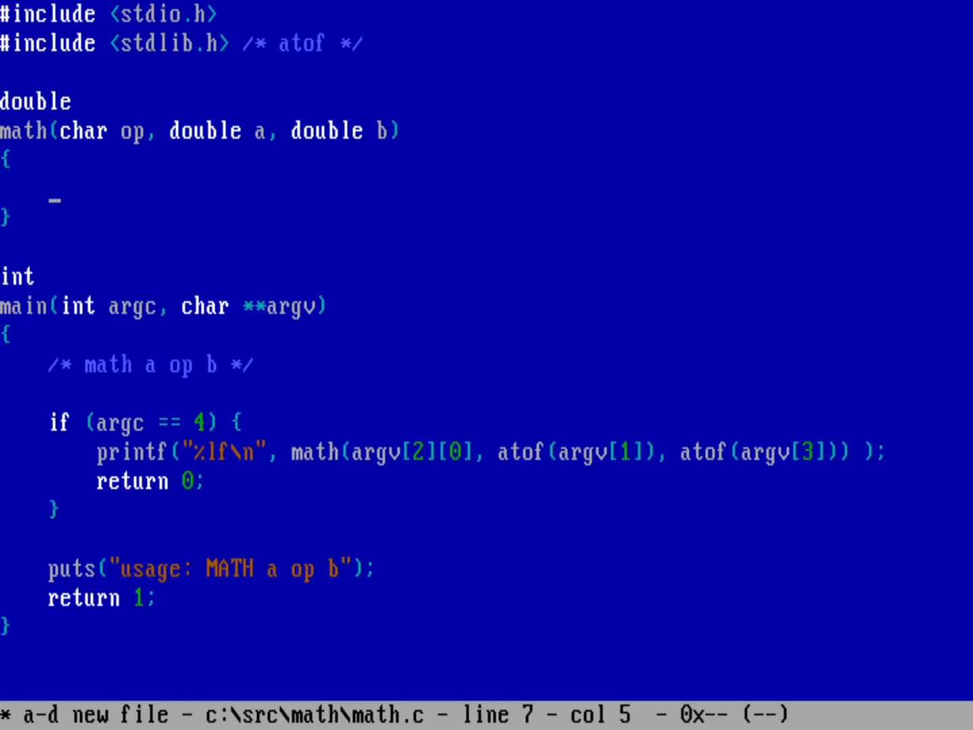
text(switch()
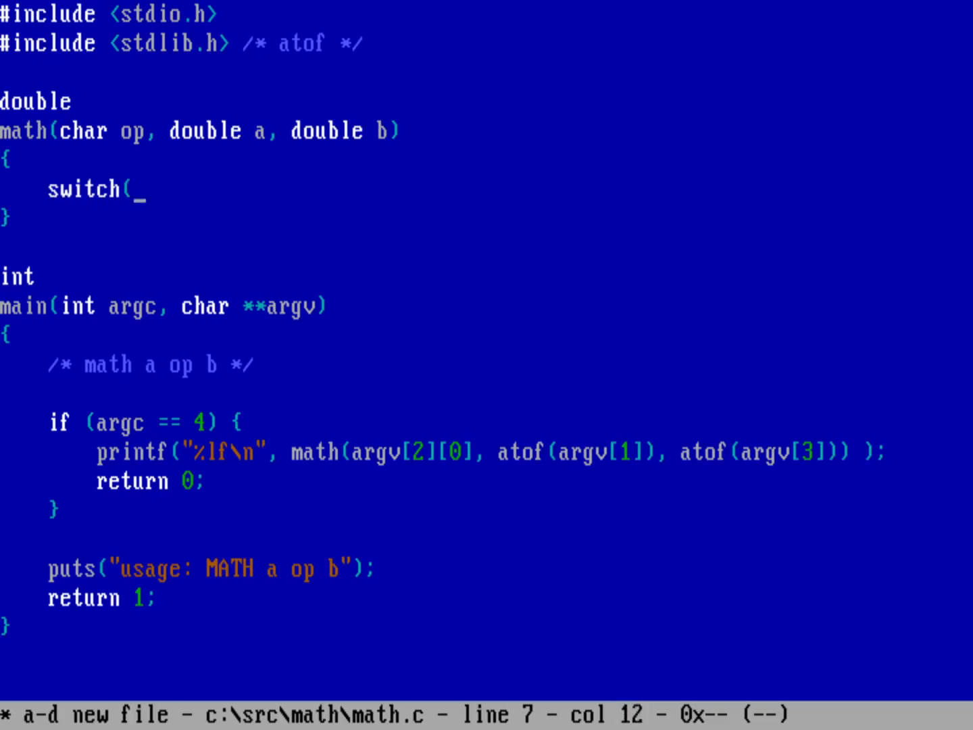
Step: Switch on op with case '+':, '-', '*' and '/' labels on separate lines
text(op) {)
text(c)
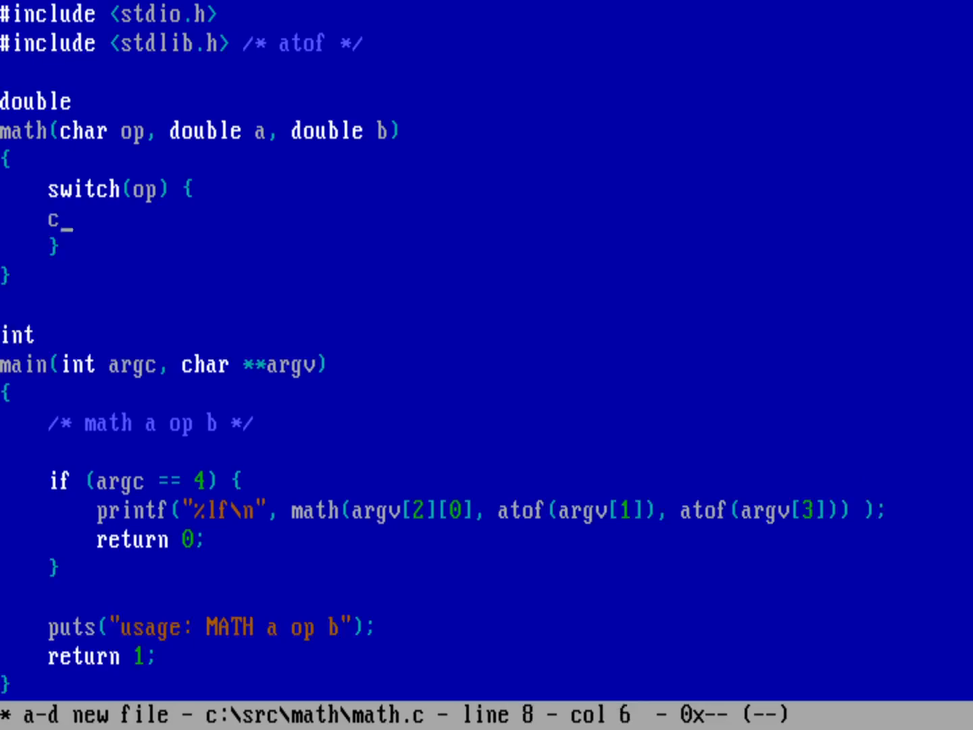
text(ase)
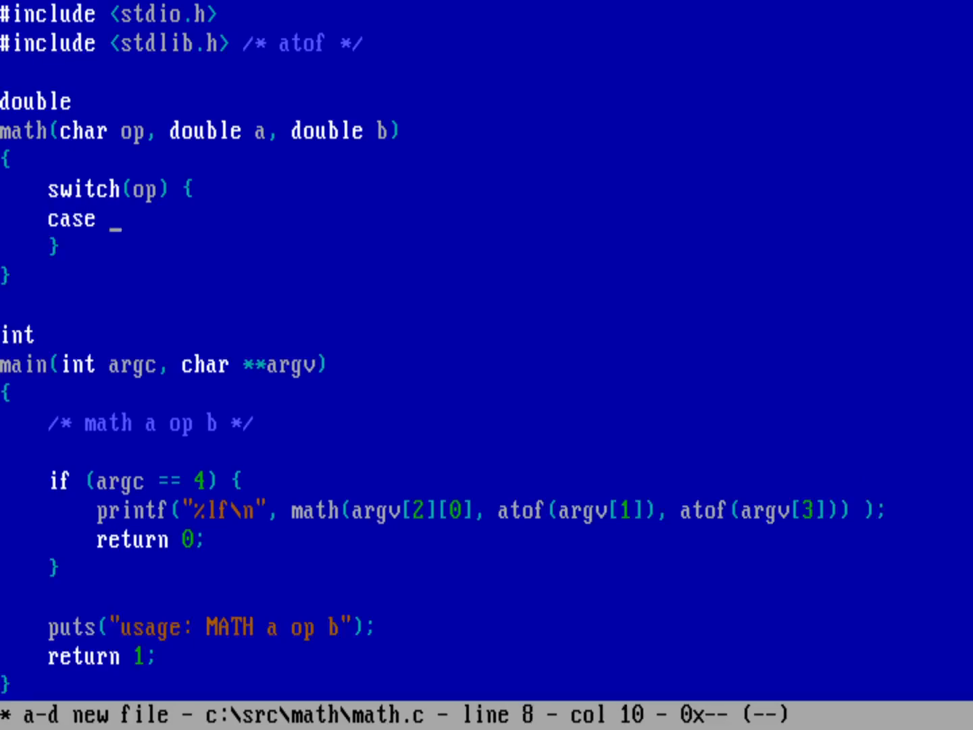
text('+':)
text(case)
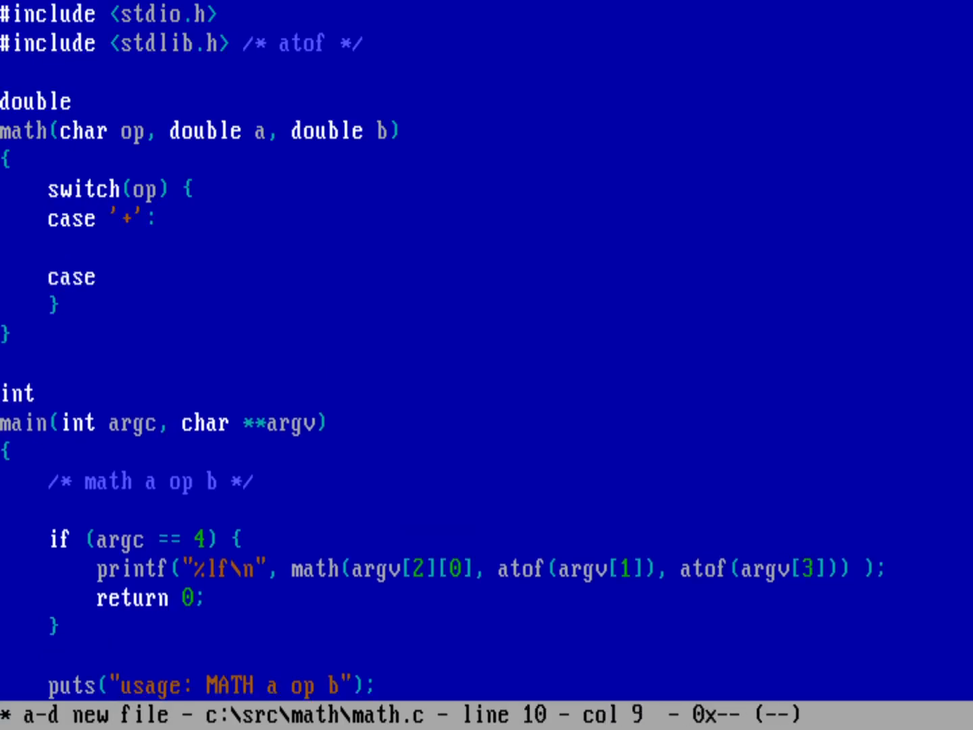
text('-':)
text(cas)
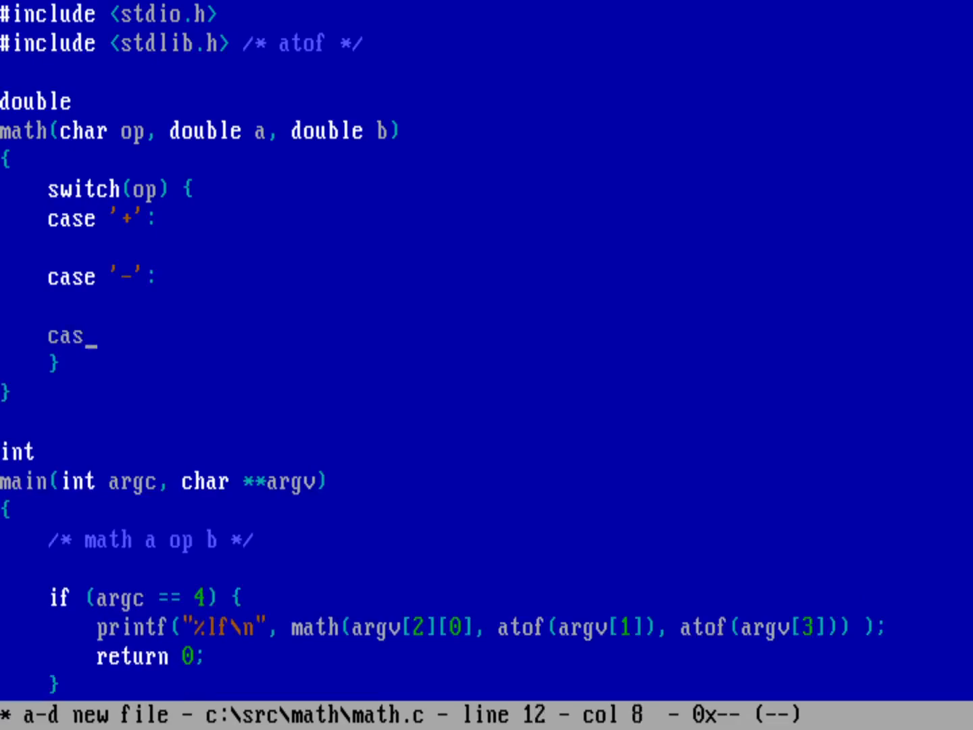
text(e ')
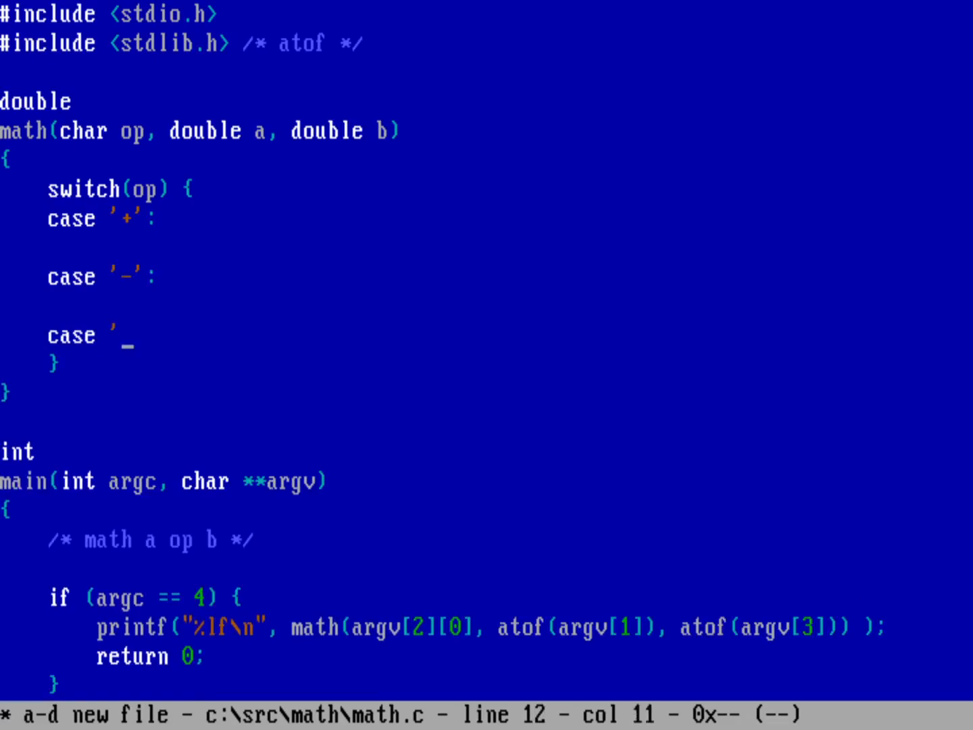
text(*)
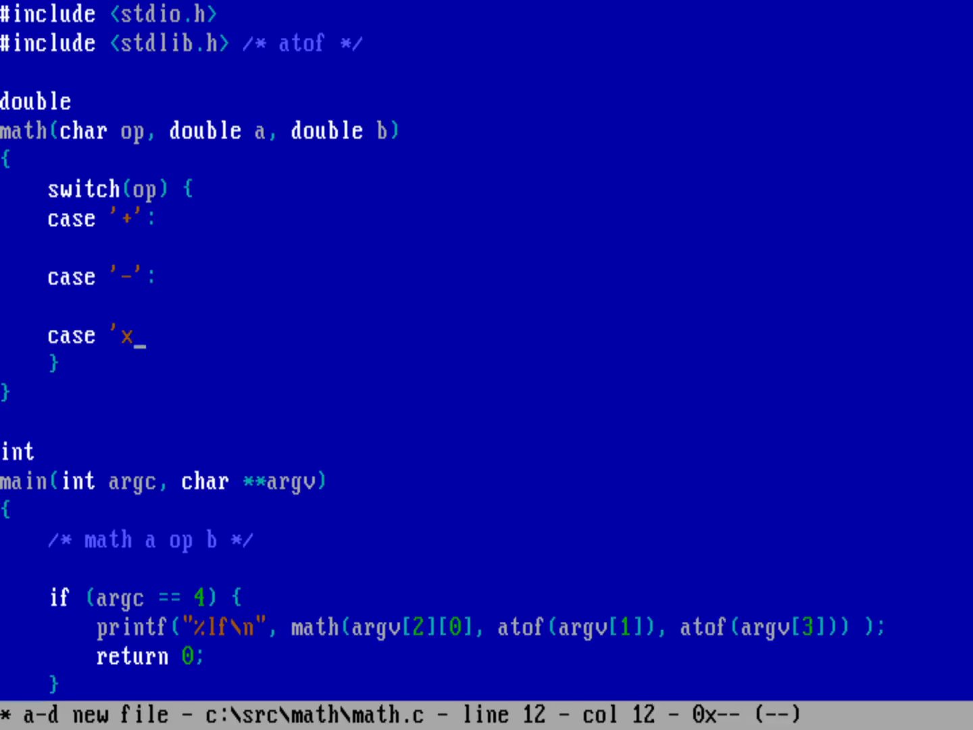
text(':)
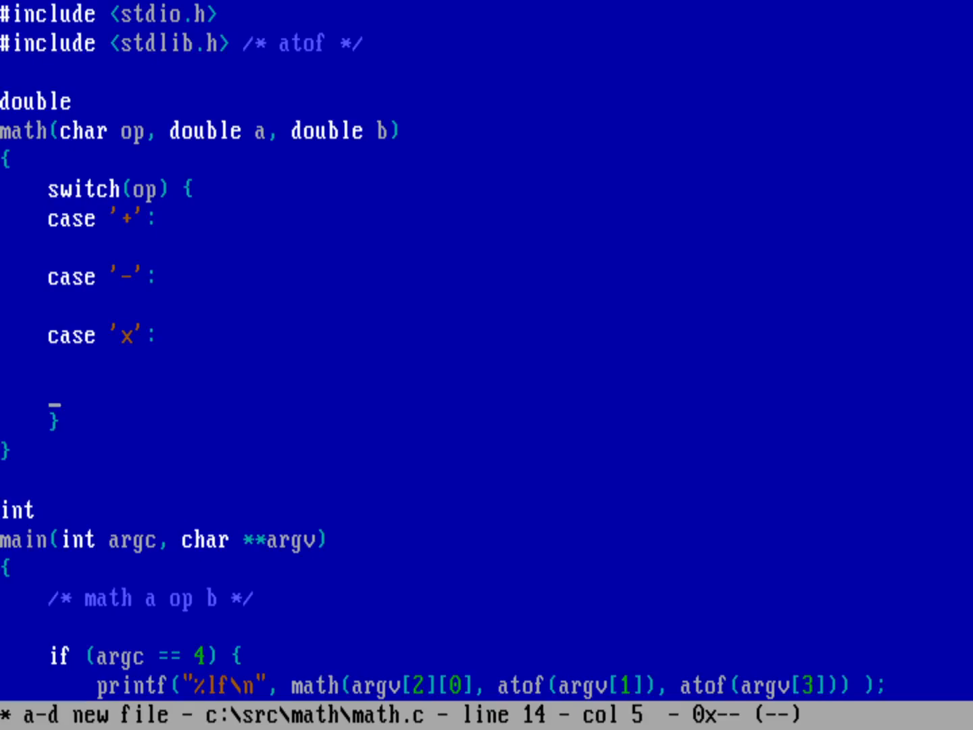
text(case '/)
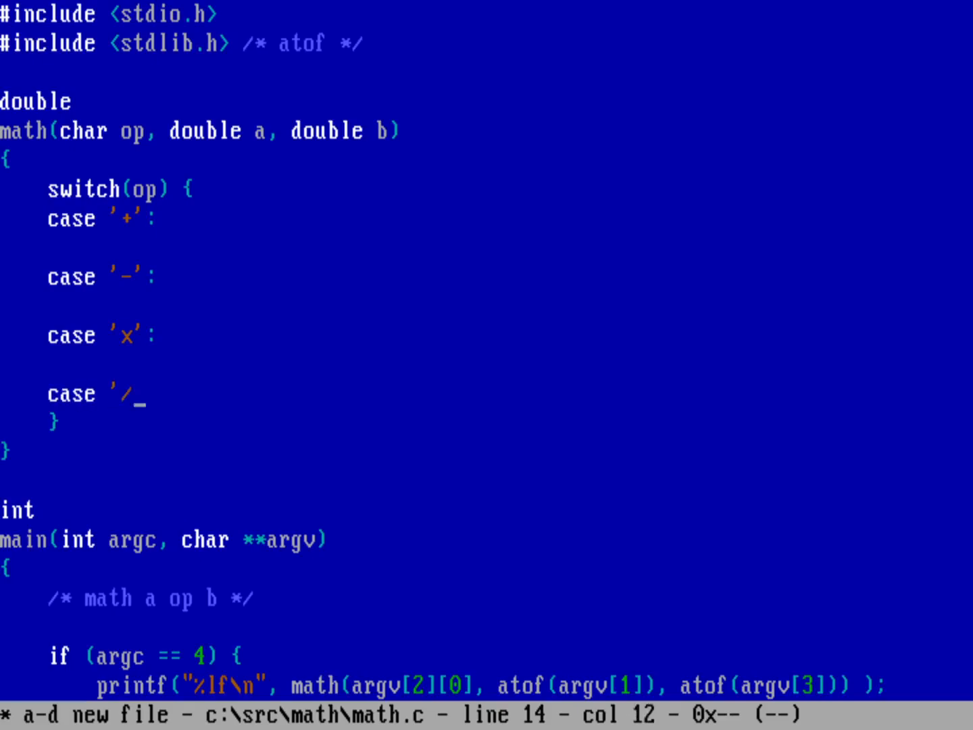
text(':)
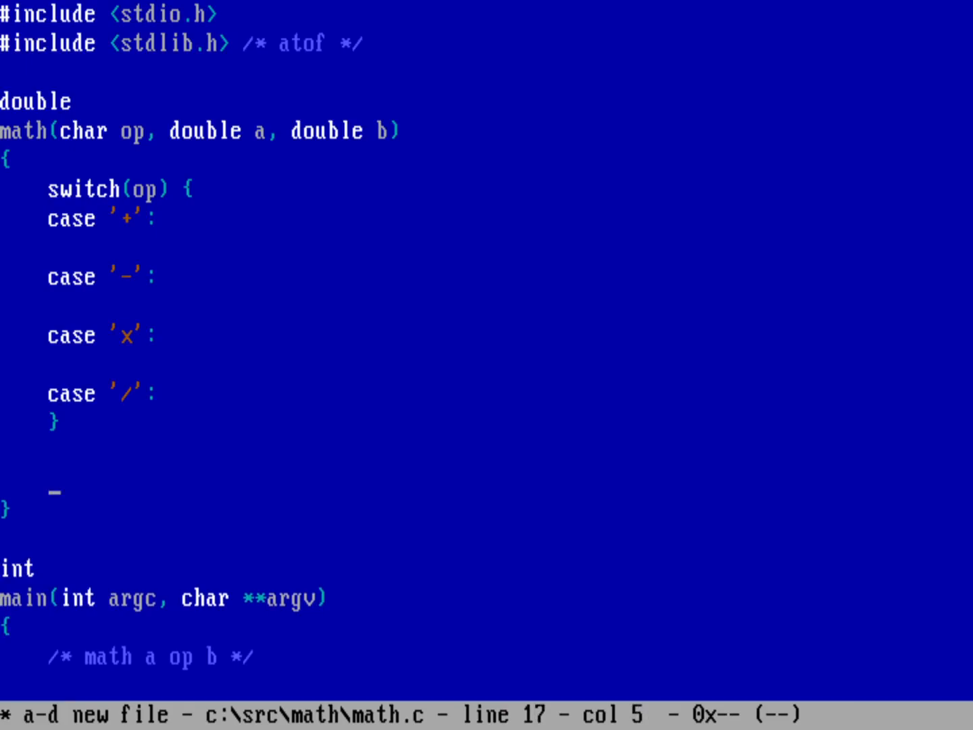
Step: After the switch add puts("Unrecognized operation"); and return 0.0;
text(put)
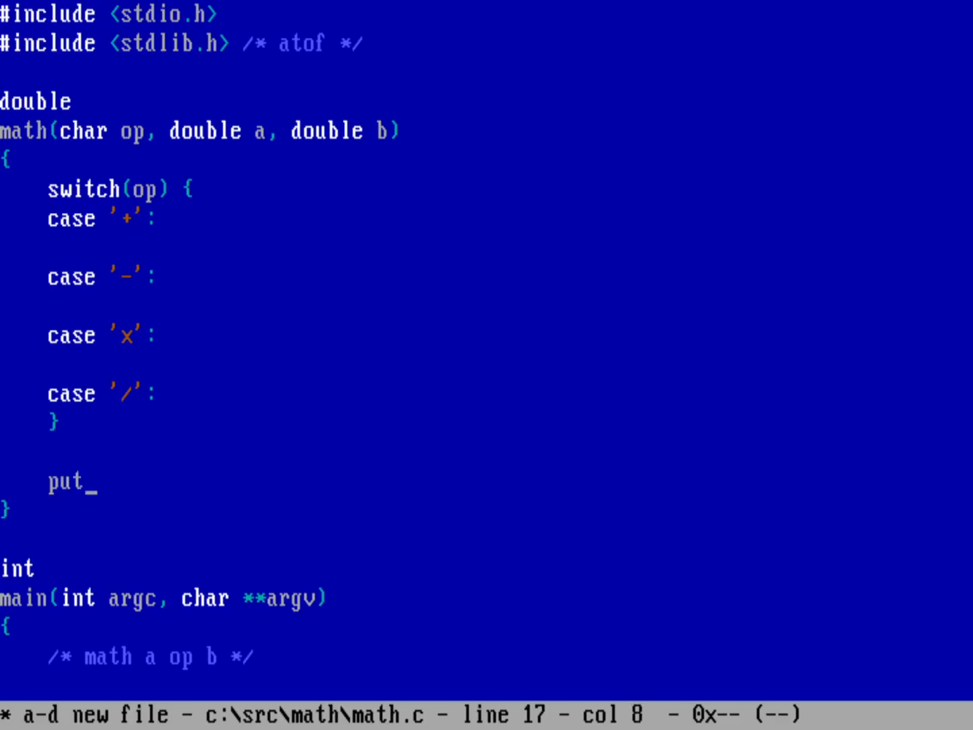
text(s(")
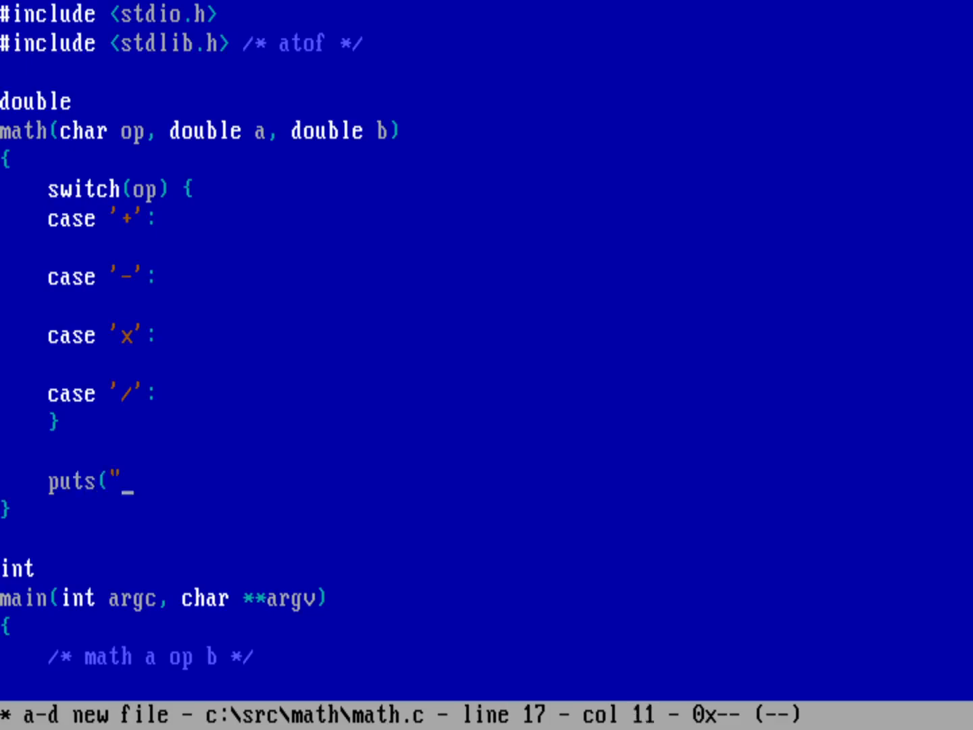
text(Unr)
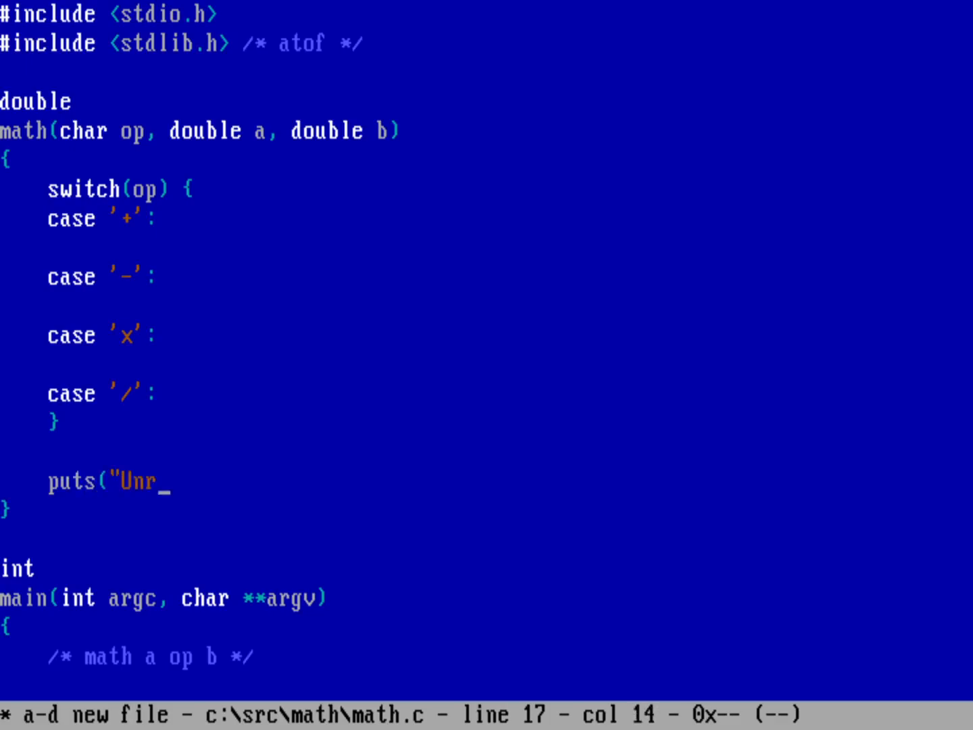
text(ecognized o)
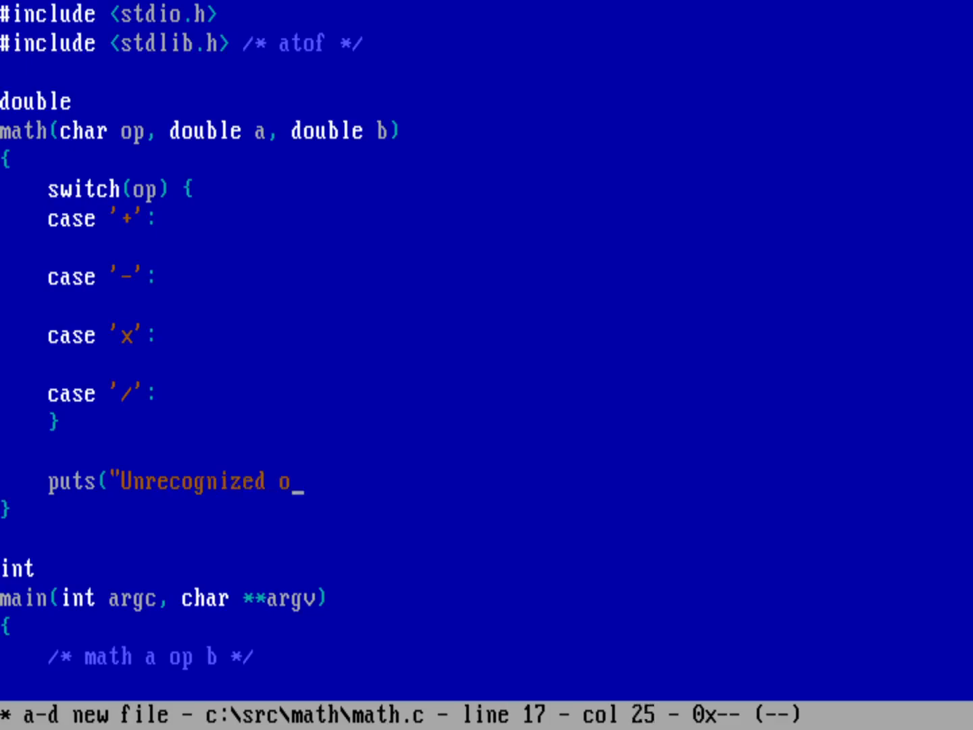
text(peration");)
text(retur)
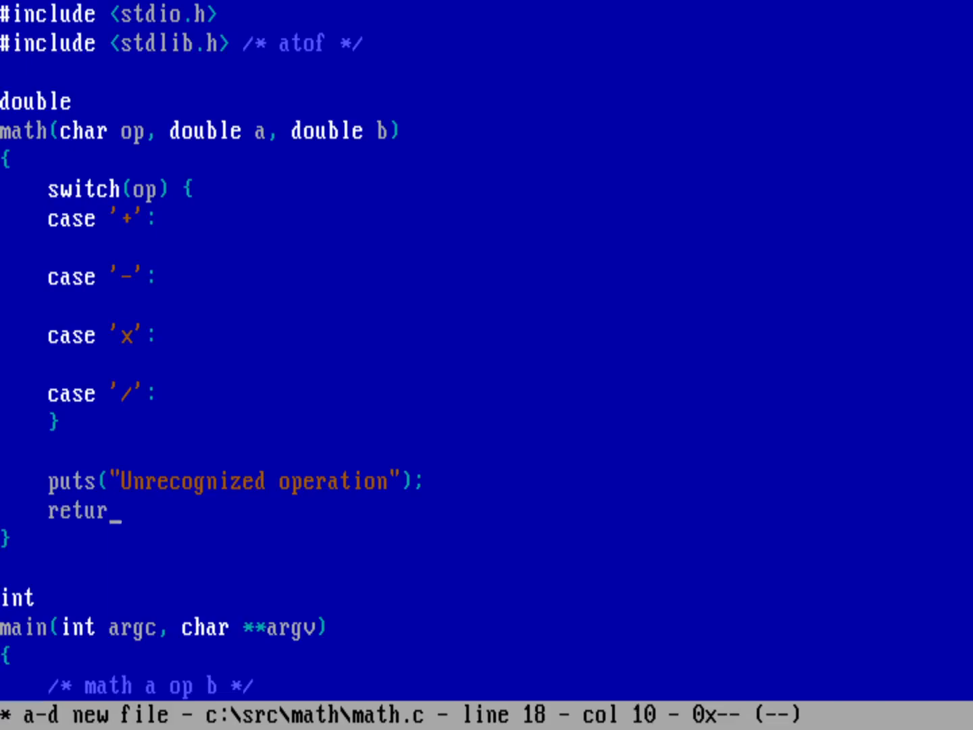
text(n)
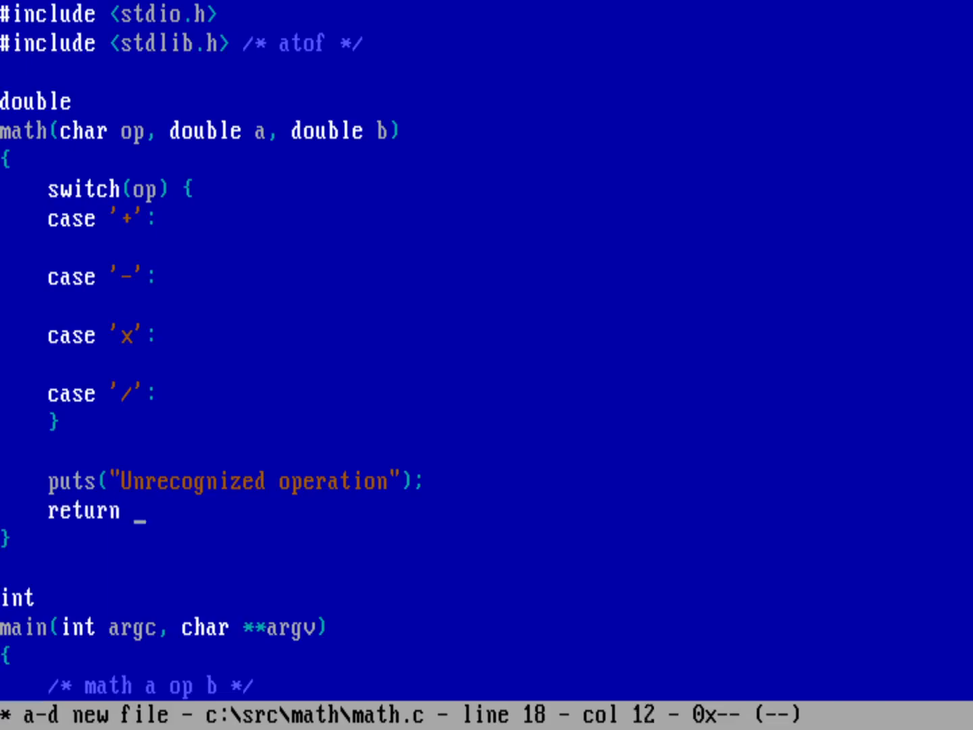
text(0.0;)
click(486, 248)
text(return ()
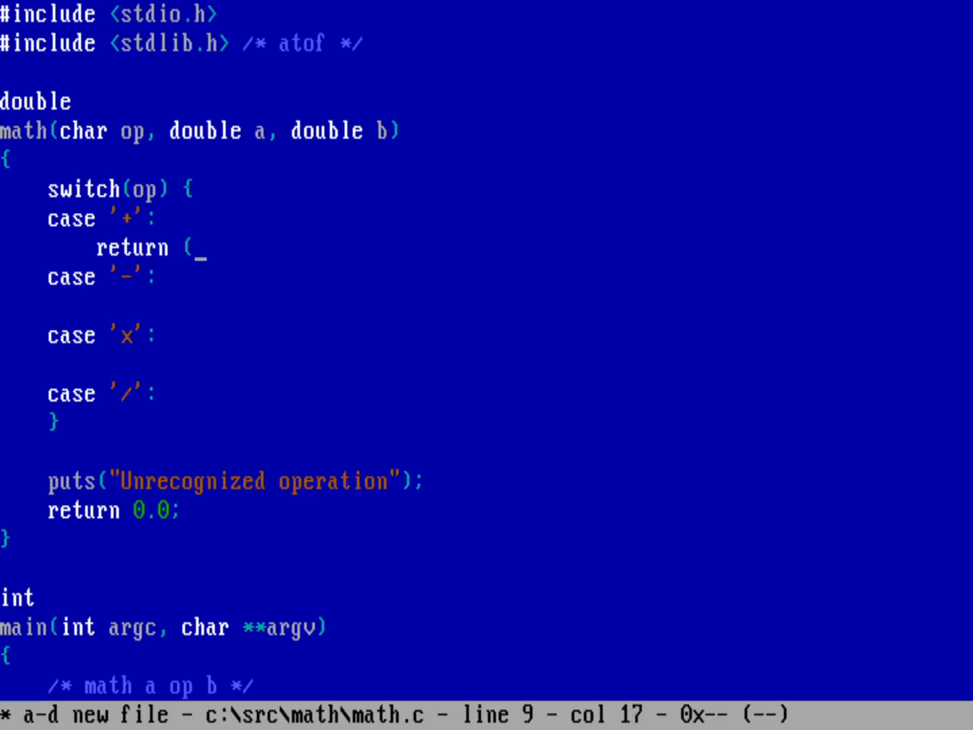
Step: Make the four cases return (a+b), (a-b), (a*b) and (a/b)
text(a+b))
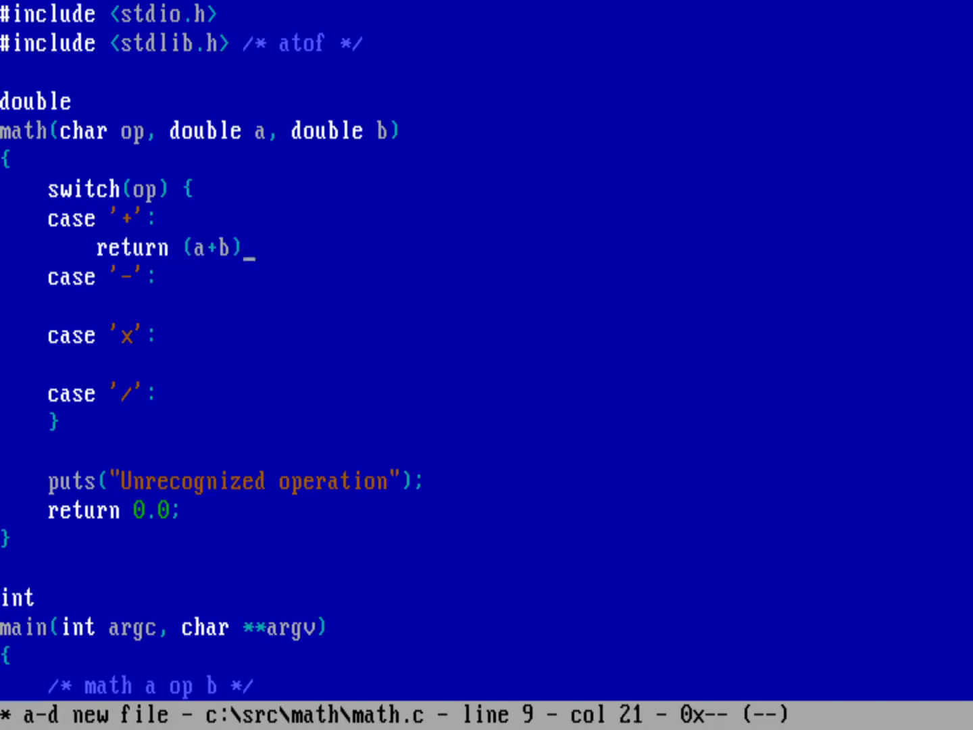
text(;)
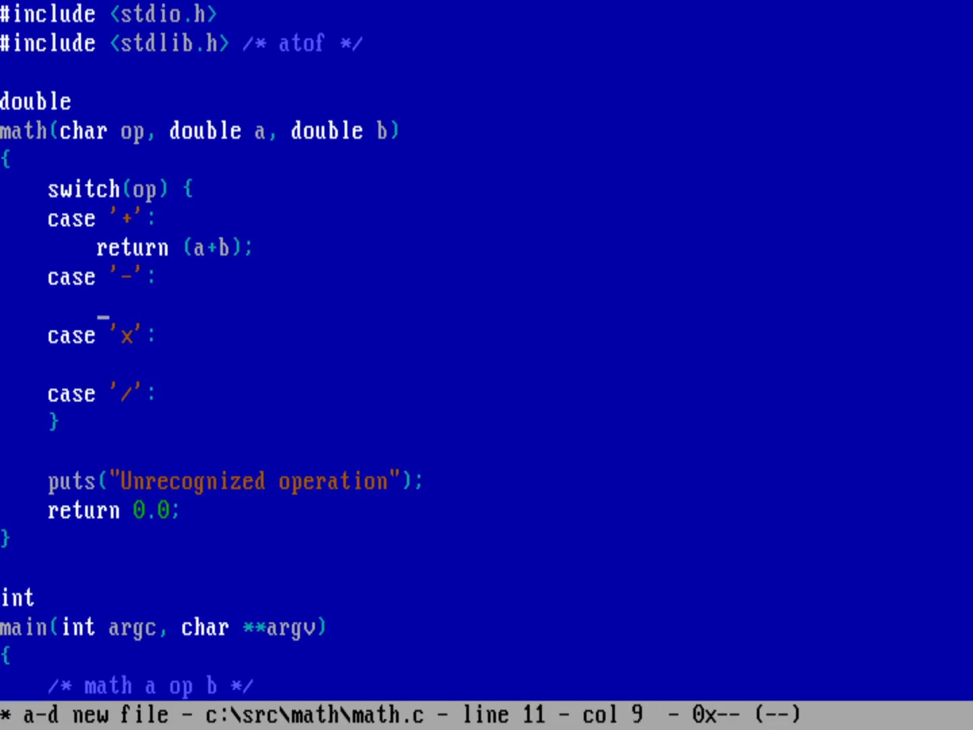
text(return ()
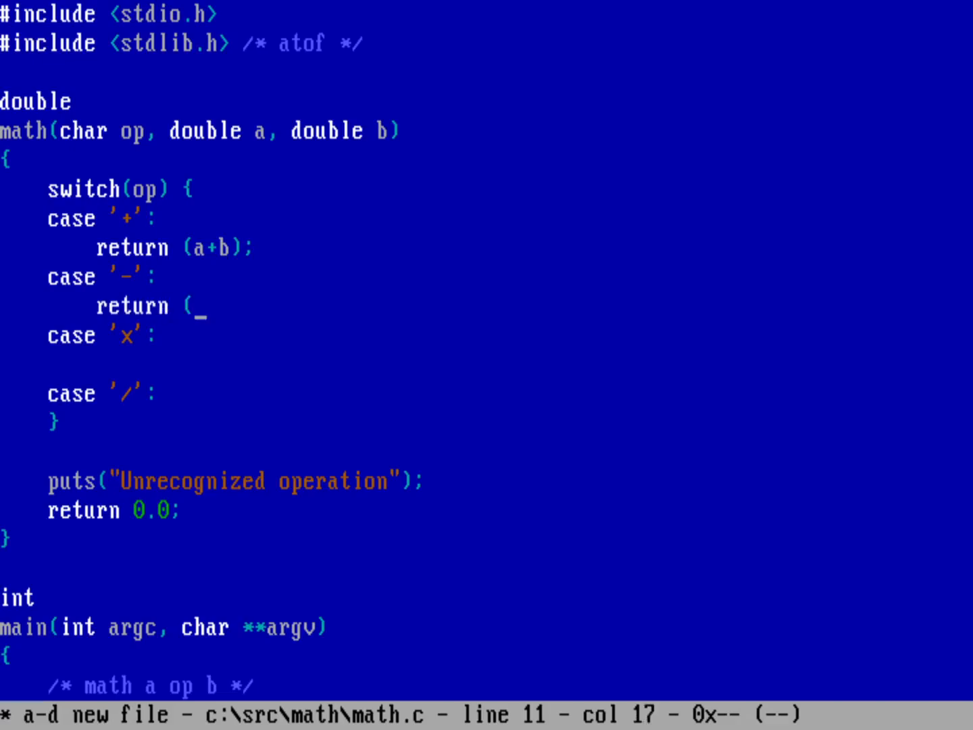
text(a-b);)
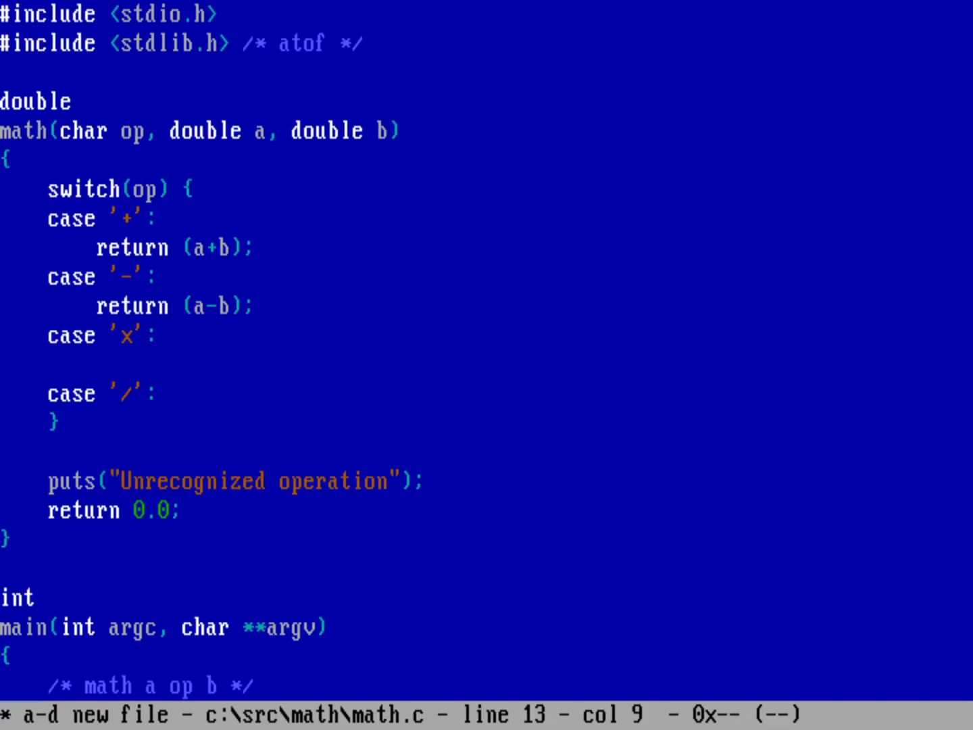
text(return ()
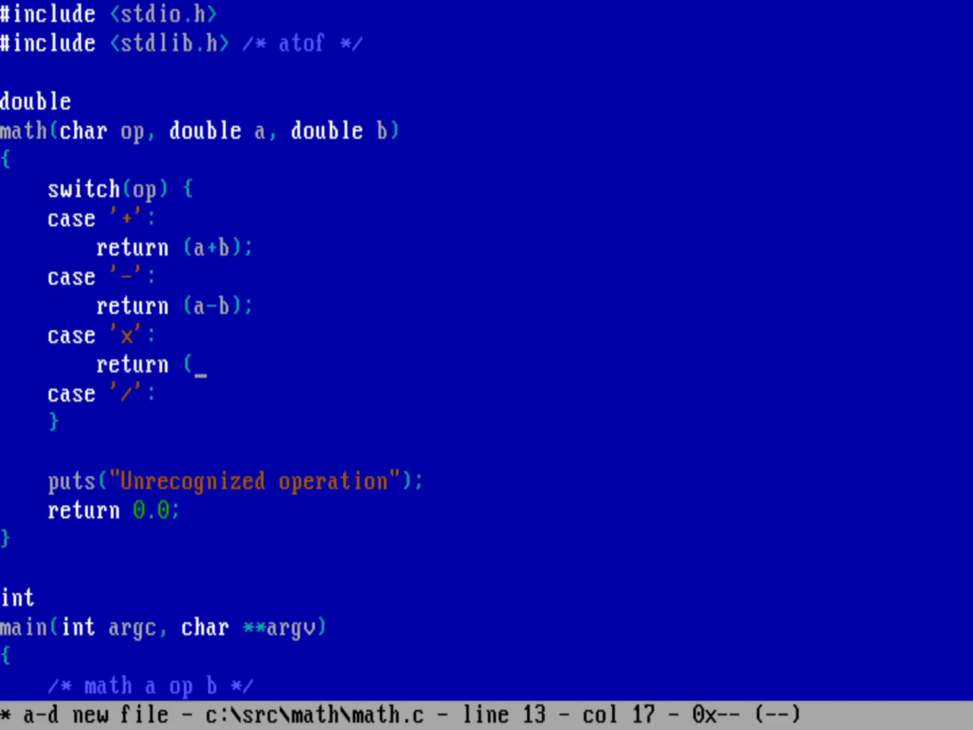
text(a*b);)
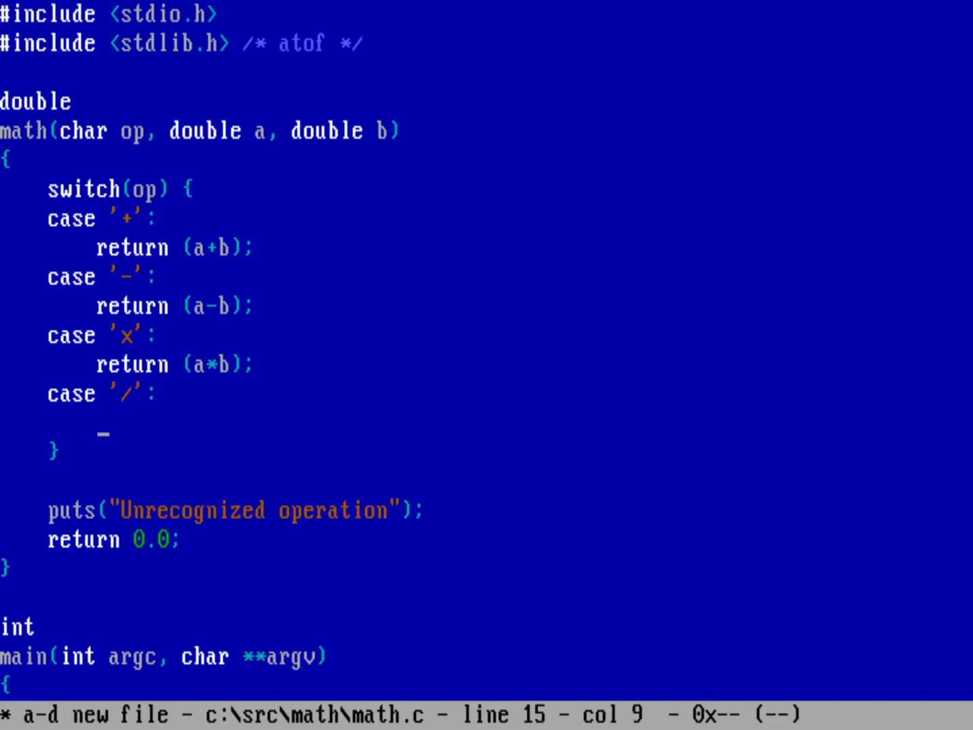
text(retu)
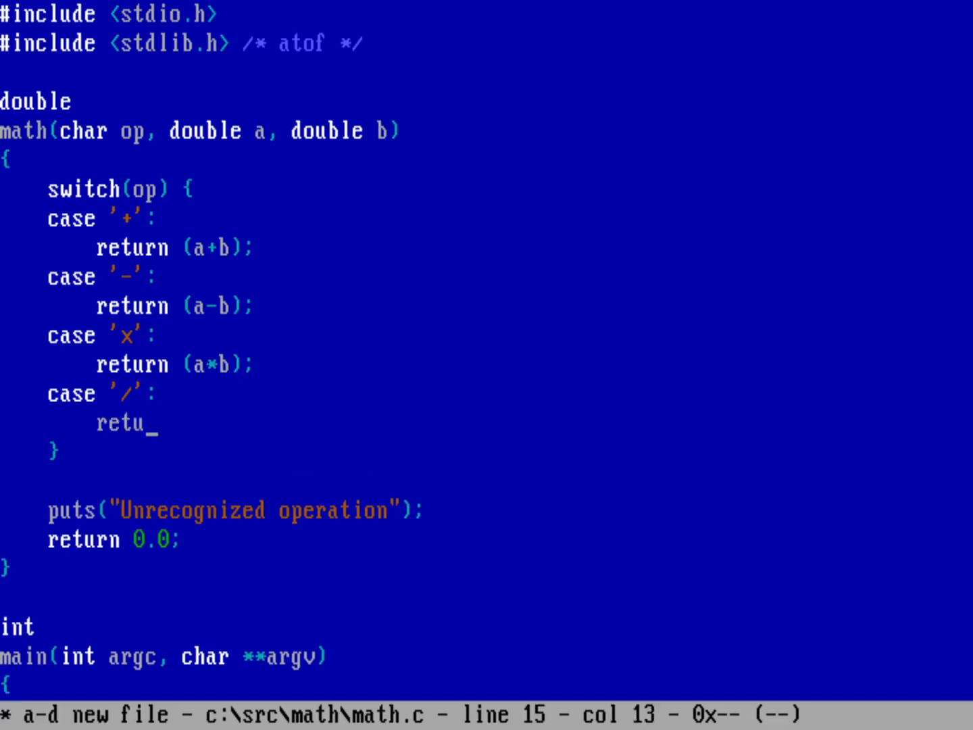
text(rn (a)
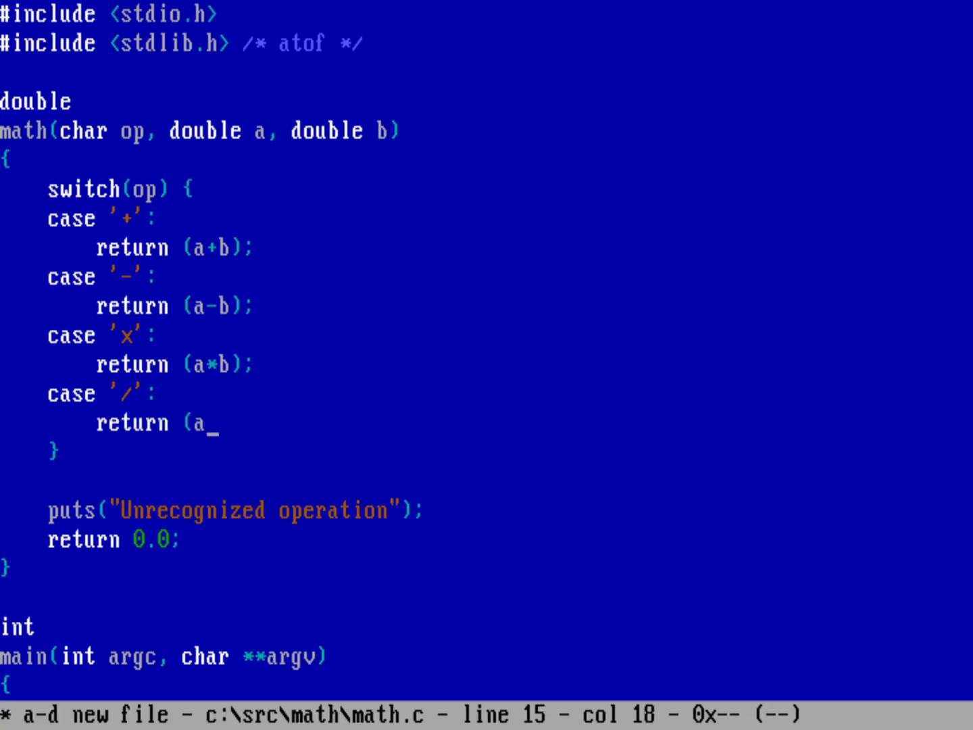
text(/b);)
text(if ()
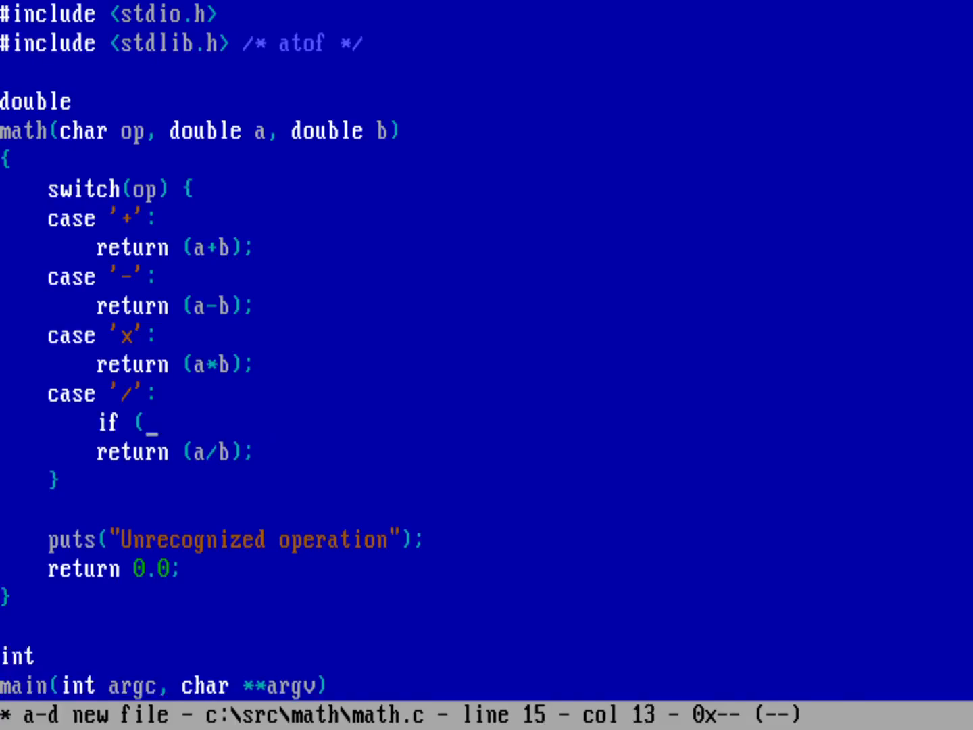
Step: Guard division with if (b == 0.0) { puts("DIV by zero"); return 0.0; }
text(b)
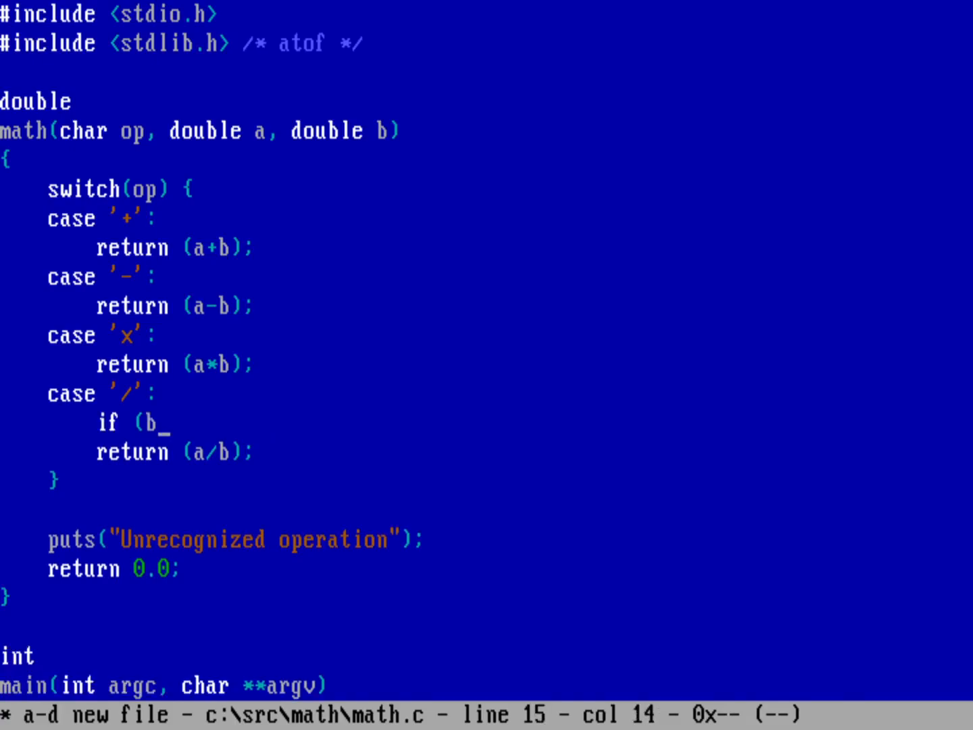
text(== 0.0) {)
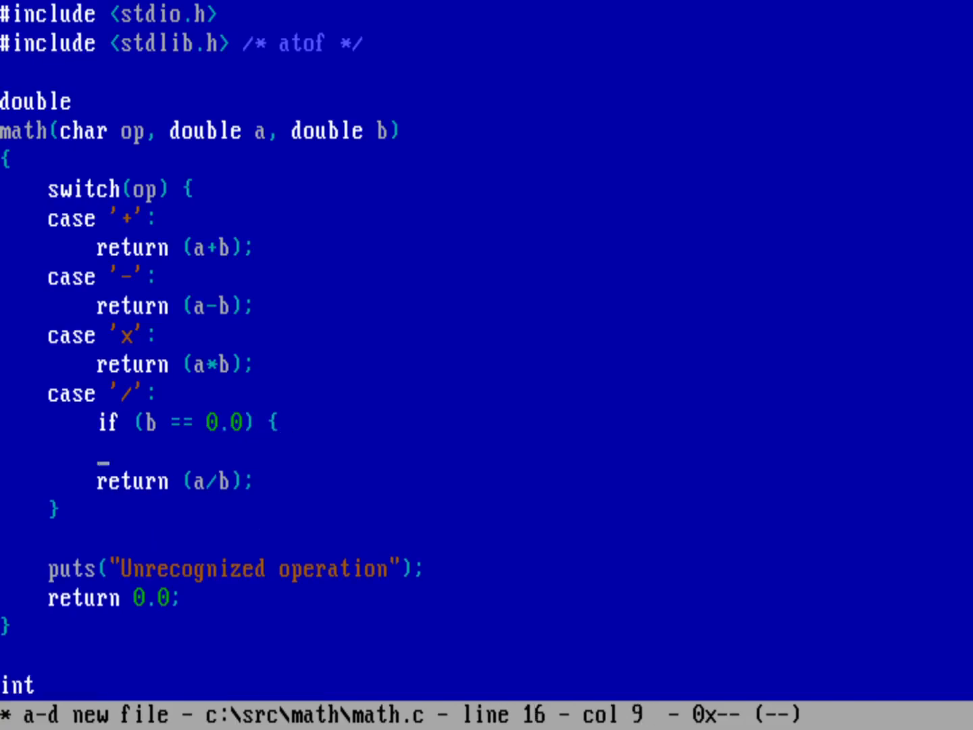
text(puts(")
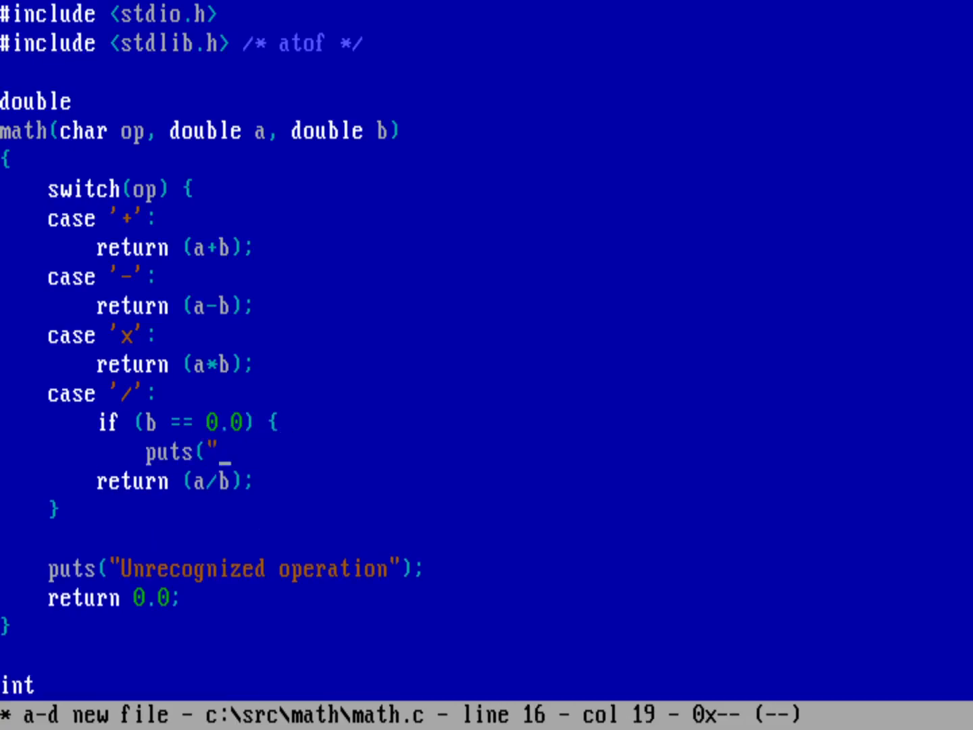
text(DIV by ze)
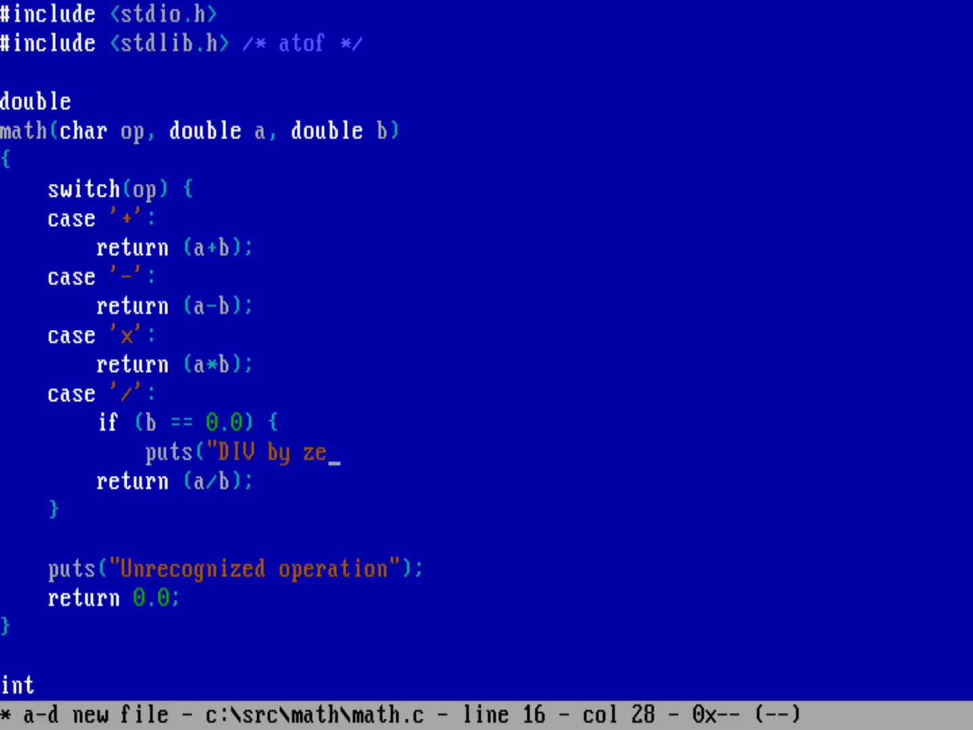
text(ro");)
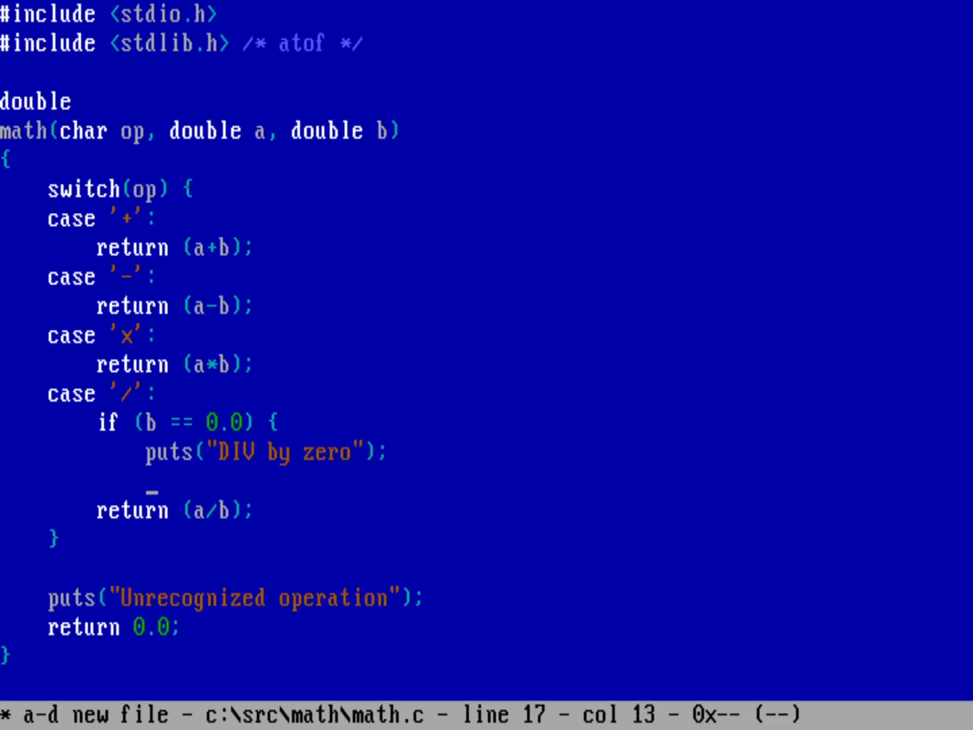
text(return)
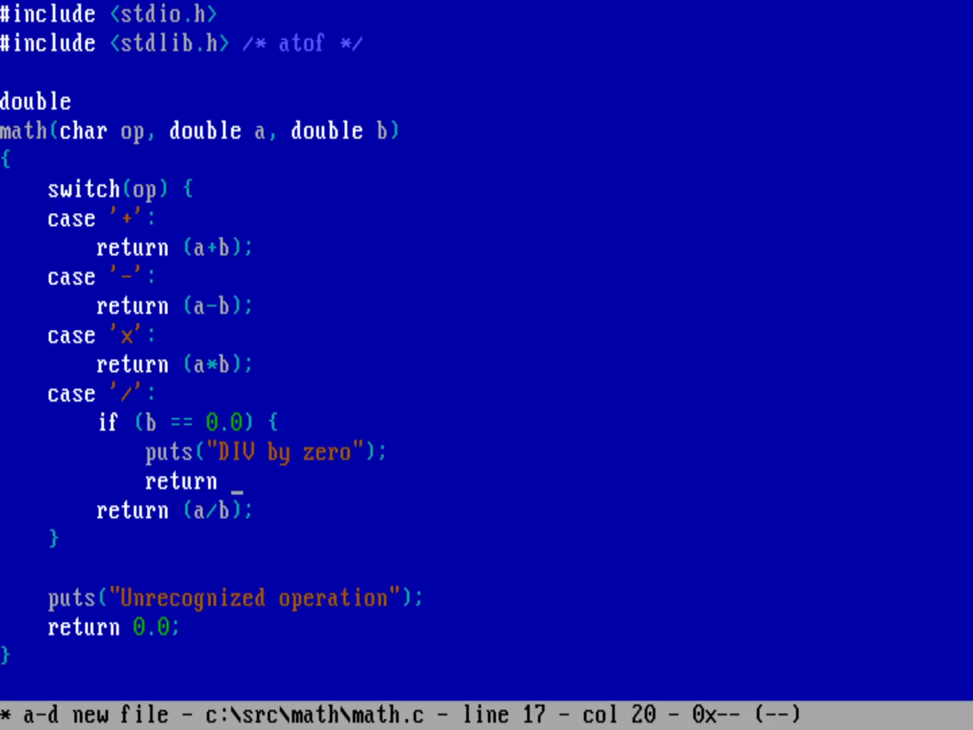
text(0.0;)
text(})
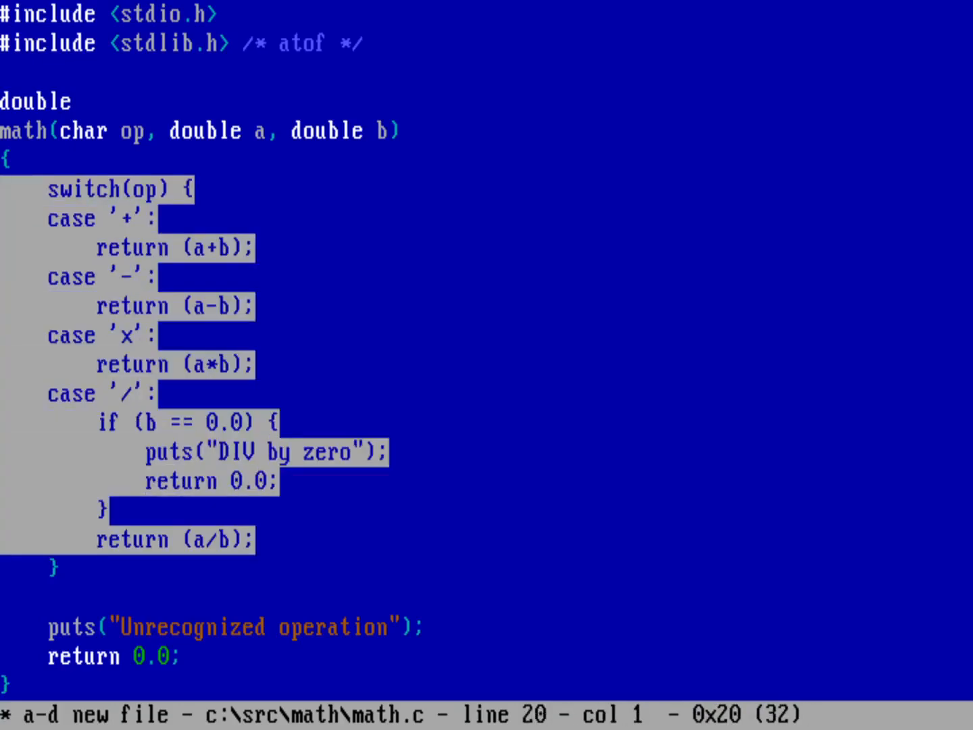
key(Down)
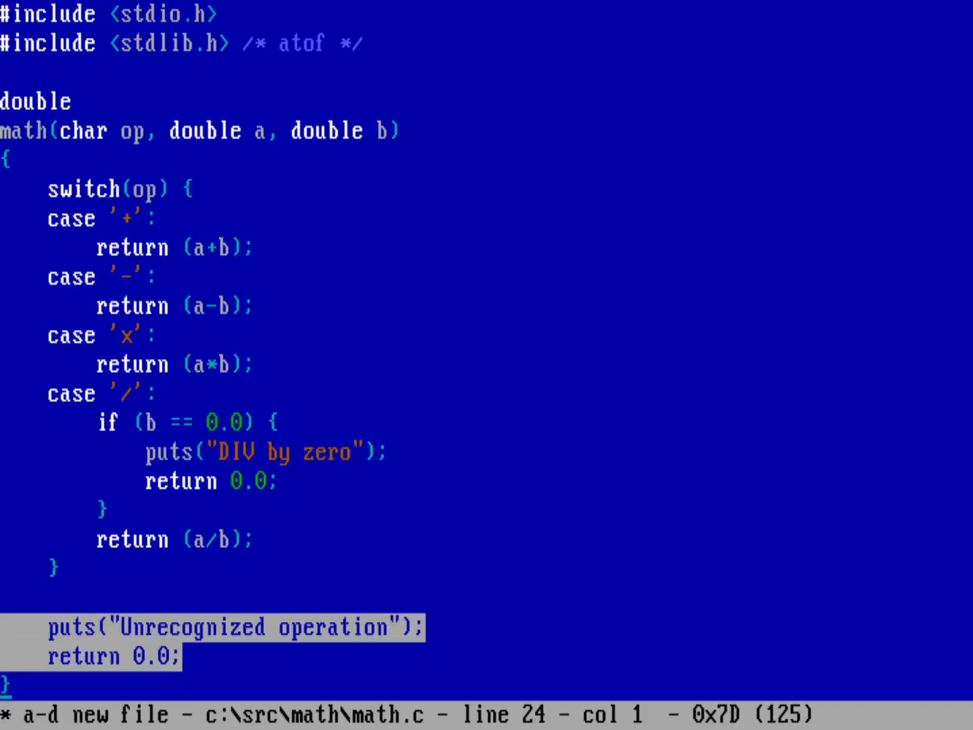
scroll(down, 3)
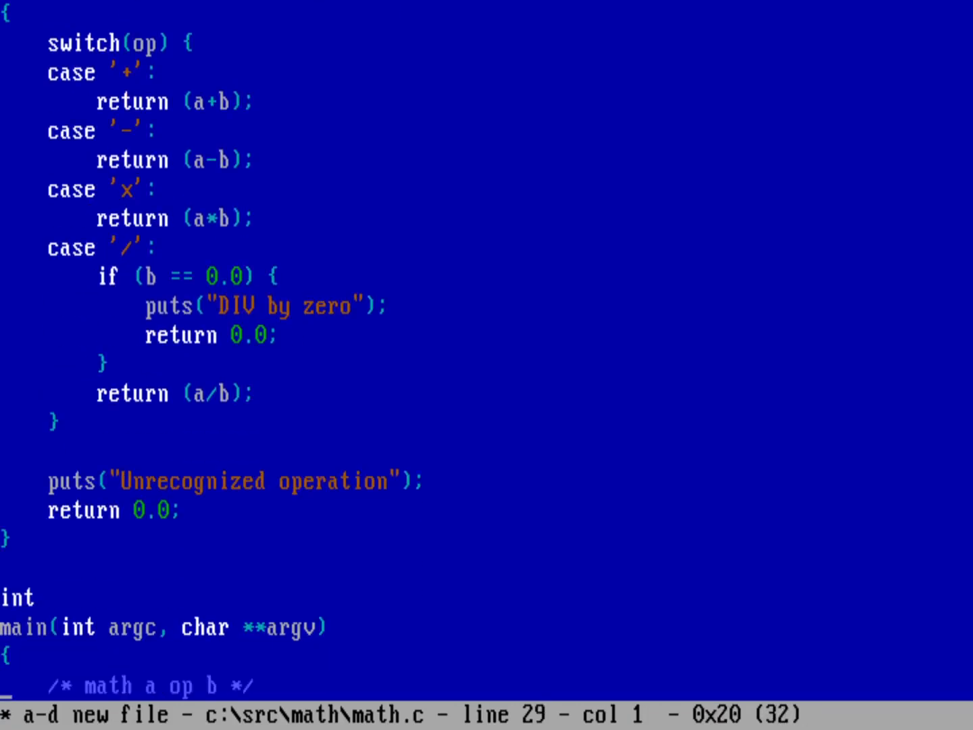
scroll(down, 3)
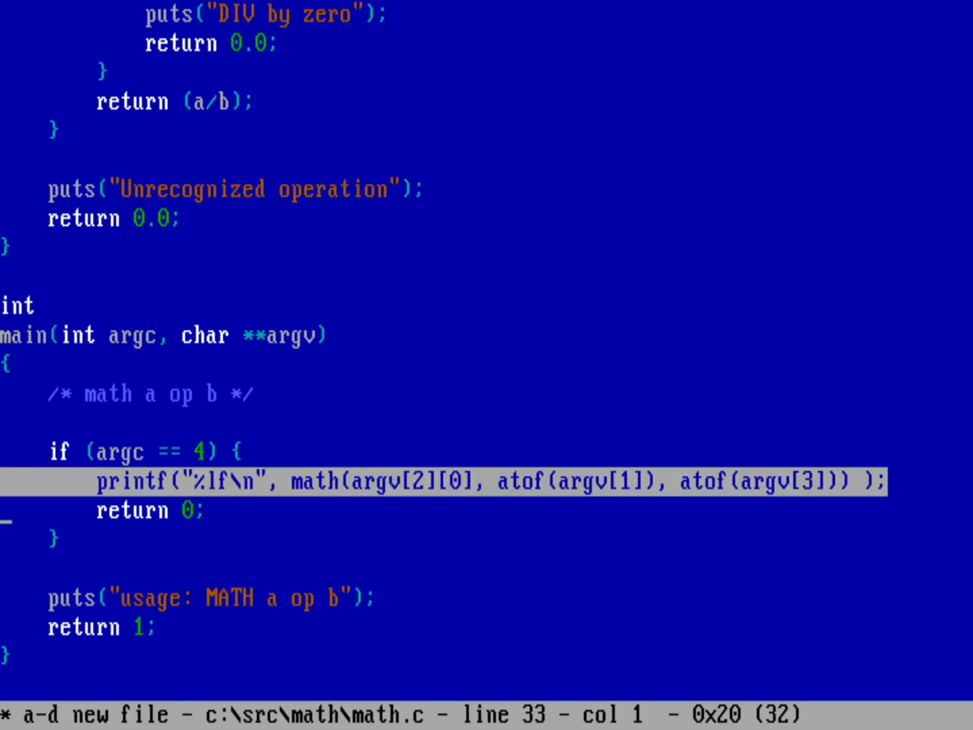
key(Down)
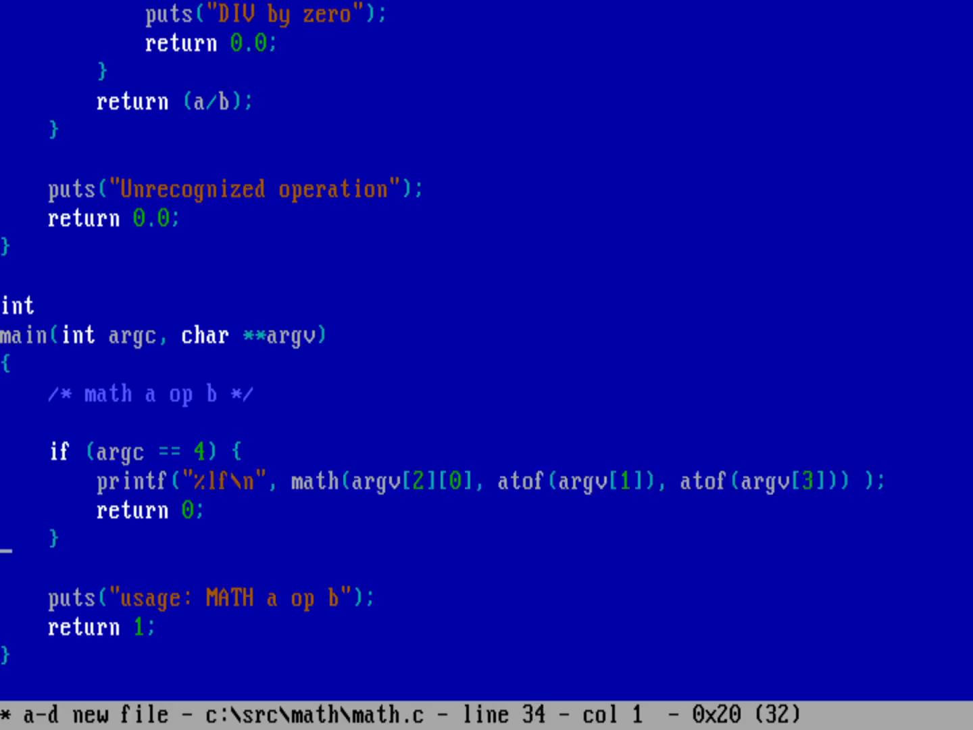
Step: Save math.c and exit the FED editor via File > Save and quit
click(63, 13)
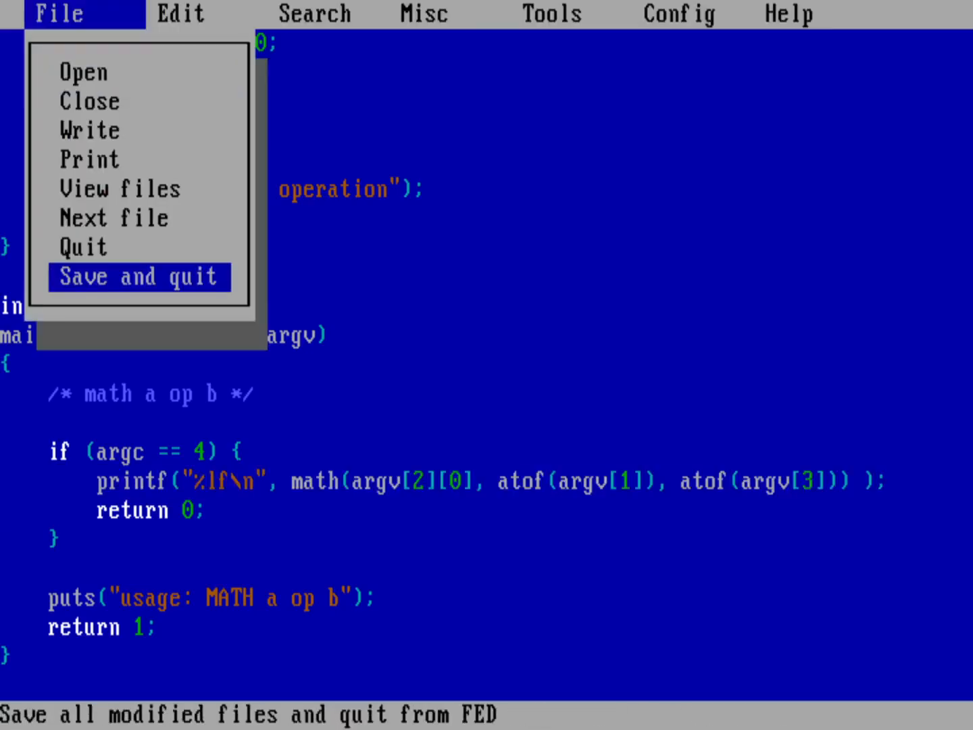
click(139, 277)
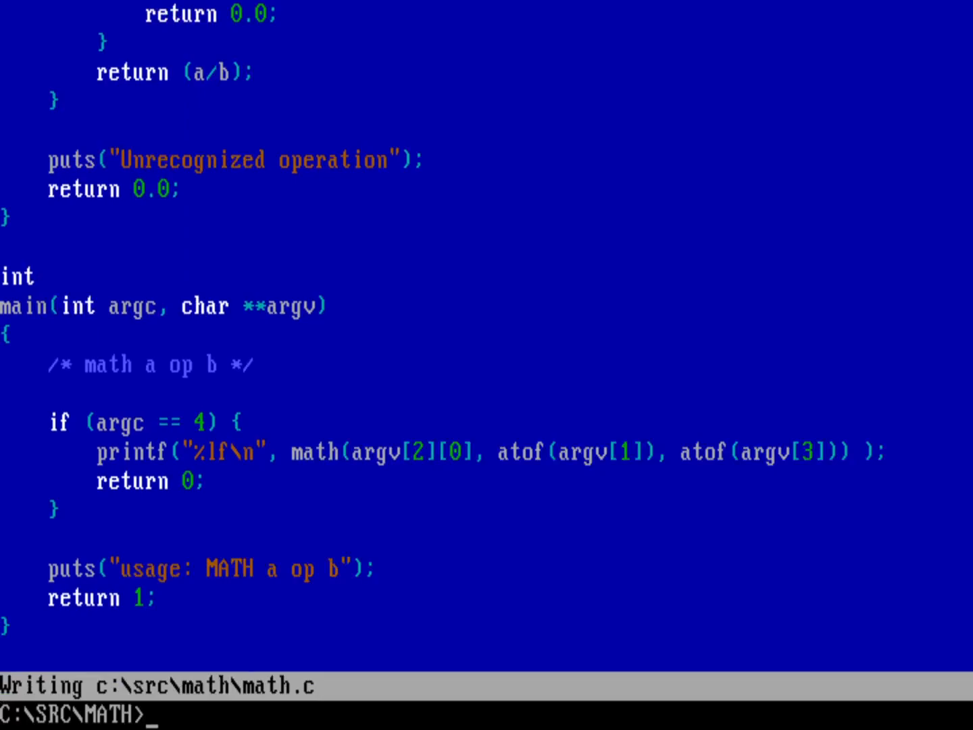
Step: Compile the source with i16gcc -o math.exe math.c at the DOS prompt
text(i16gc)
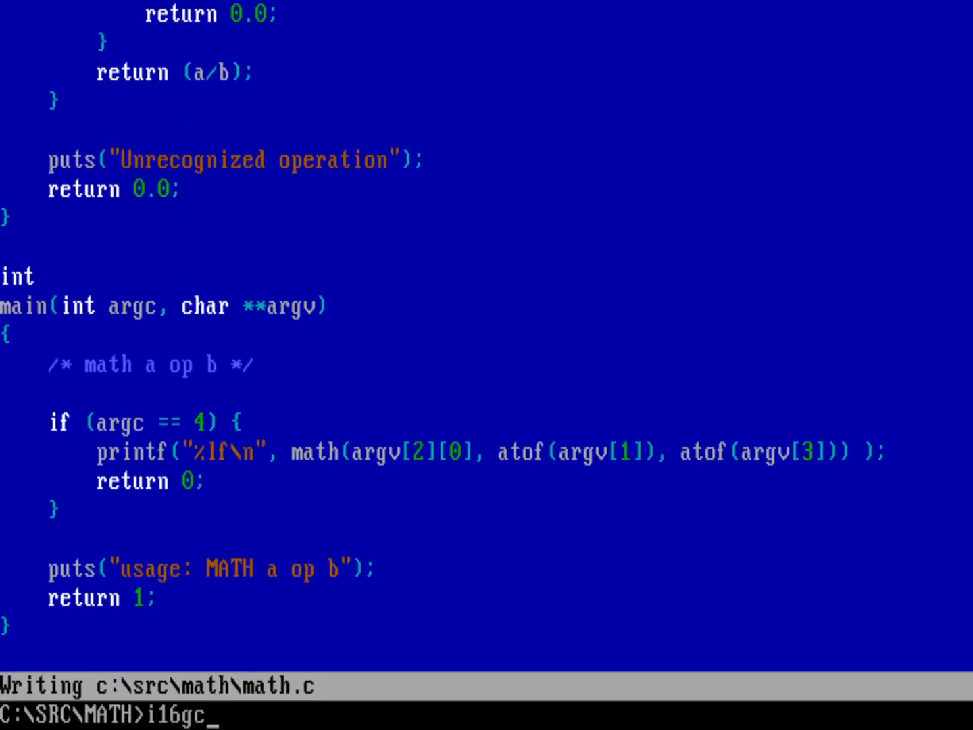
text(c)
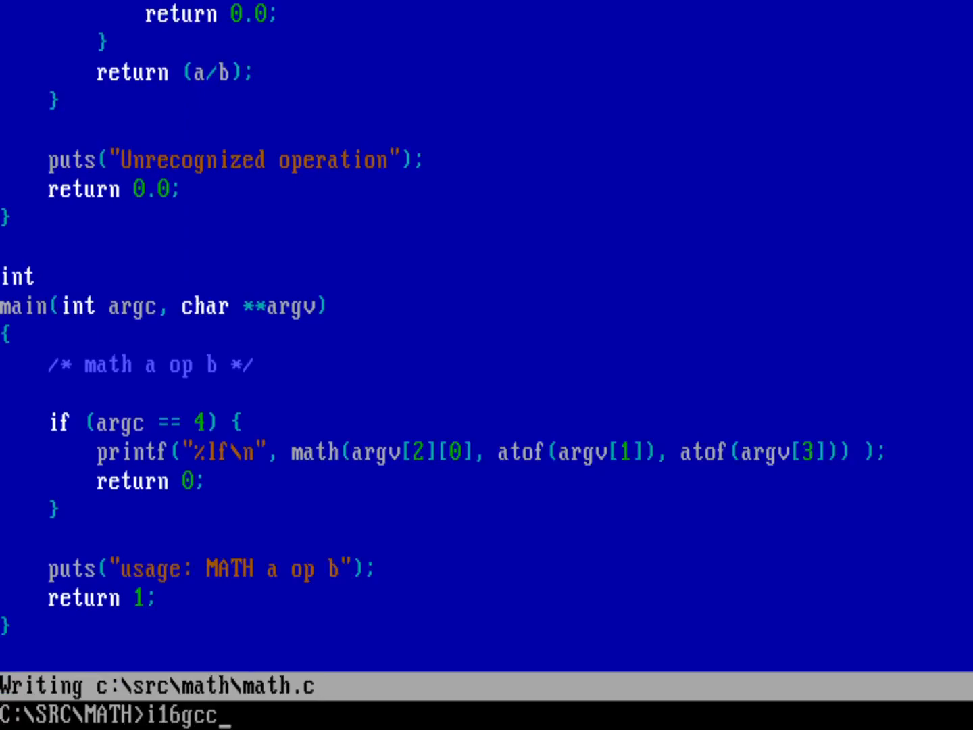
text(-o)
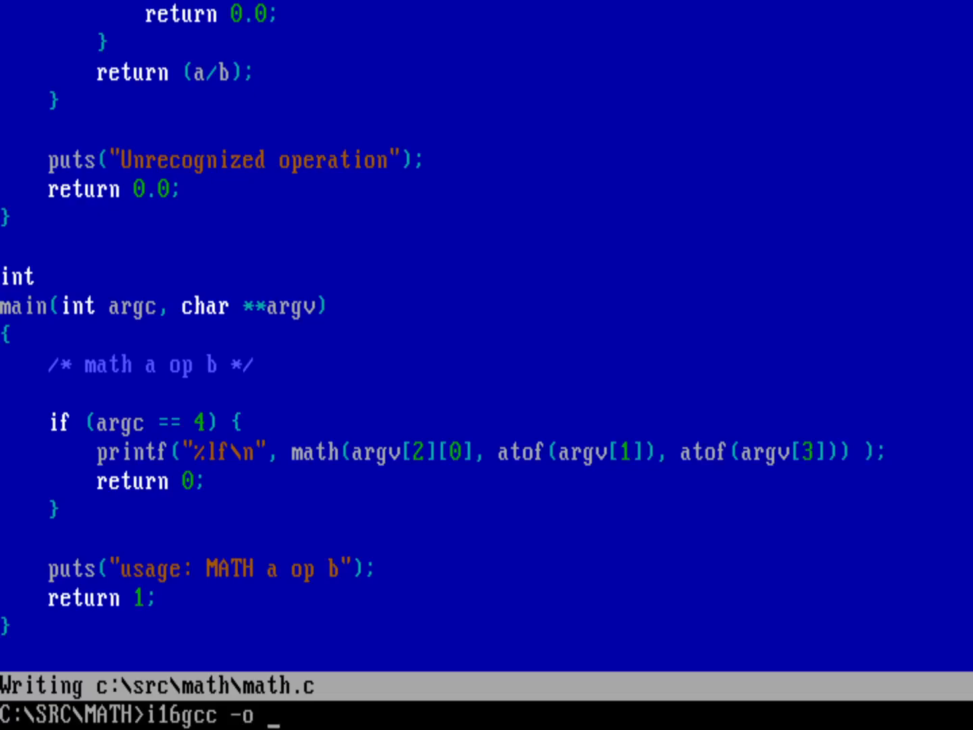
text(math.exe)
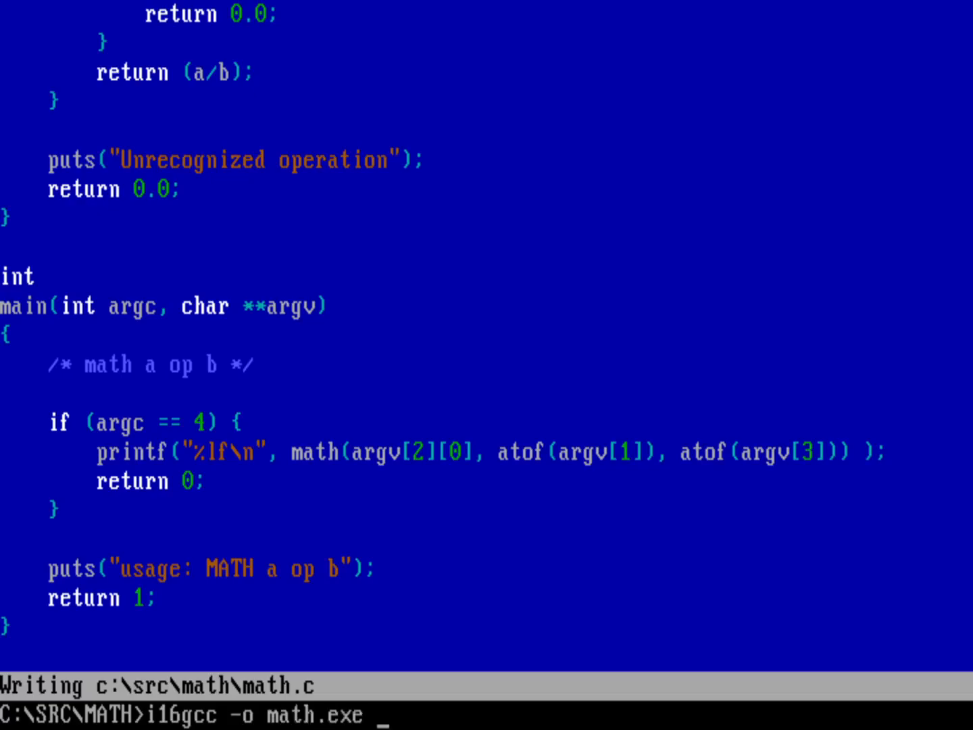
text(math.c)
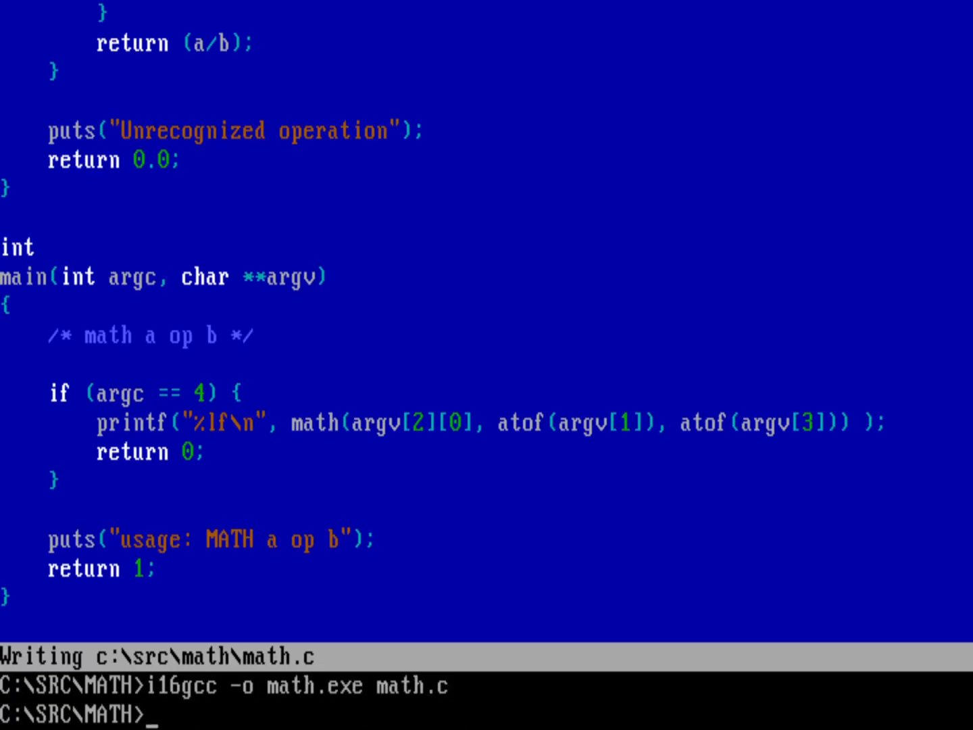
Step: List the directory to confirm math.exe, show its usage message, and run math 1 + 2 giving 3
text(dir)
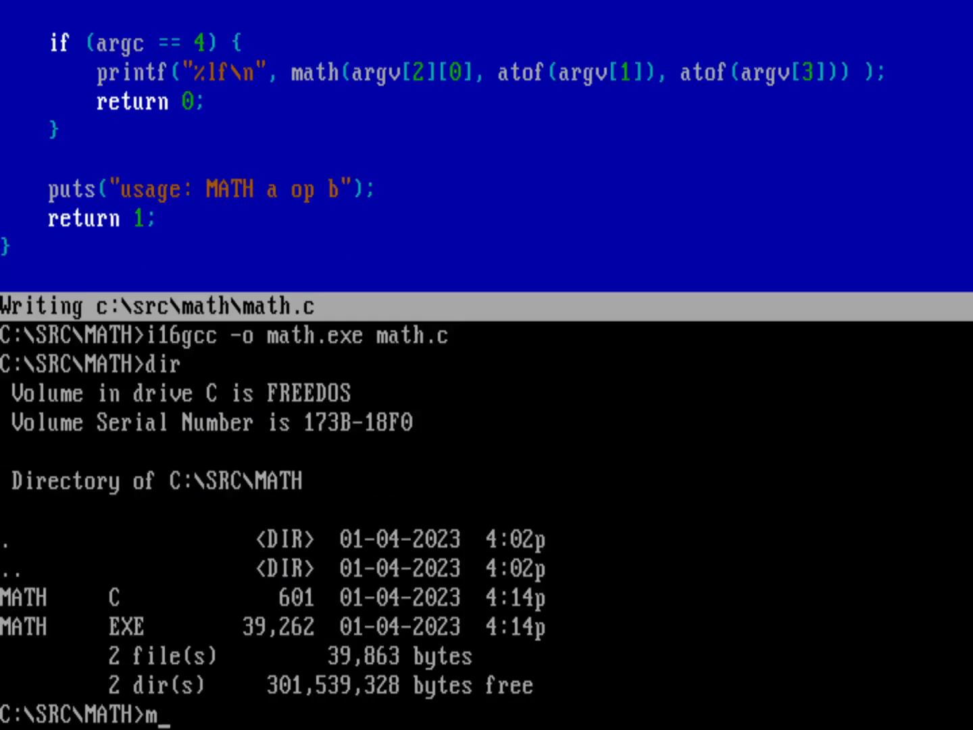
text(ath)
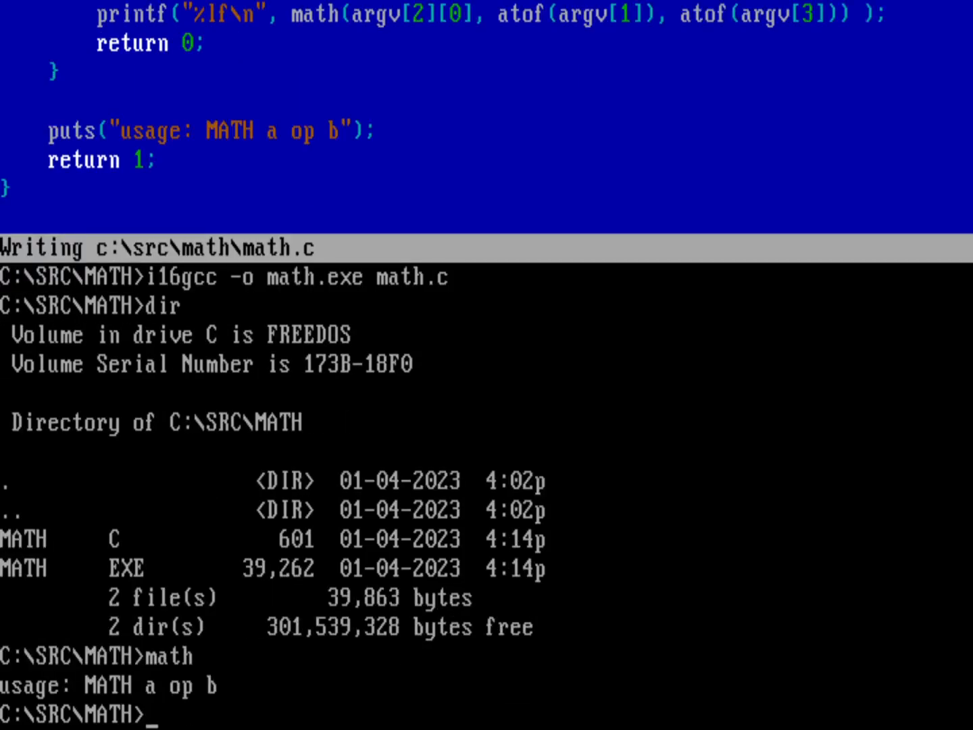
text(m)
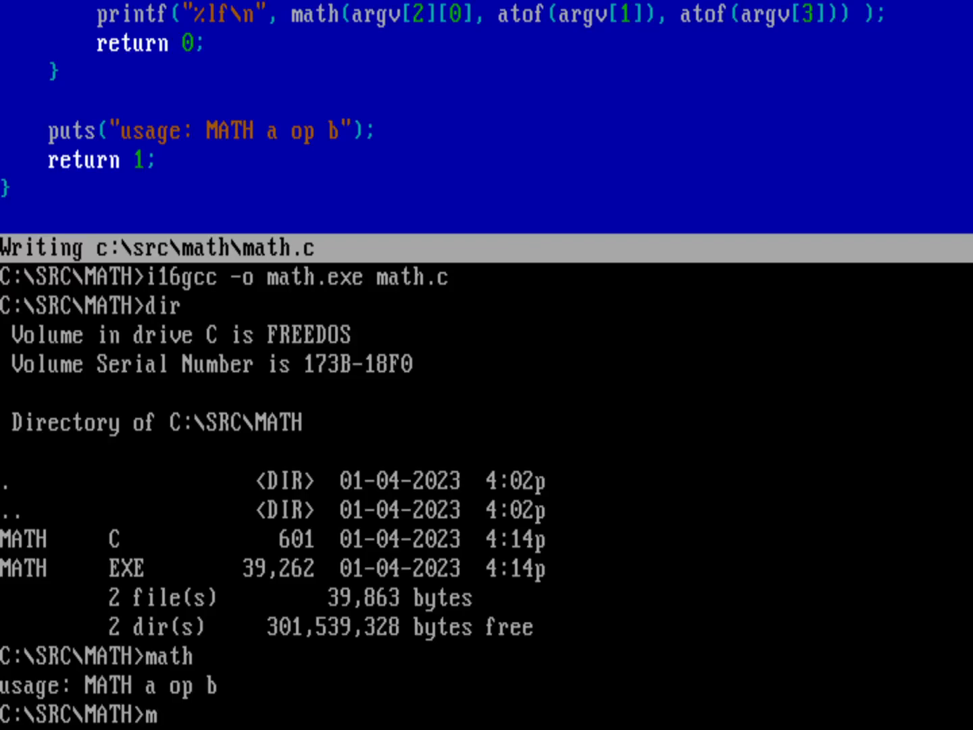
text(ath)
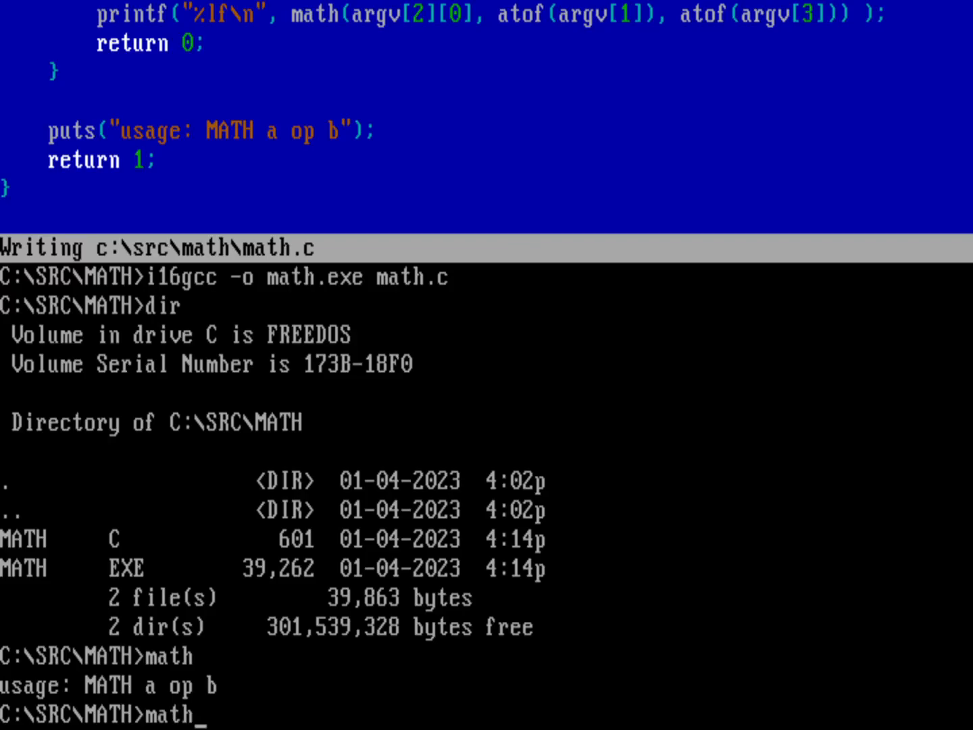
text(1)
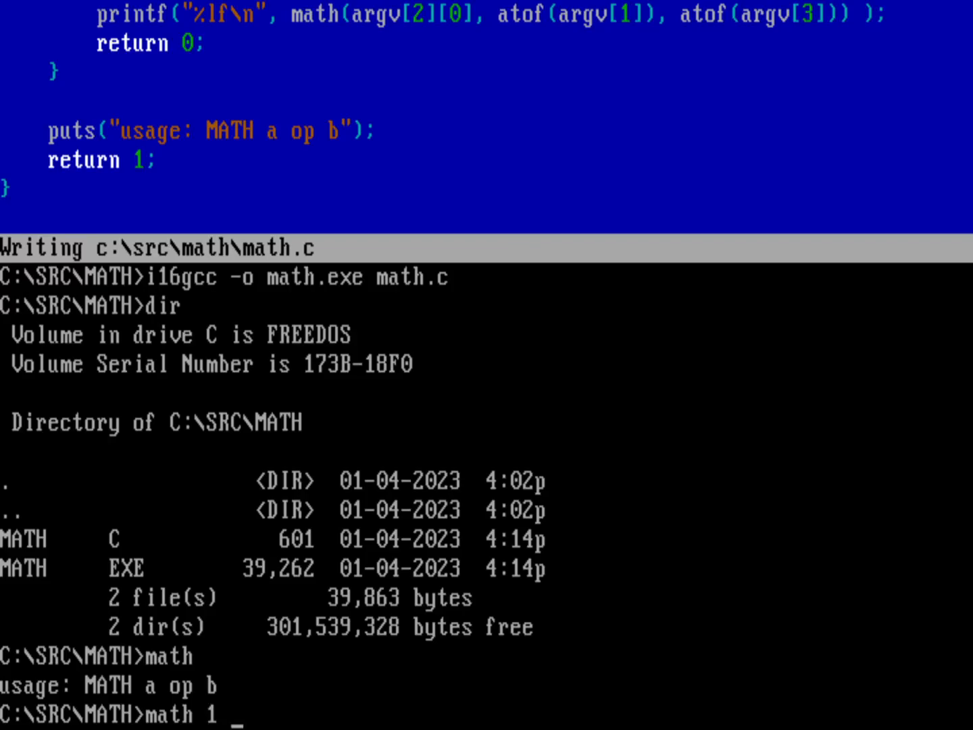
text(+ 2)
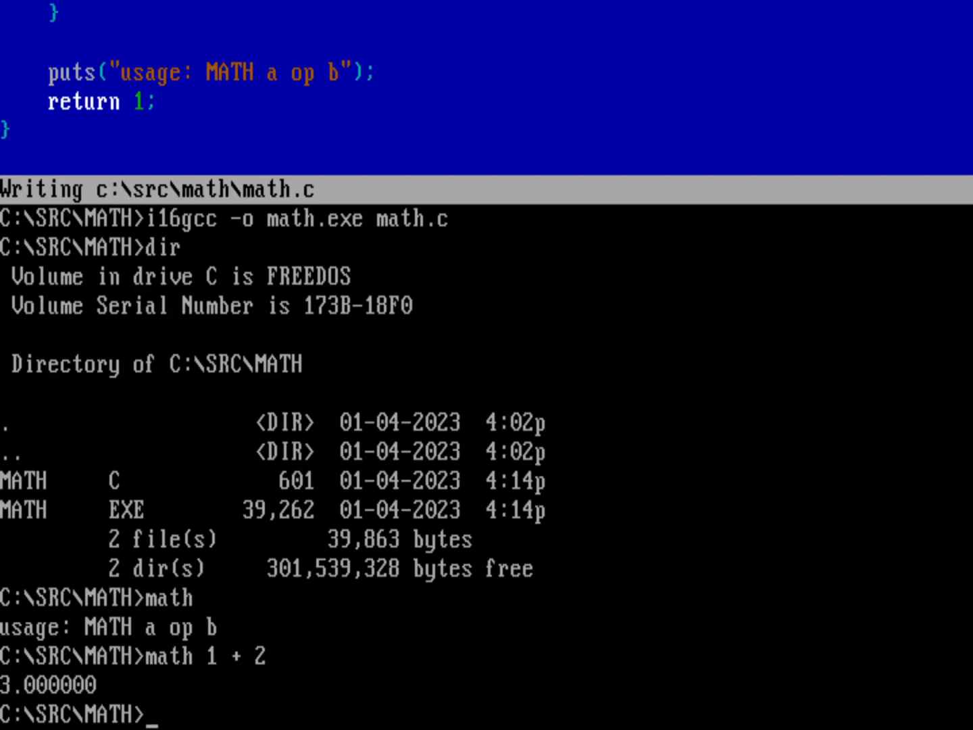
Step: Run math 10 - 12, math 10000 x 2 and math 3 / 2, giving -2, 20000 and 1.5
text(math 10 - 12)
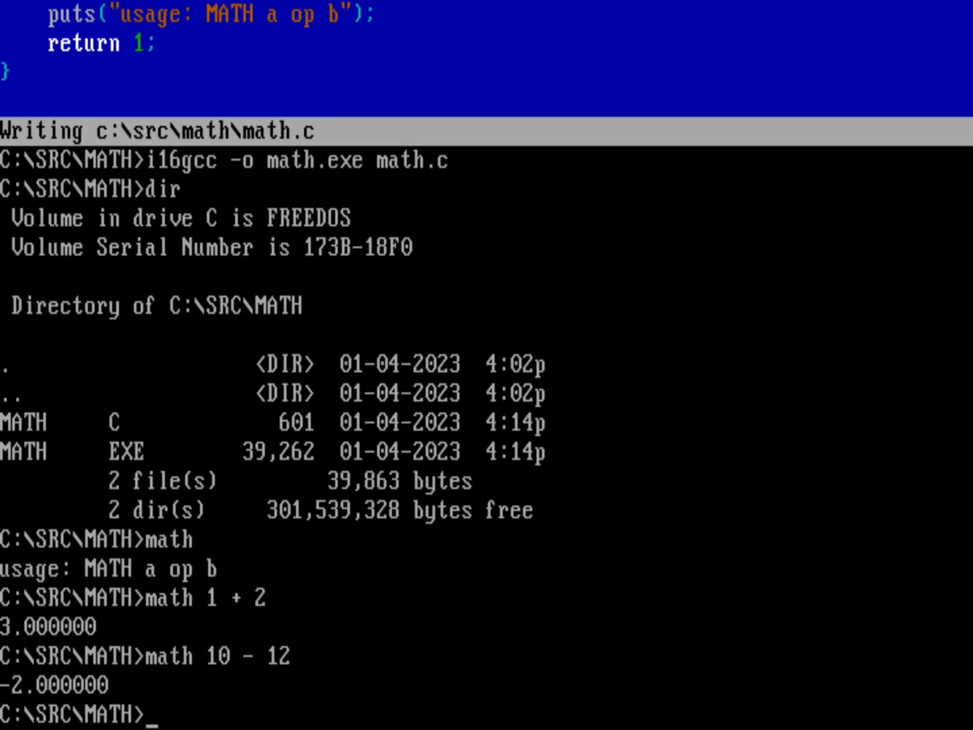
text(math)
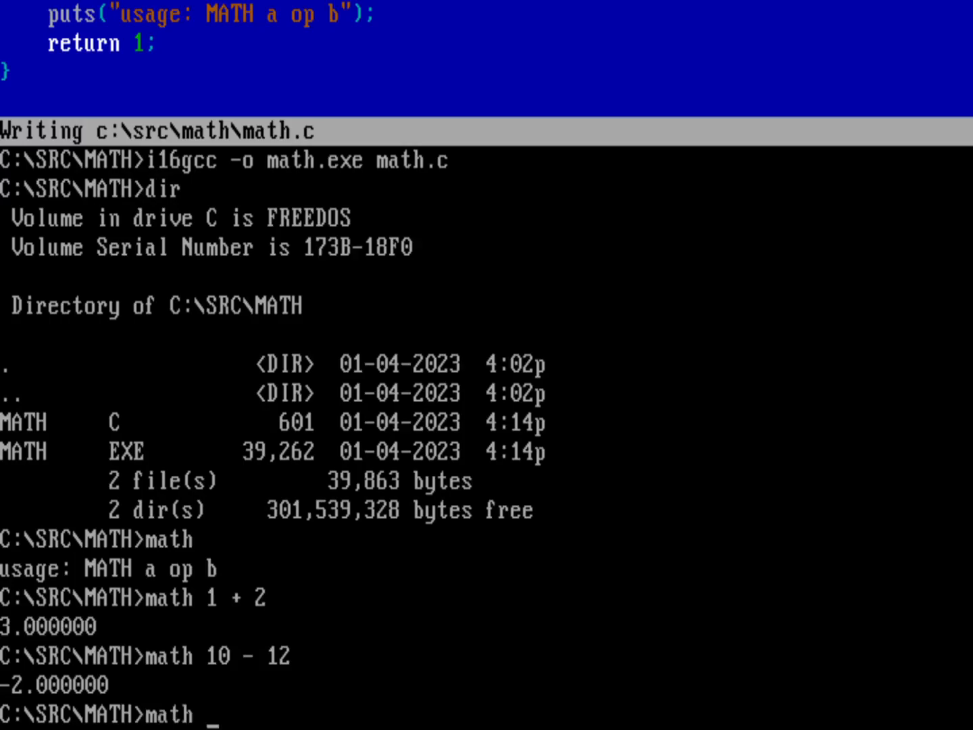
text(10000)
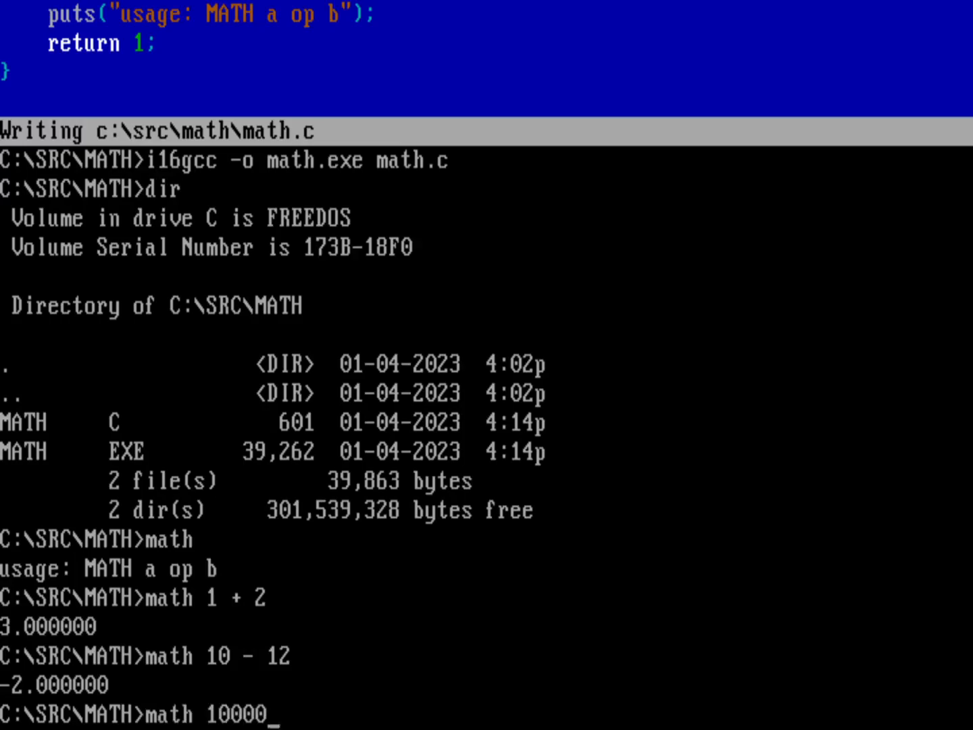
text(x 2)
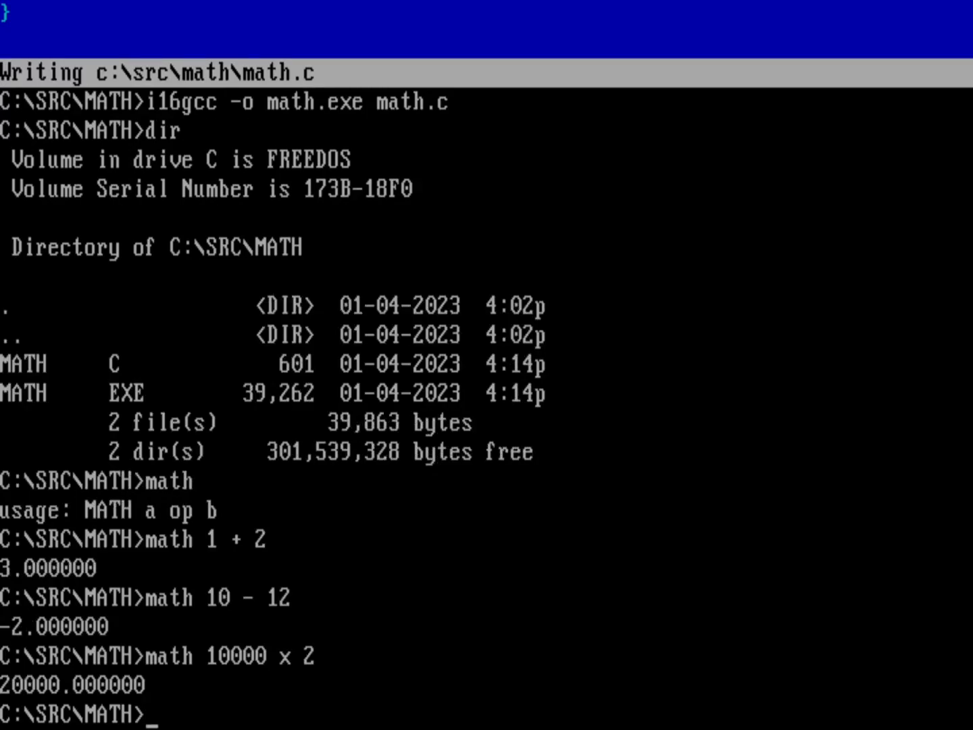
text(math 3 /)
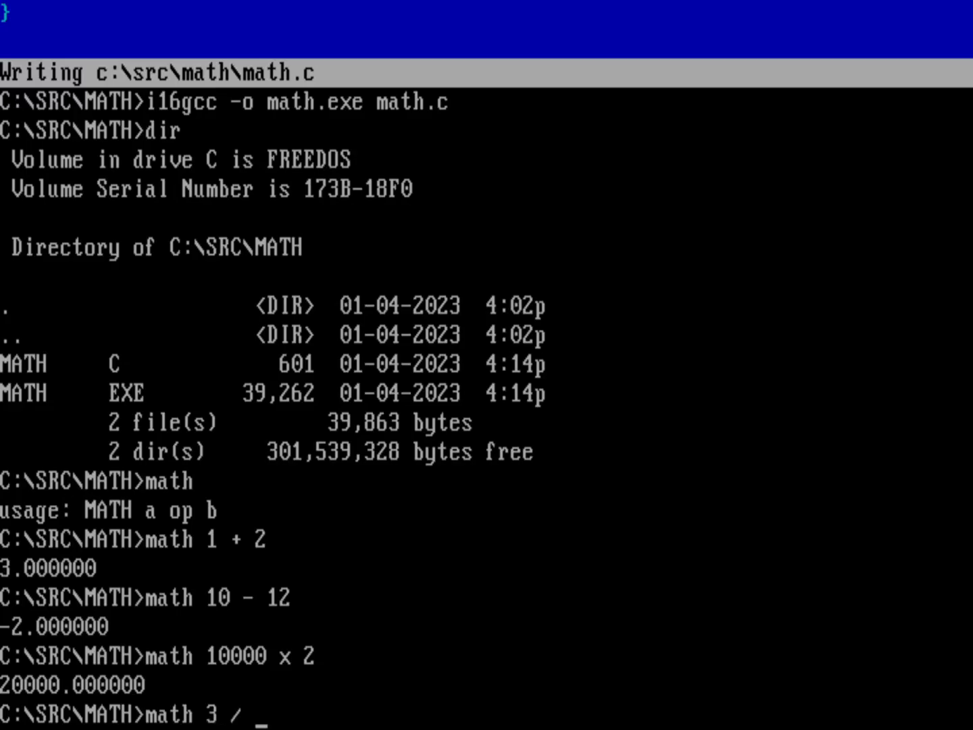
text(2)
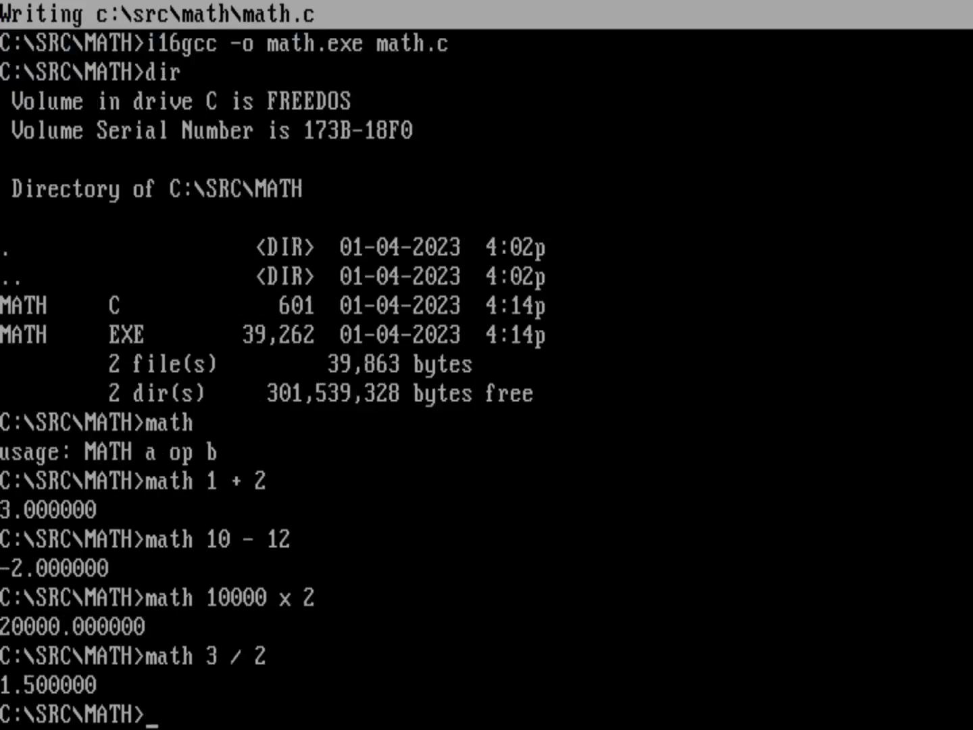
Step: Enter math 1 @ 3 at the prompt to test an unsupported operator, without running it yet
text(ma)
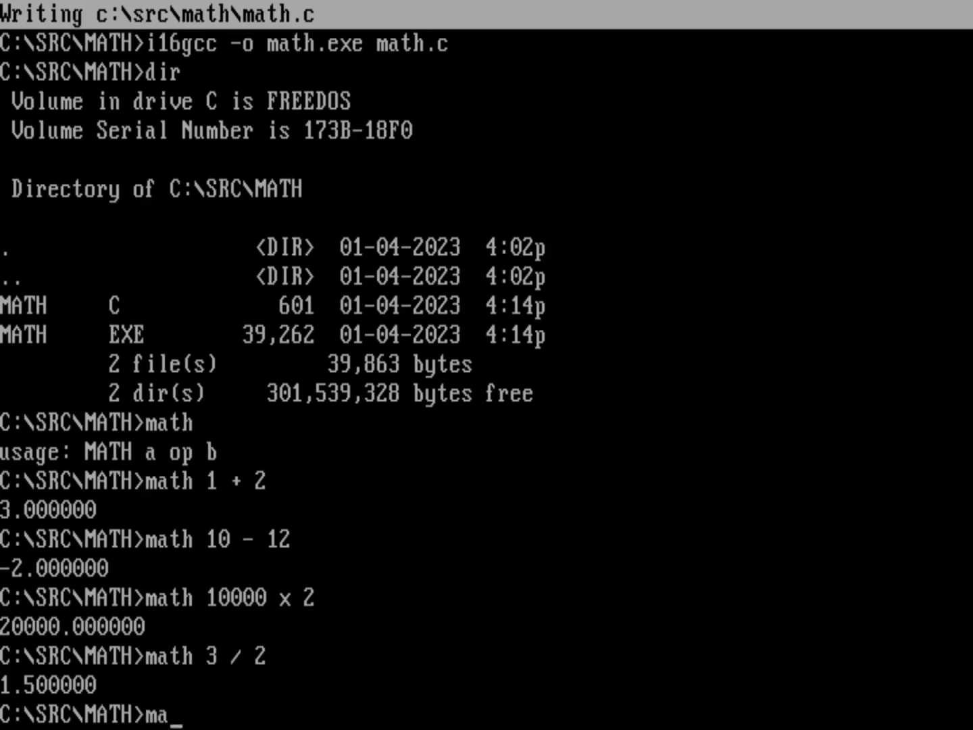
text(th)
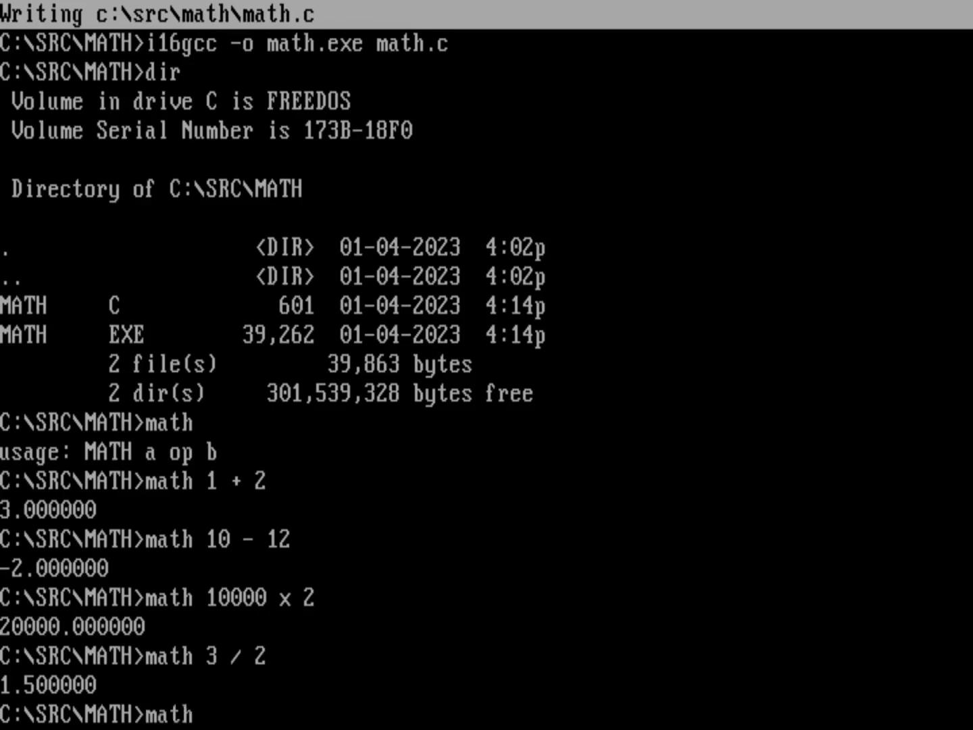
text(1)
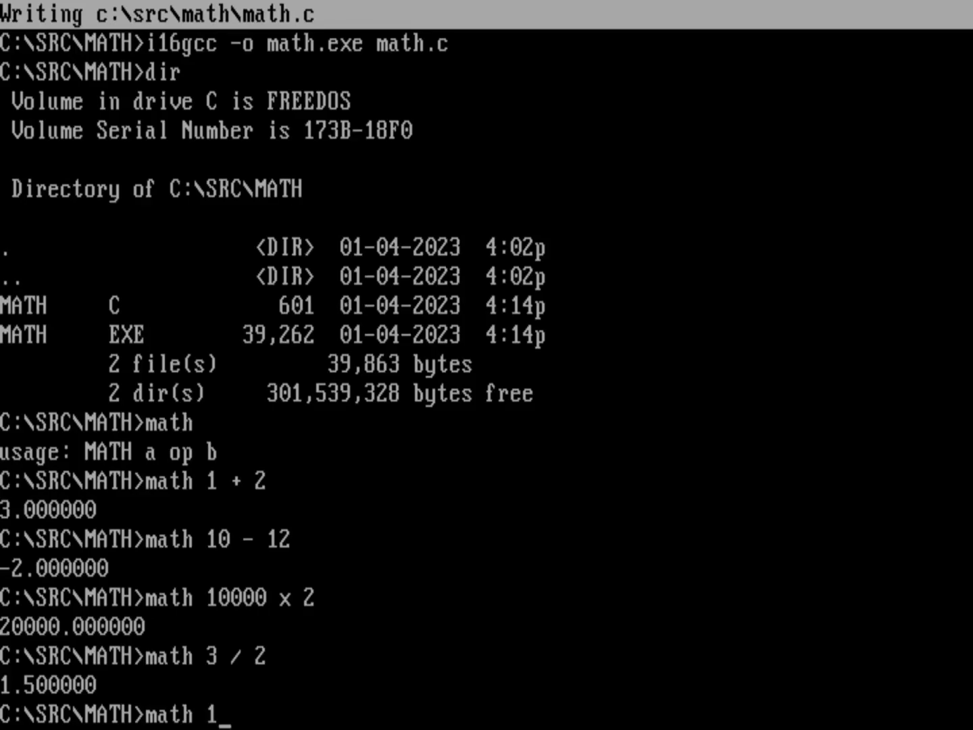
text(@)
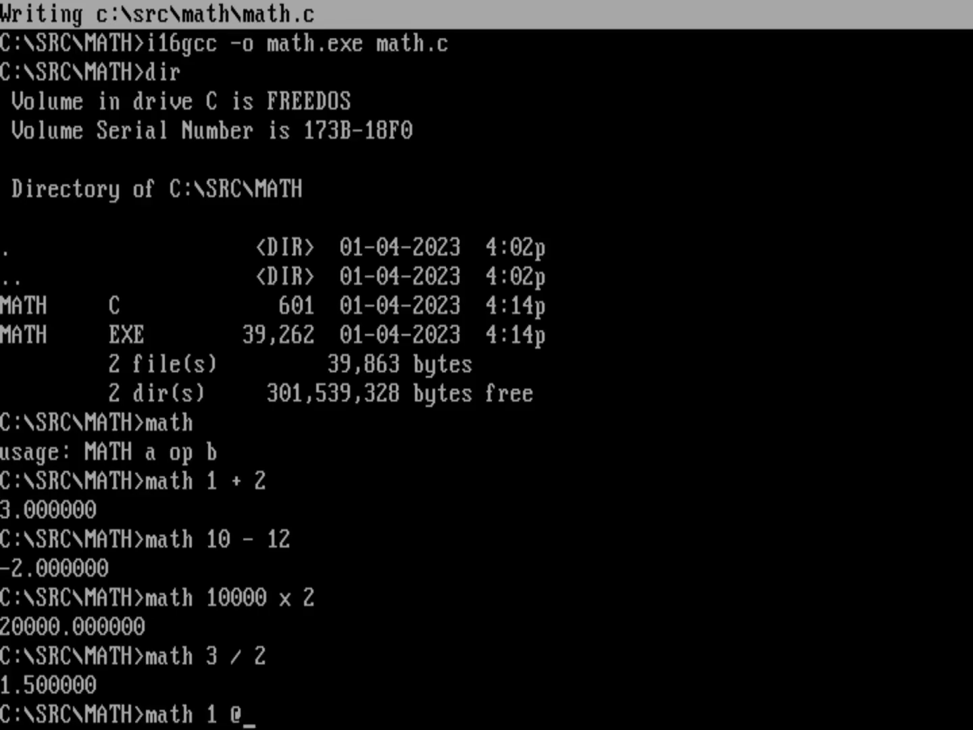
text(3)
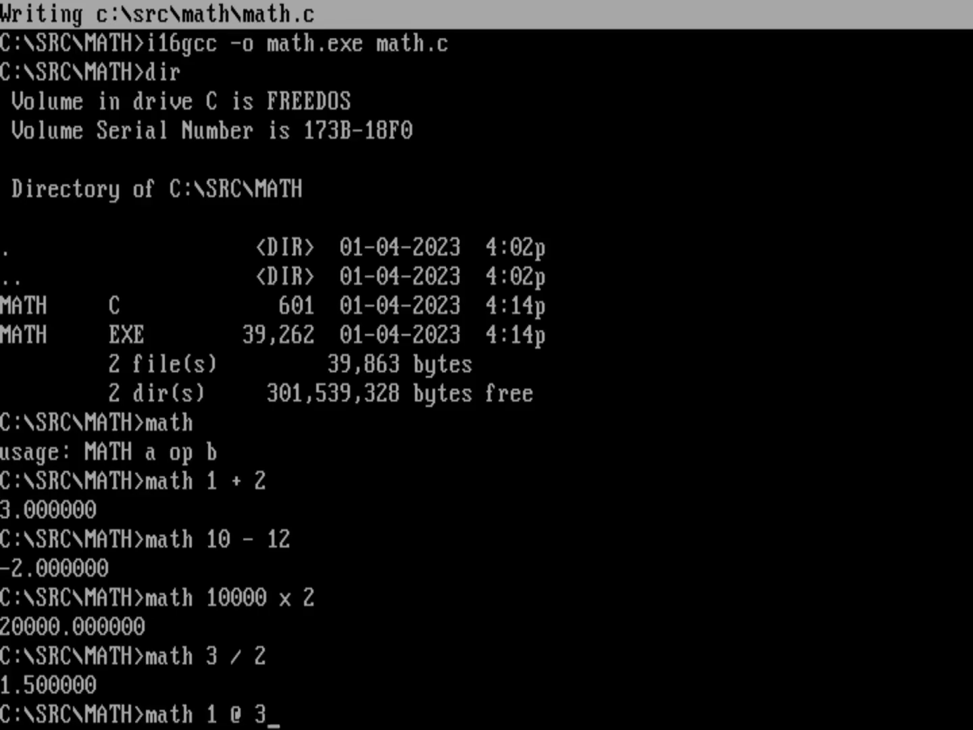